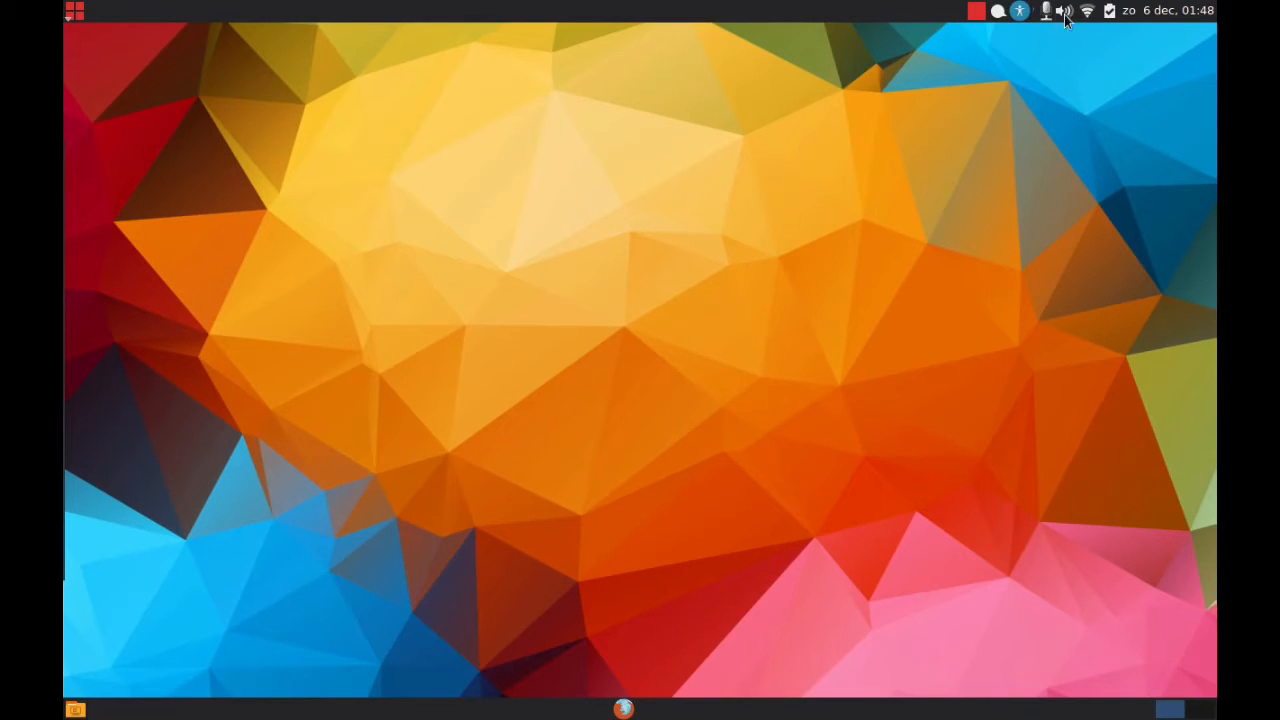
Add the Menubalk and Hoofdmenu items to the top panel through the add-to-panel dialog
{"action": "left_click", "coordinate": [1064, 10]}
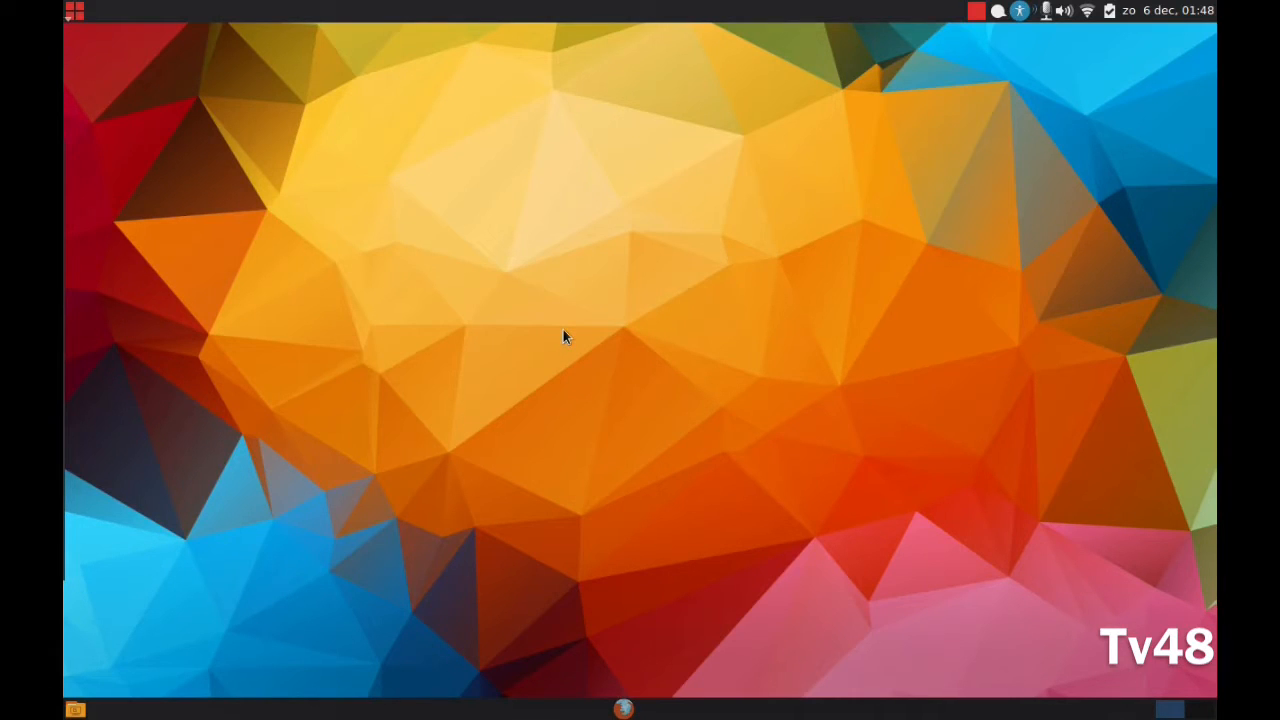
{"action": "mouse_move", "coordinate": [124, 82]}
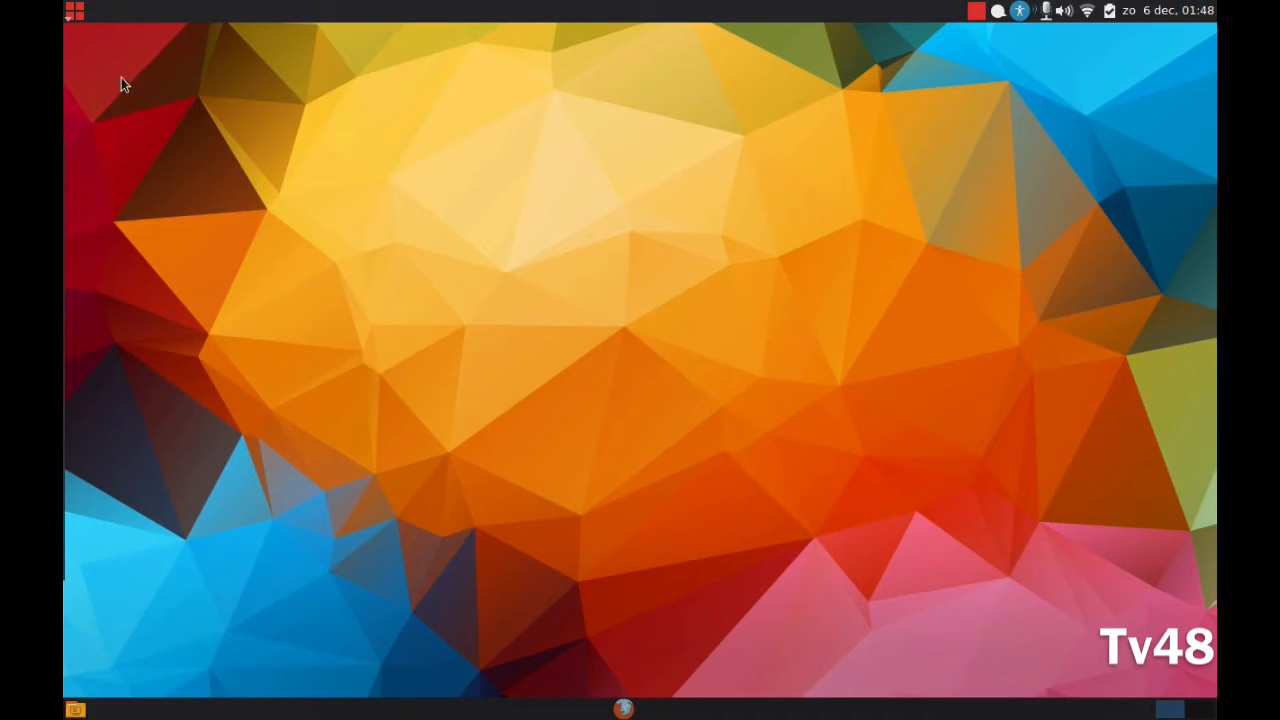
{"action": "left_click", "coordinate": [74, 12]}
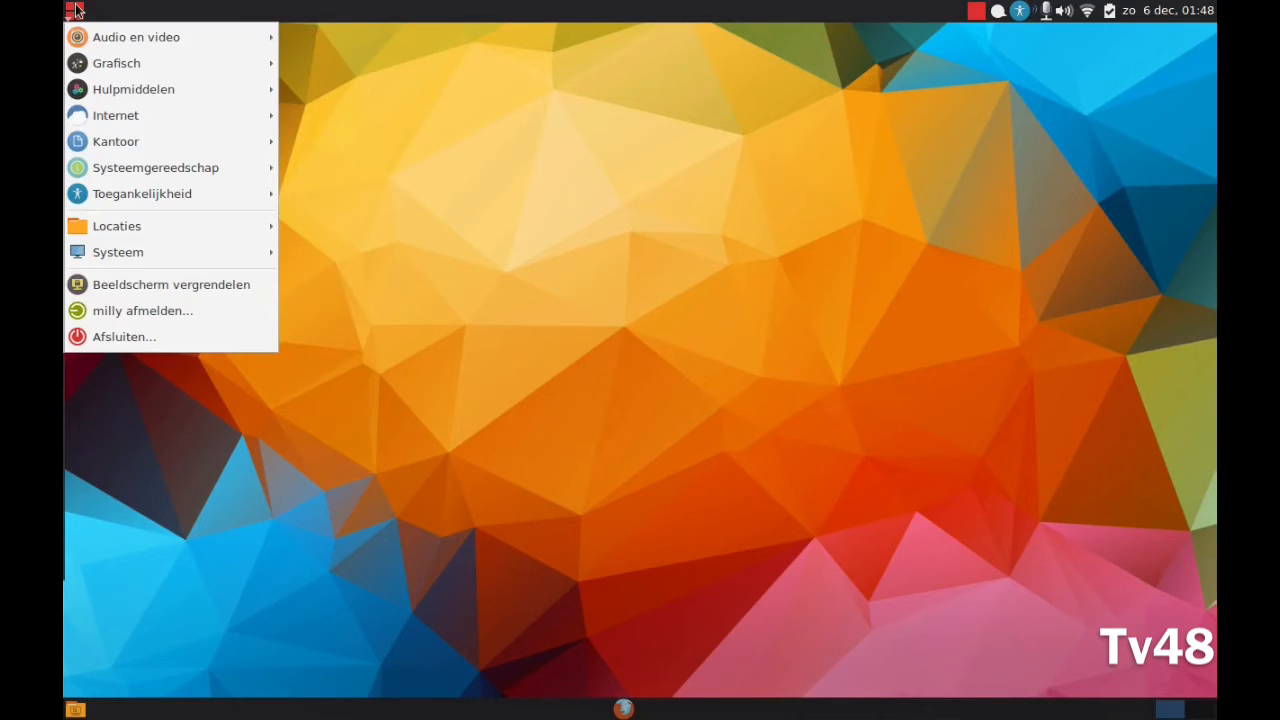
{"action": "mouse_move", "coordinate": [142, 192]}
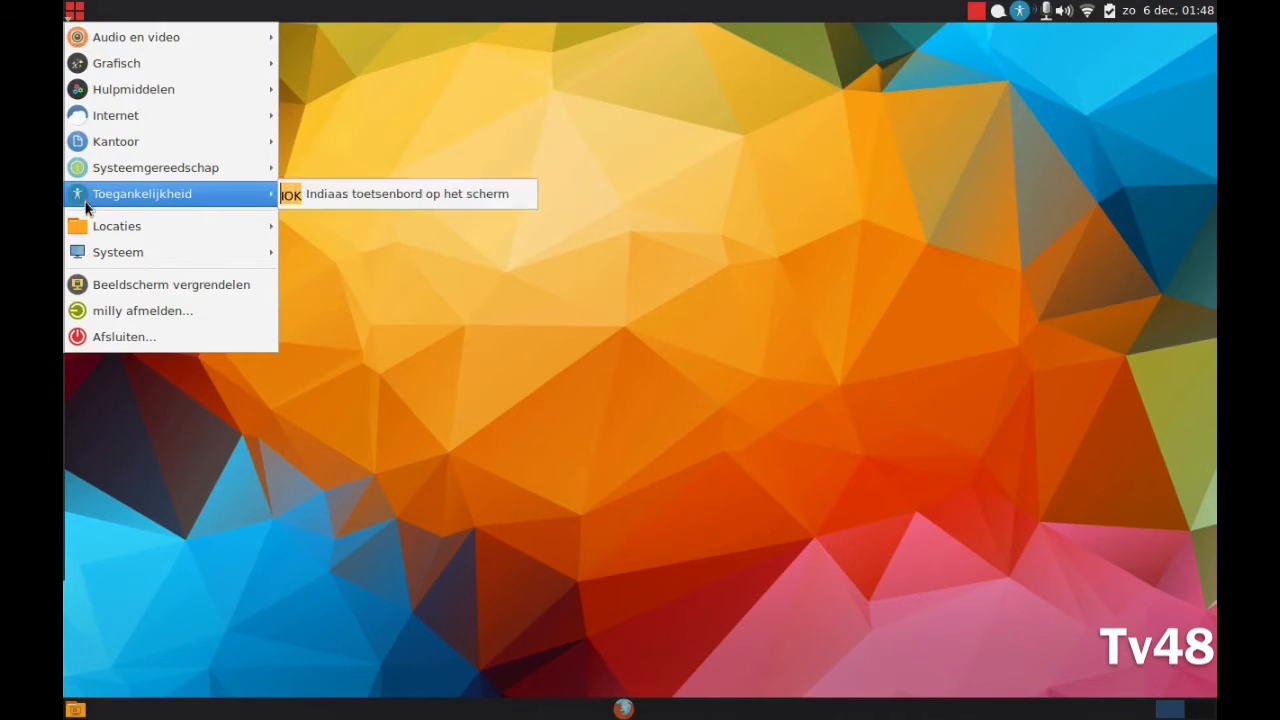
{"action": "mouse_move", "coordinate": [116, 114]}
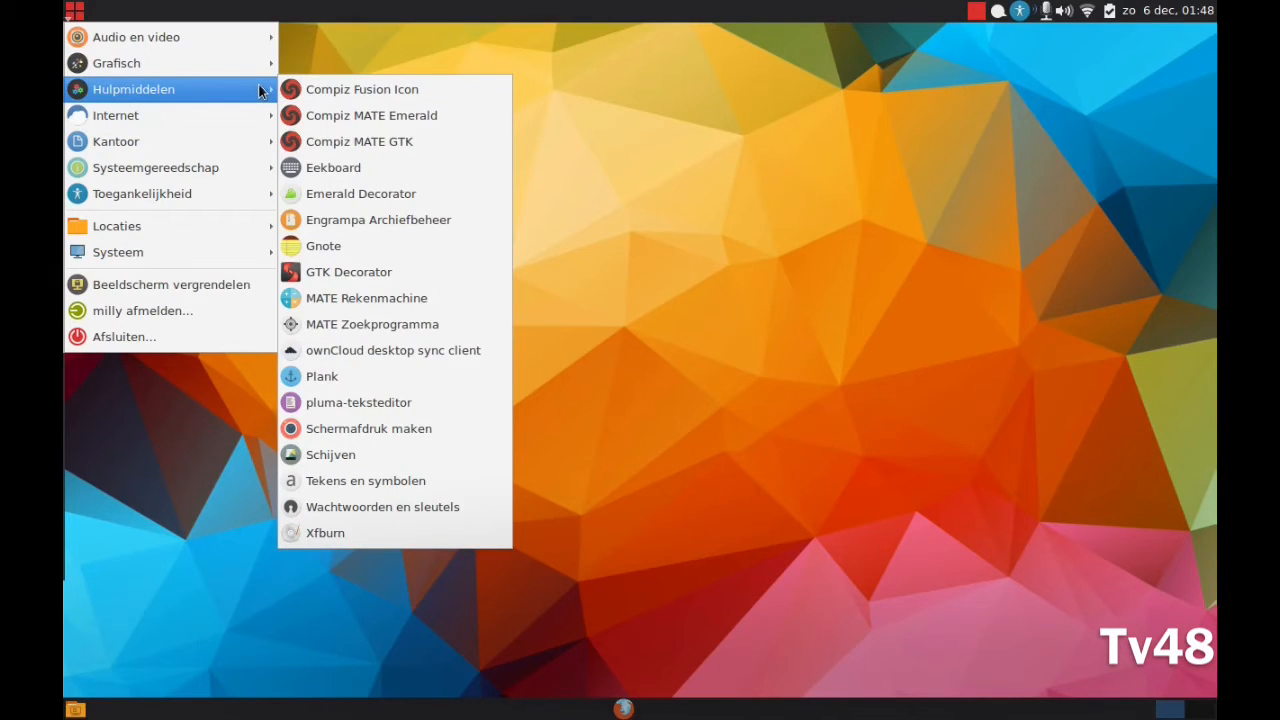
{"action": "mouse_move", "coordinate": [366, 298]}
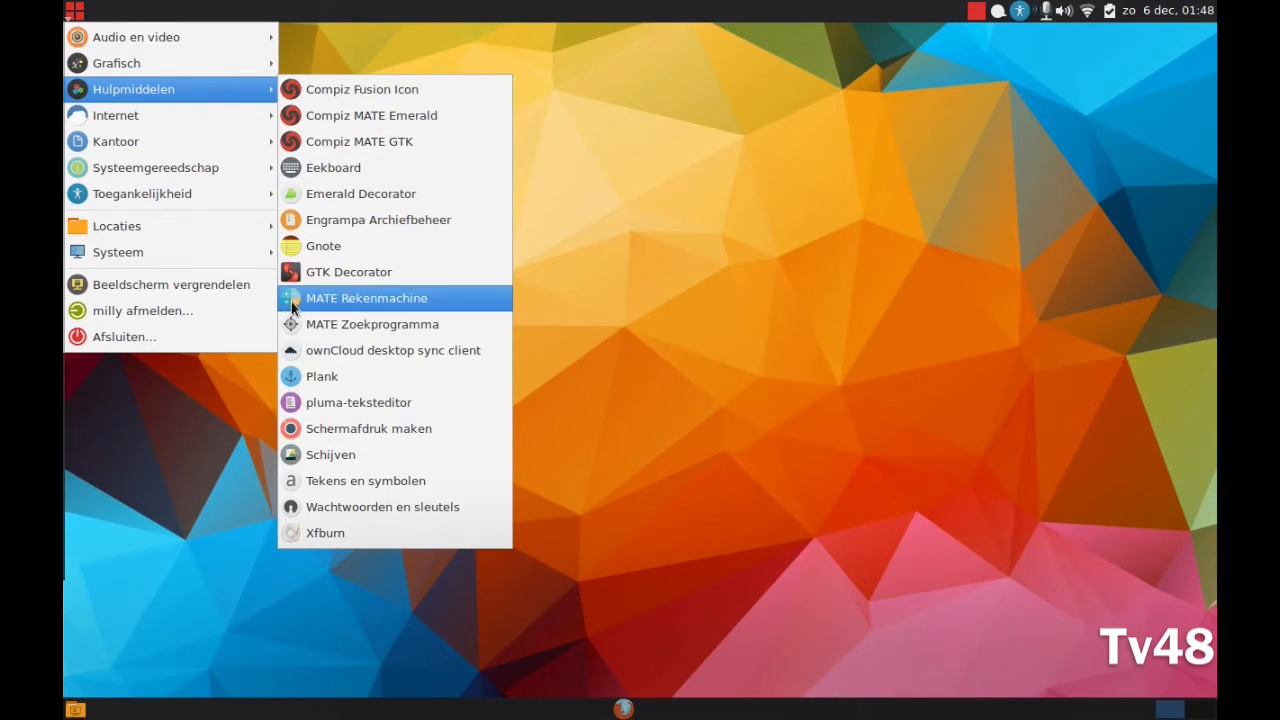
{"action": "mouse_move", "coordinate": [360, 140]}
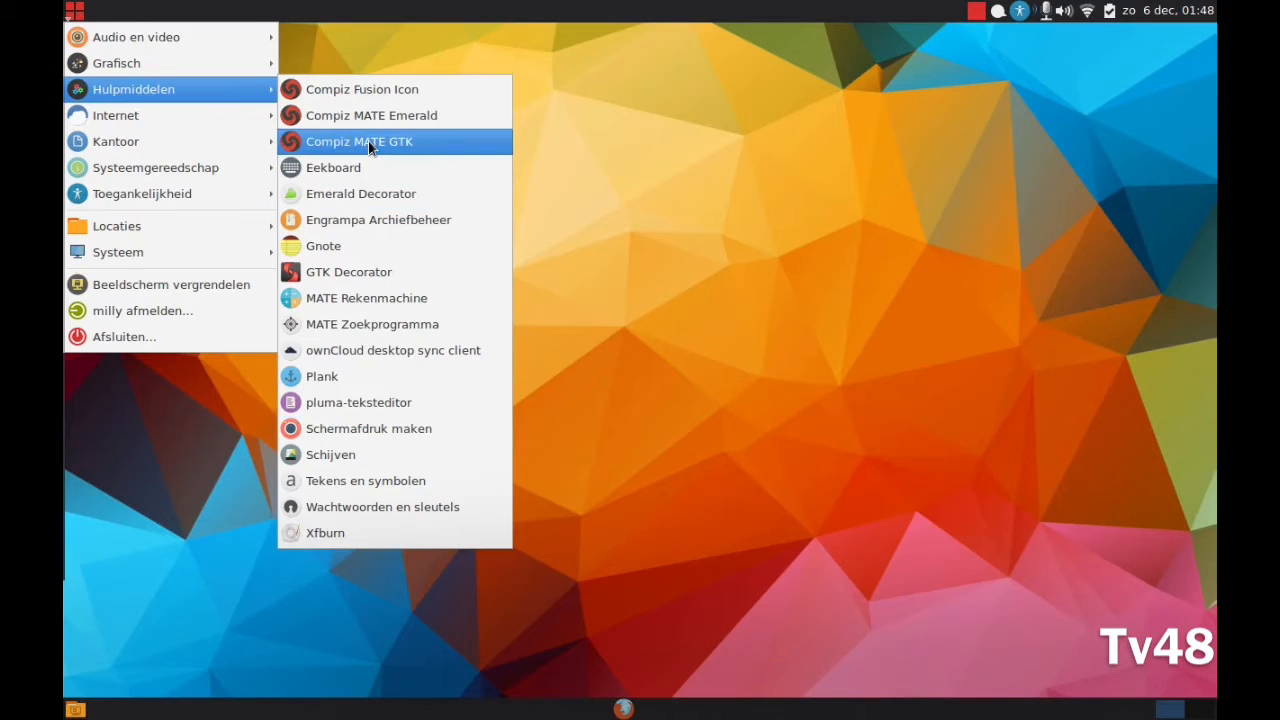
{"action": "mouse_move", "coordinate": [790, 72]}
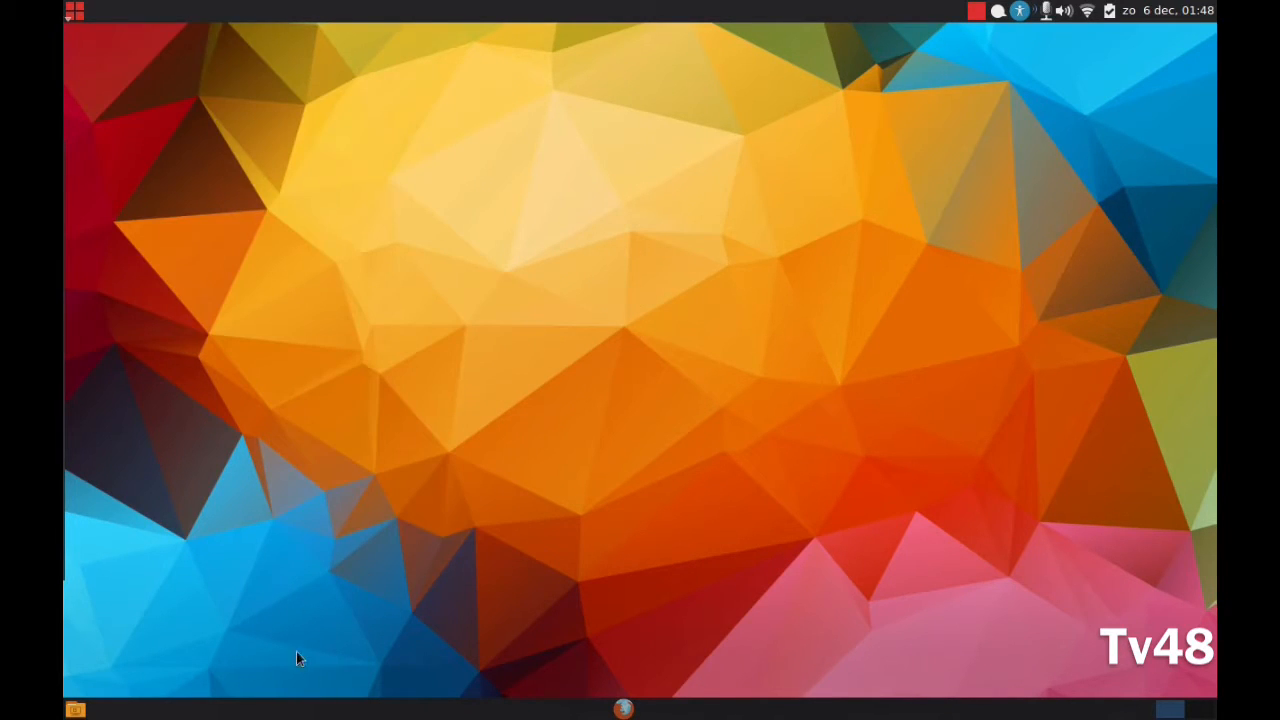
{"action": "mouse_move", "coordinate": [372, 696]}
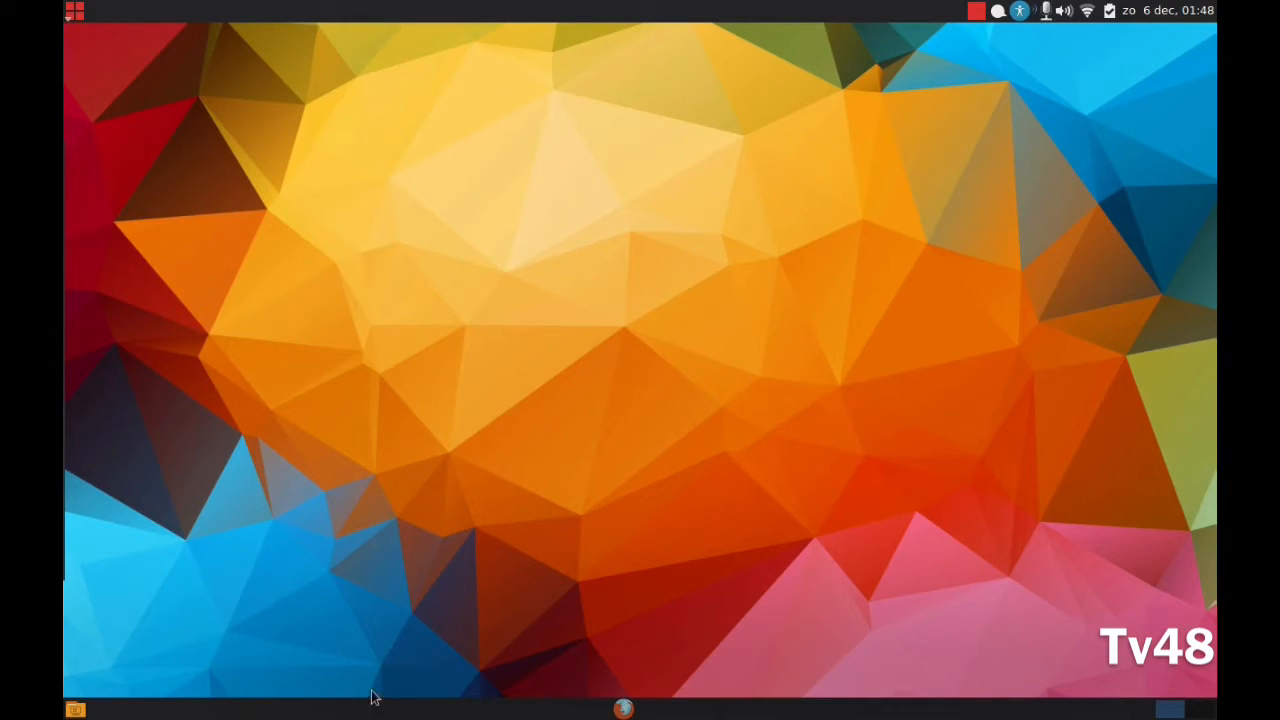
{"action": "mouse_move", "coordinate": [528, 712]}
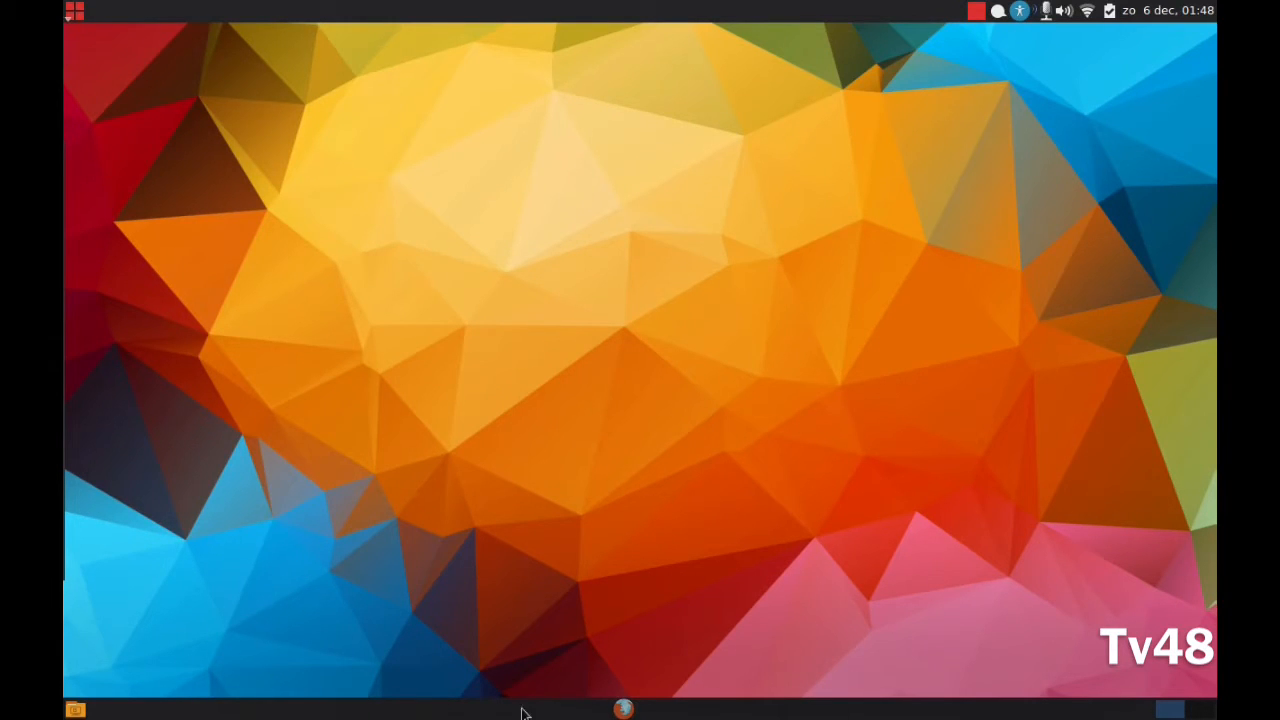
{"action": "mouse_move", "coordinate": [544, 712]}
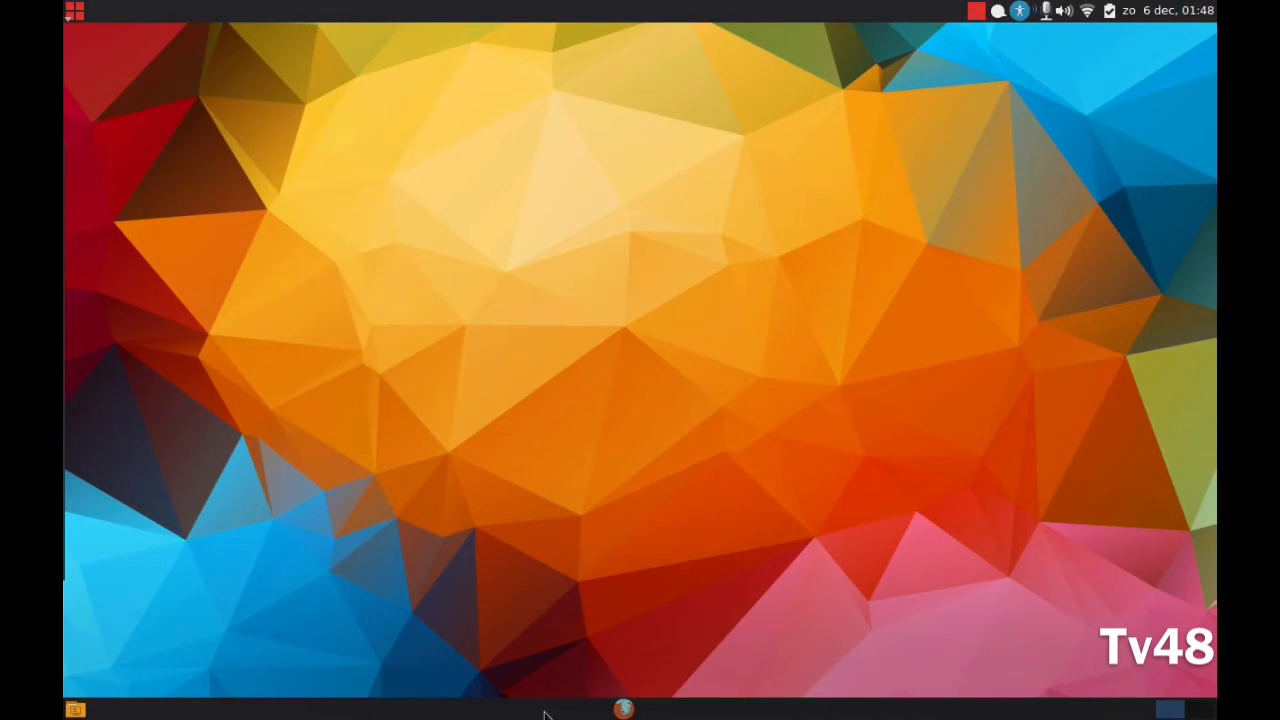
{"action": "mouse_move", "coordinate": [184, 8]}
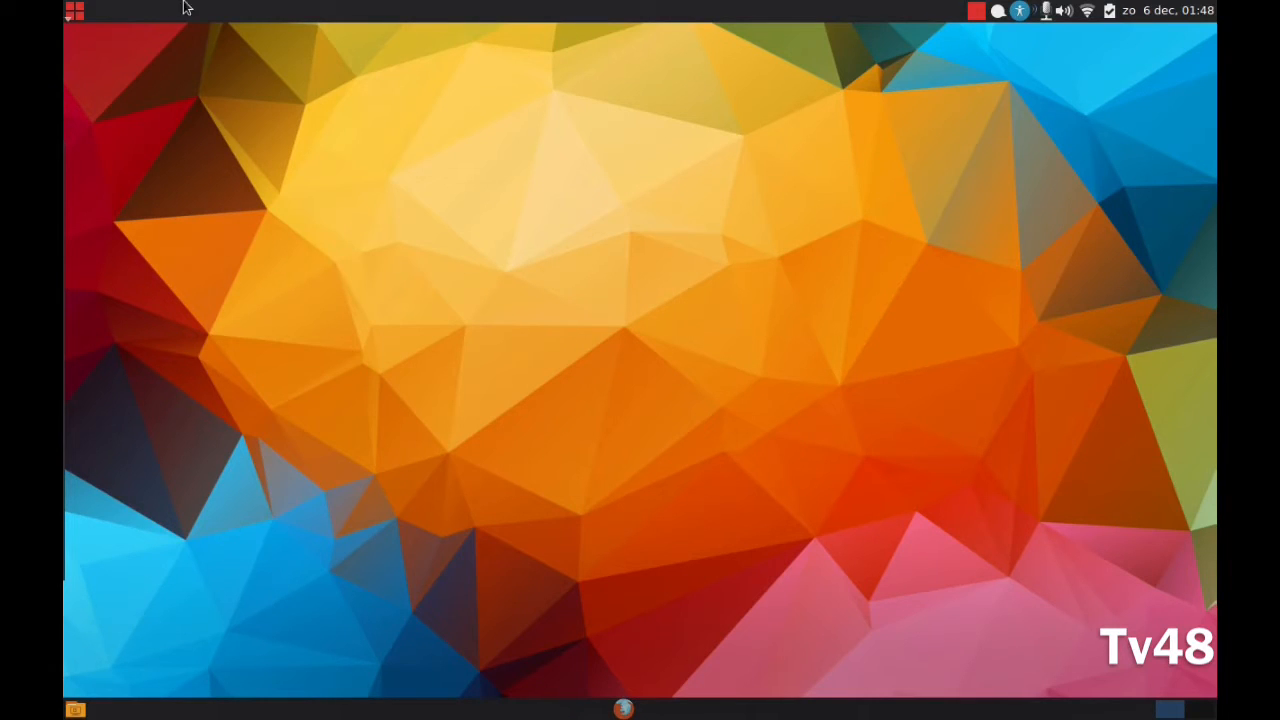
{"action": "left_click", "coordinate": [74, 12]}
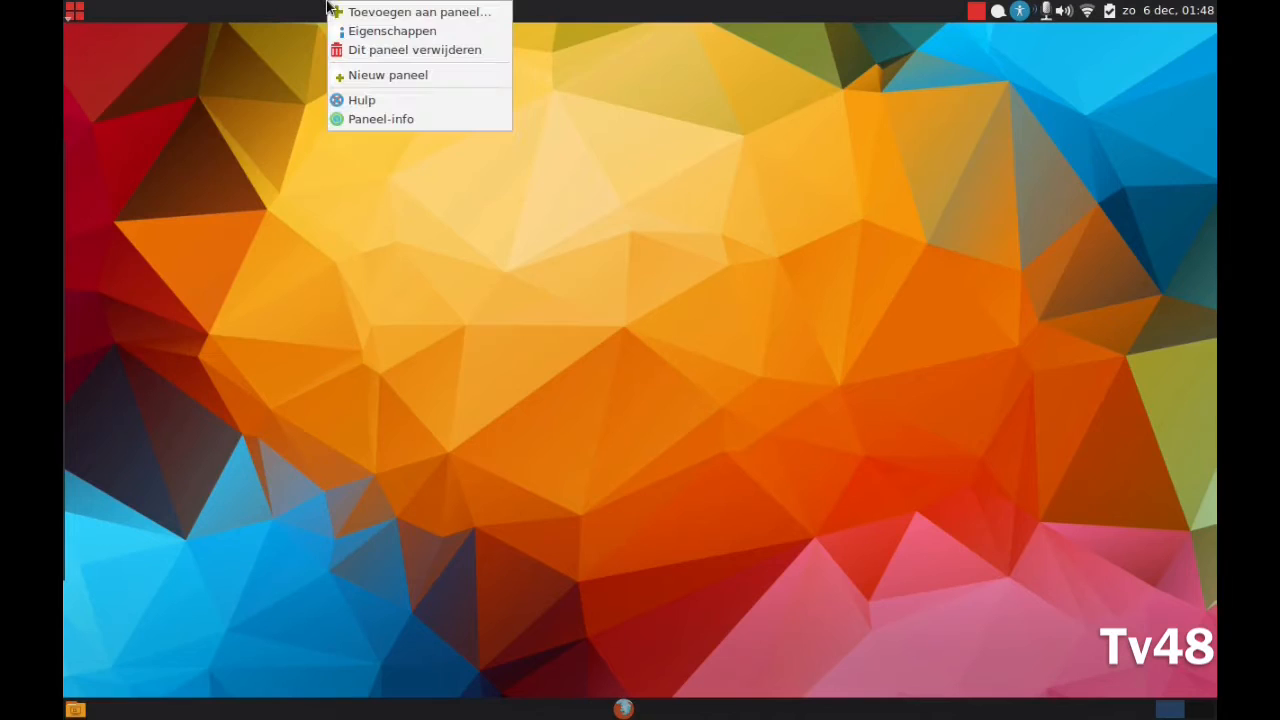
{"action": "left_click", "coordinate": [420, 12]}
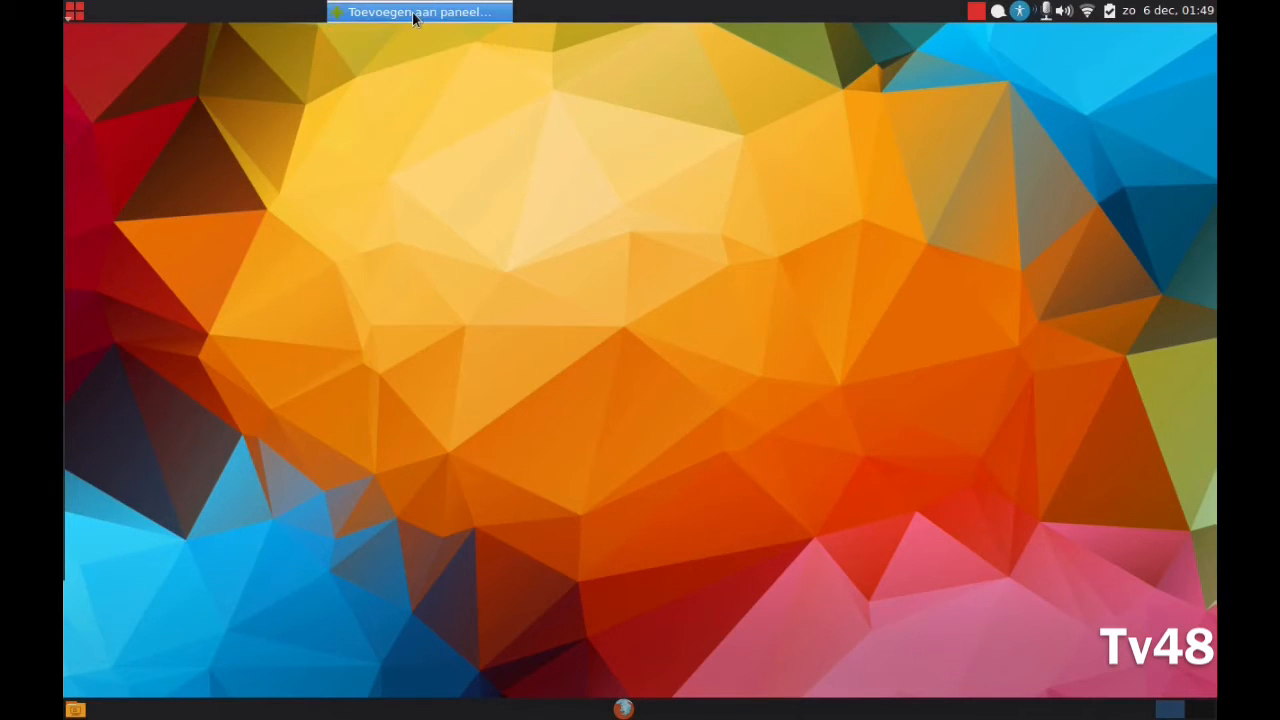
{"action": "left_click", "coordinate": [418, 12]}
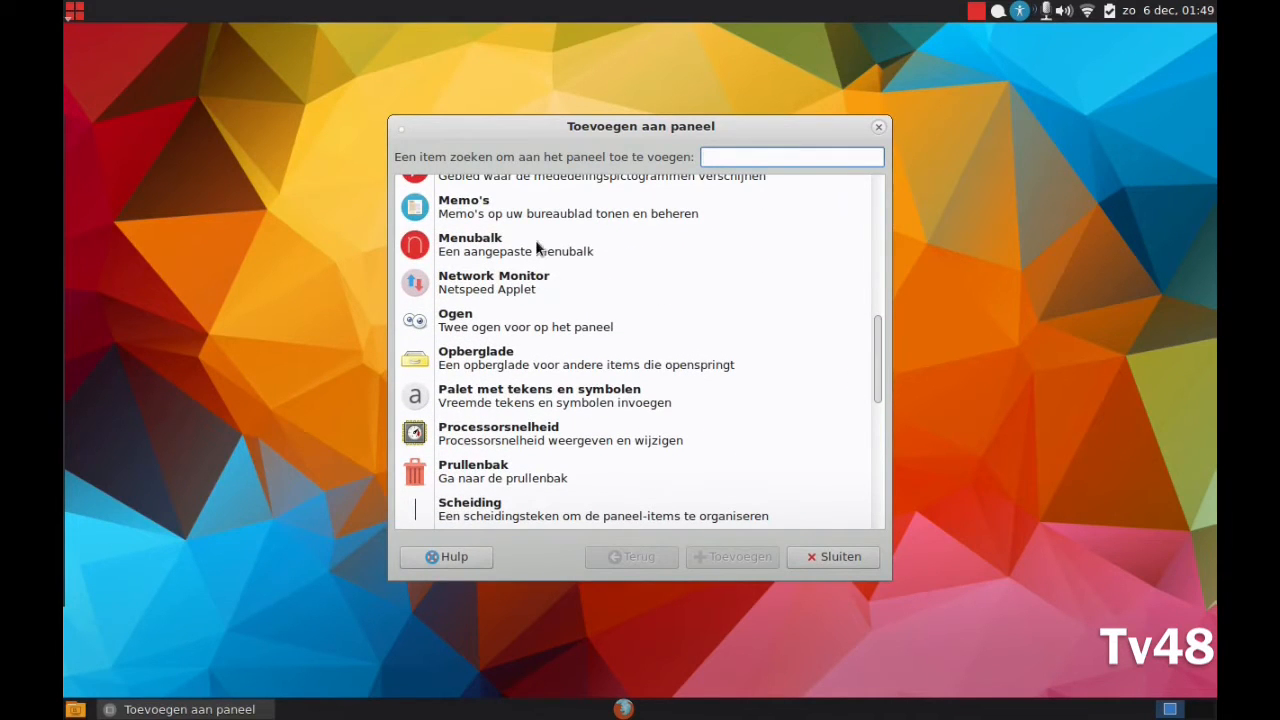
{"action": "left_click", "coordinate": [516, 244]}
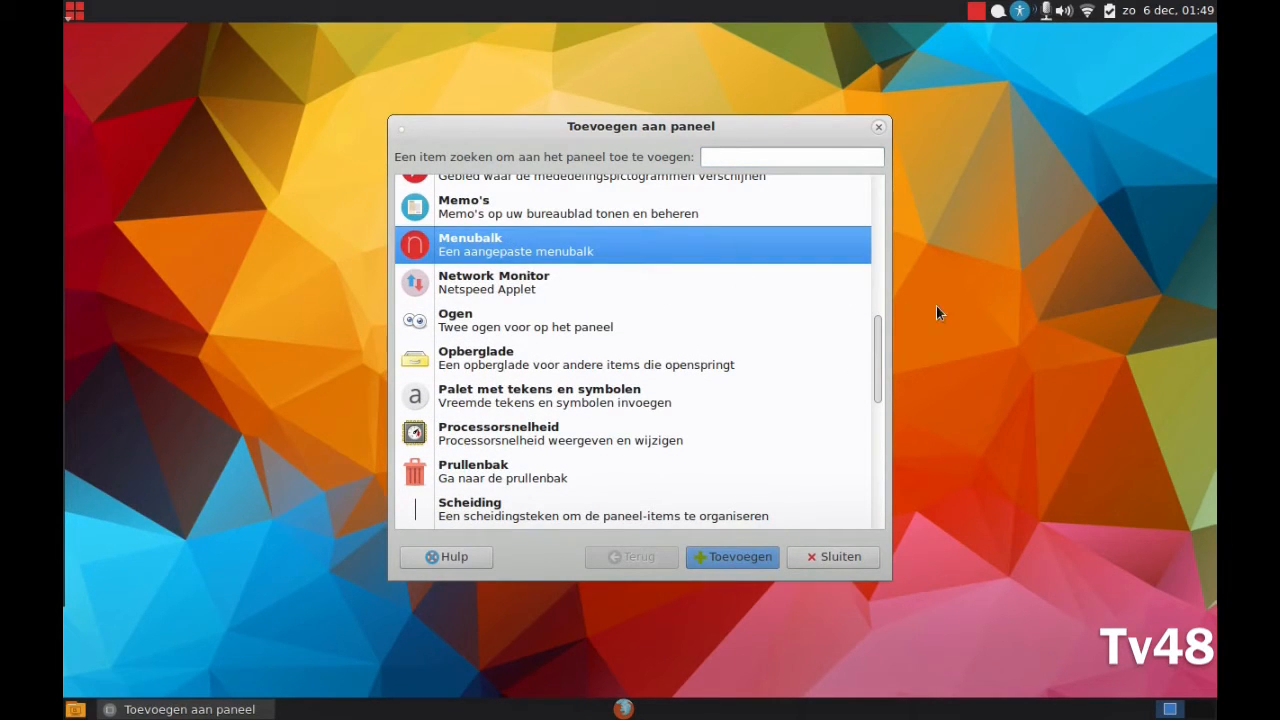
{"action": "scroll", "scroll_direction": "down", "scroll_amount": 3}
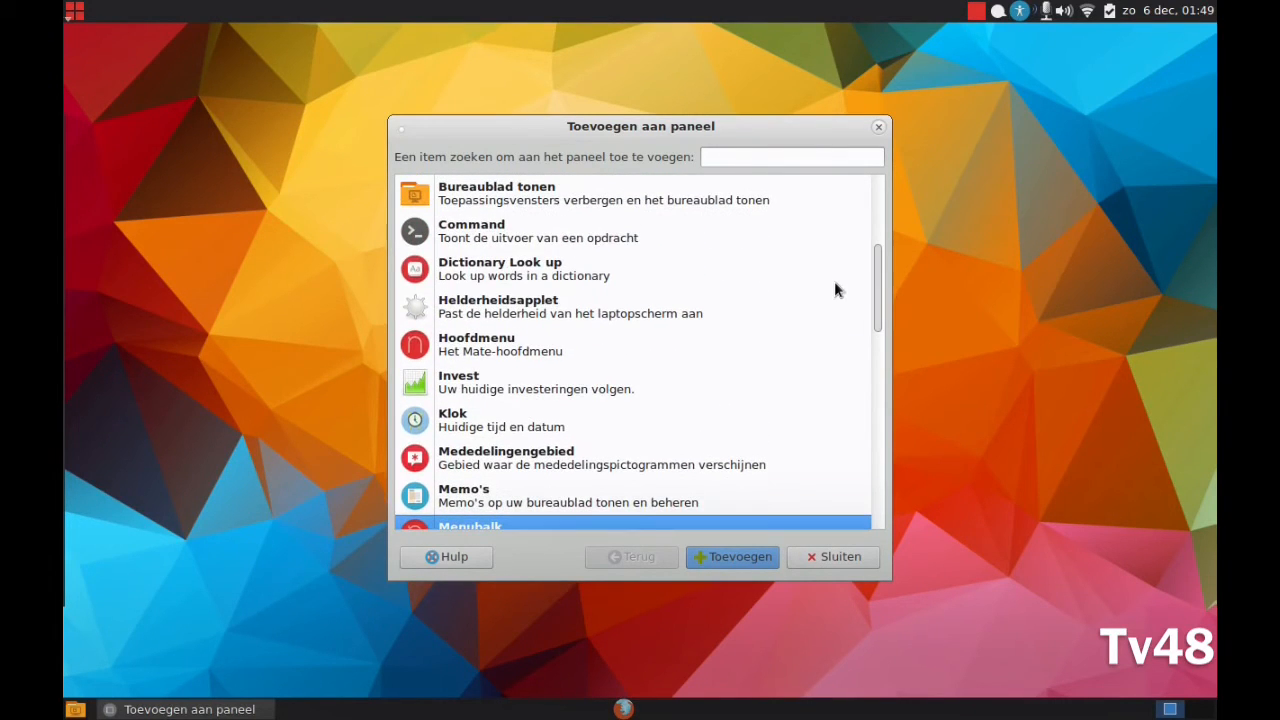
{"action": "left_click", "coordinate": [500, 344]}
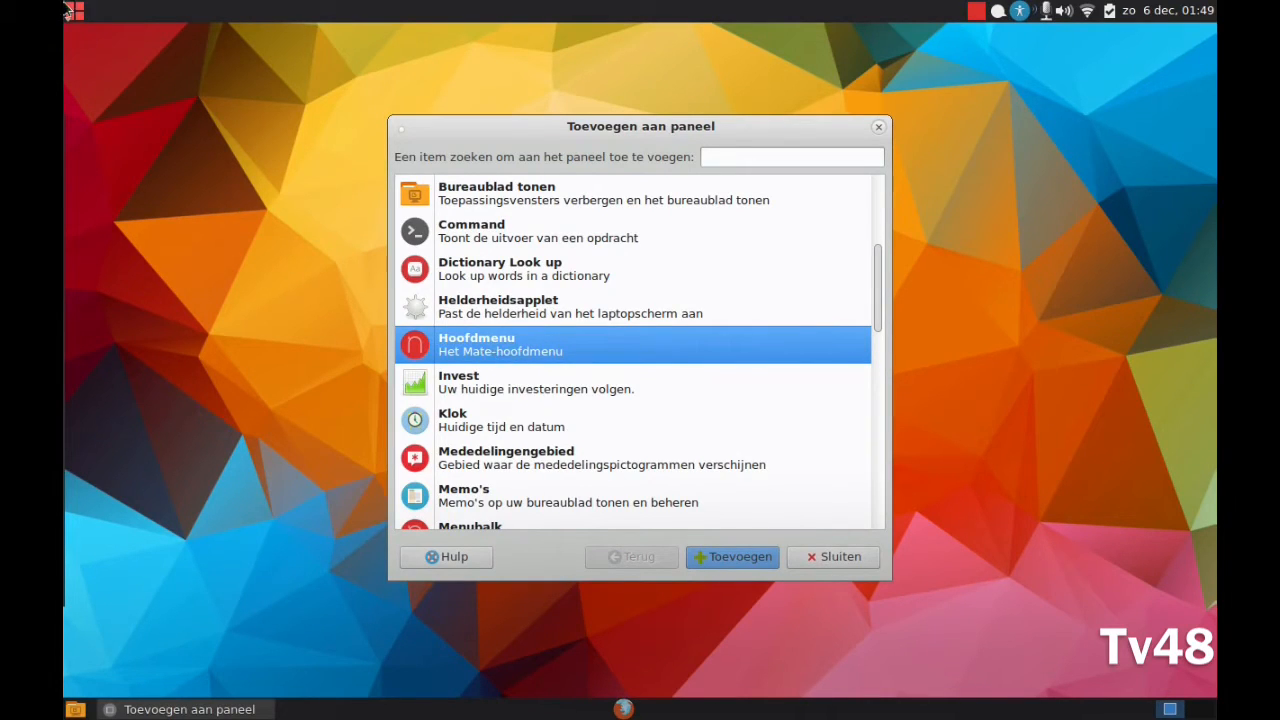
Close the add-to-panel dialog, check the new menu item's options, and open the Hoofdmenu
{"action": "left_click", "coordinate": [74, 12]}
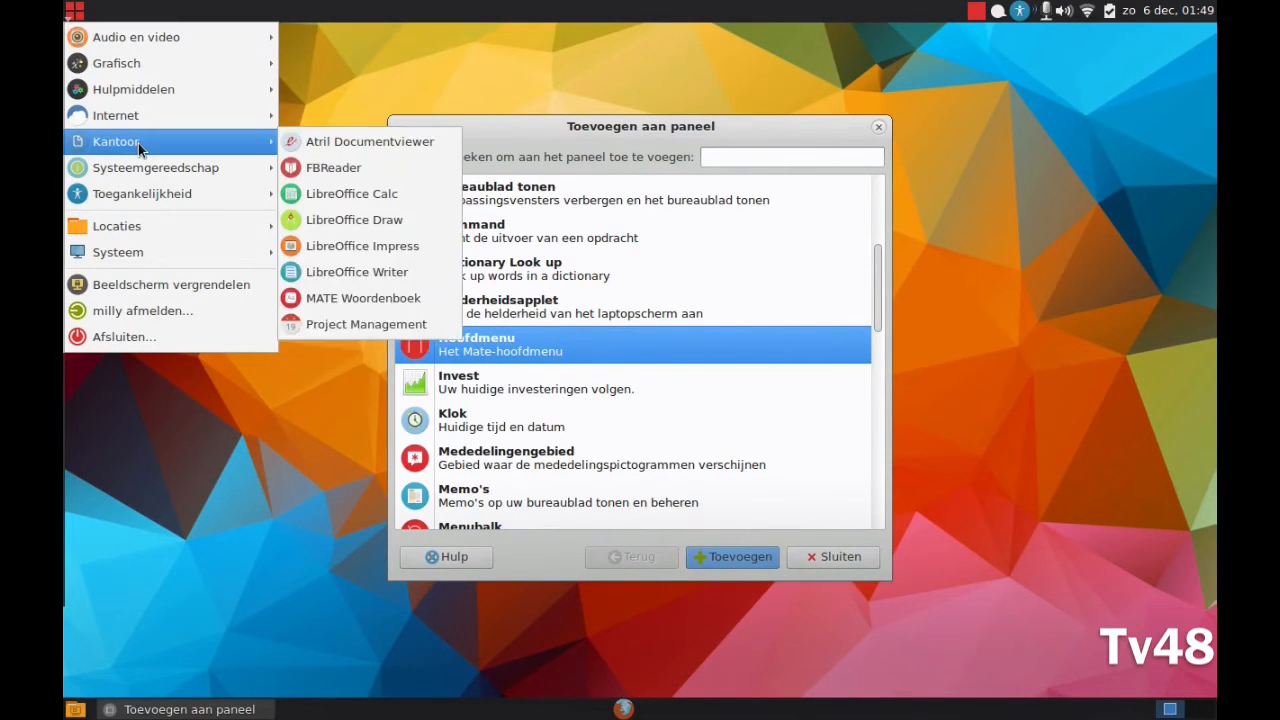
{"action": "left_click", "coordinate": [966, 588]}
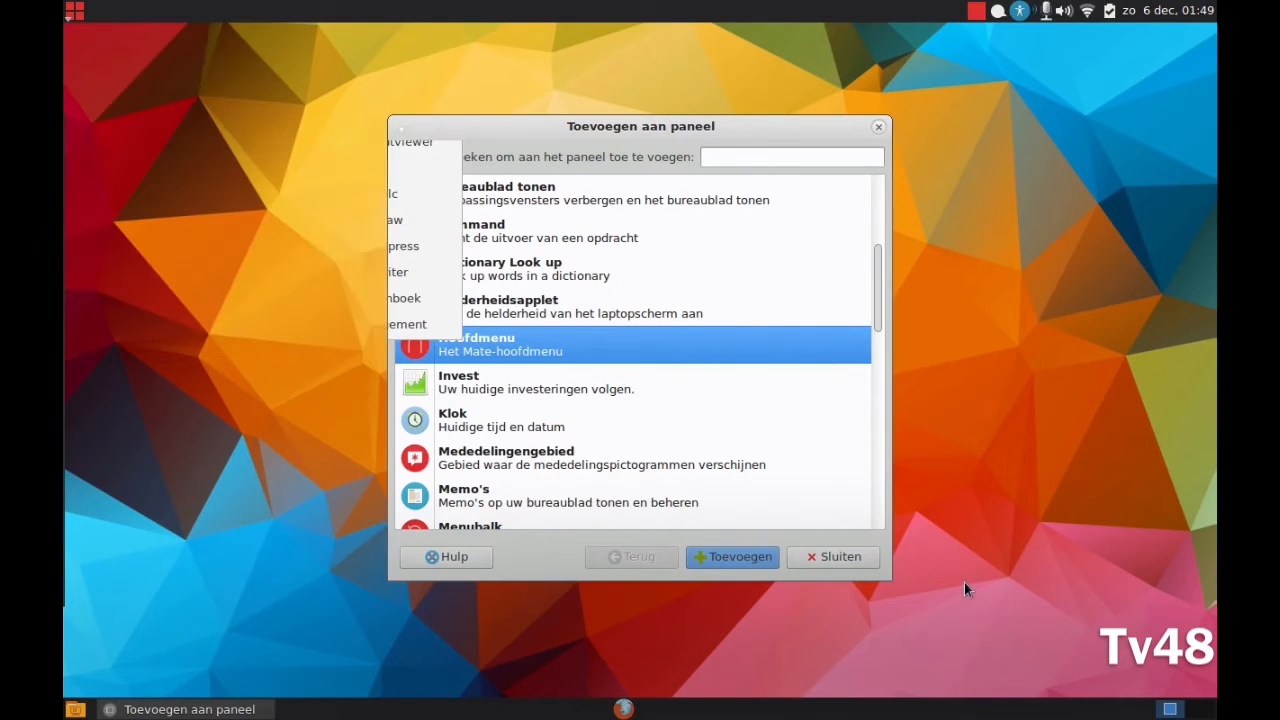
{"action": "left_click", "coordinate": [832, 556]}
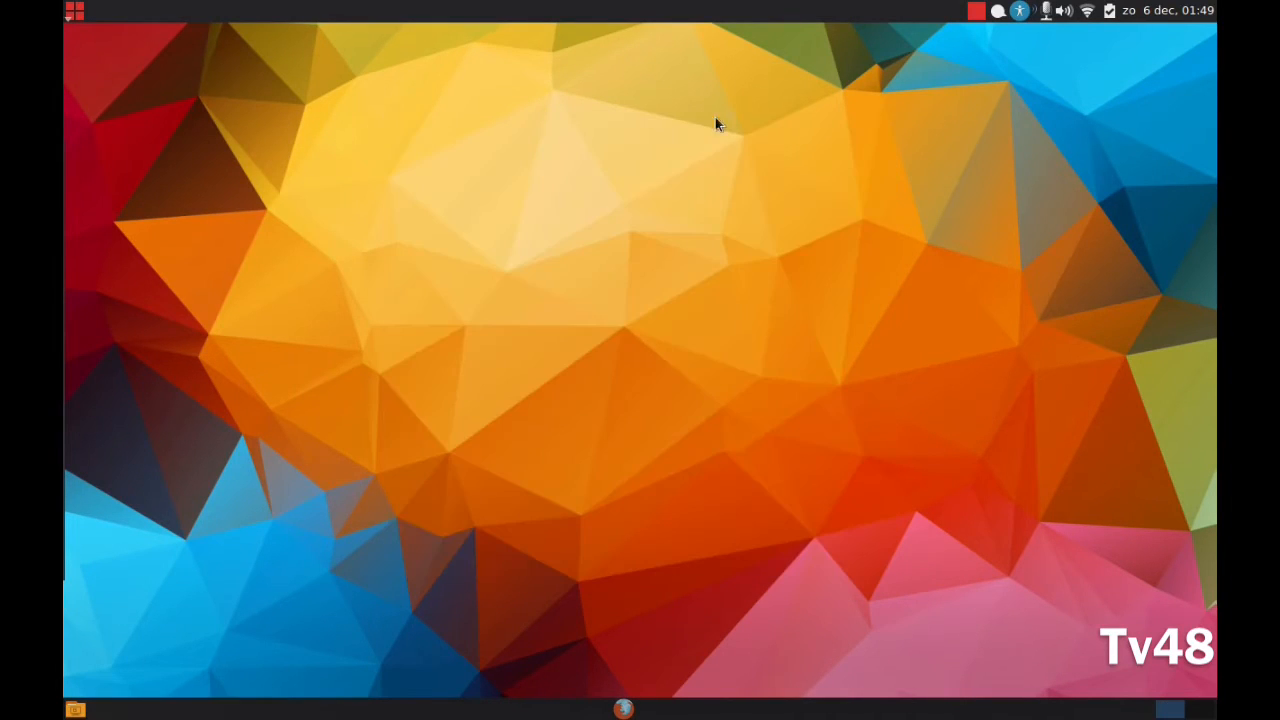
{"action": "right_click", "coordinate": [74, 12]}
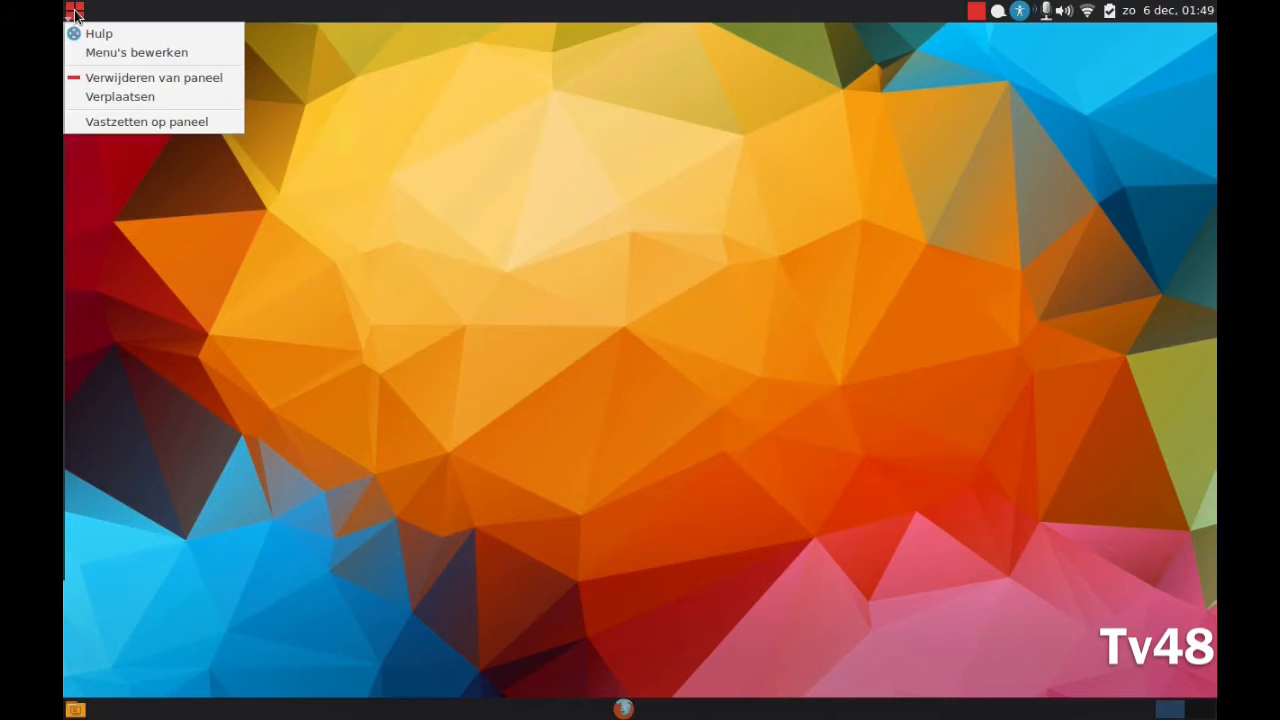
{"action": "mouse_move", "coordinate": [100, 32]}
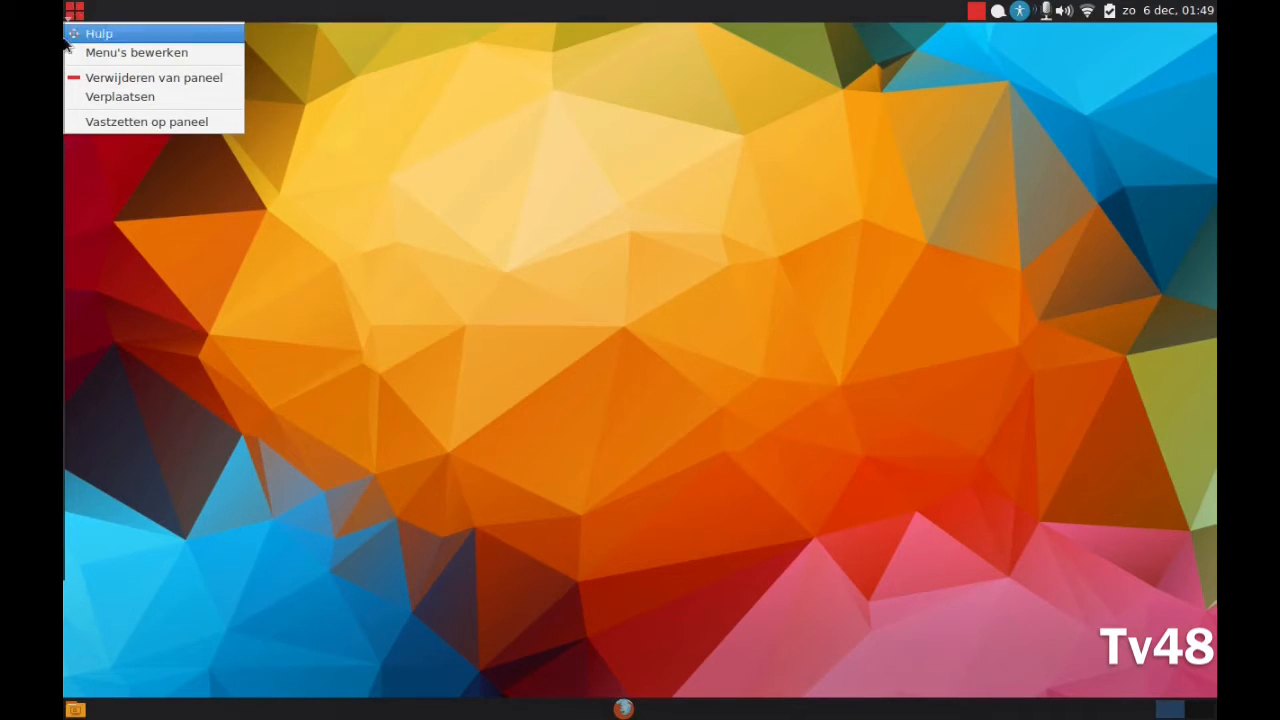
{"action": "mouse_move", "coordinate": [84, 72]}
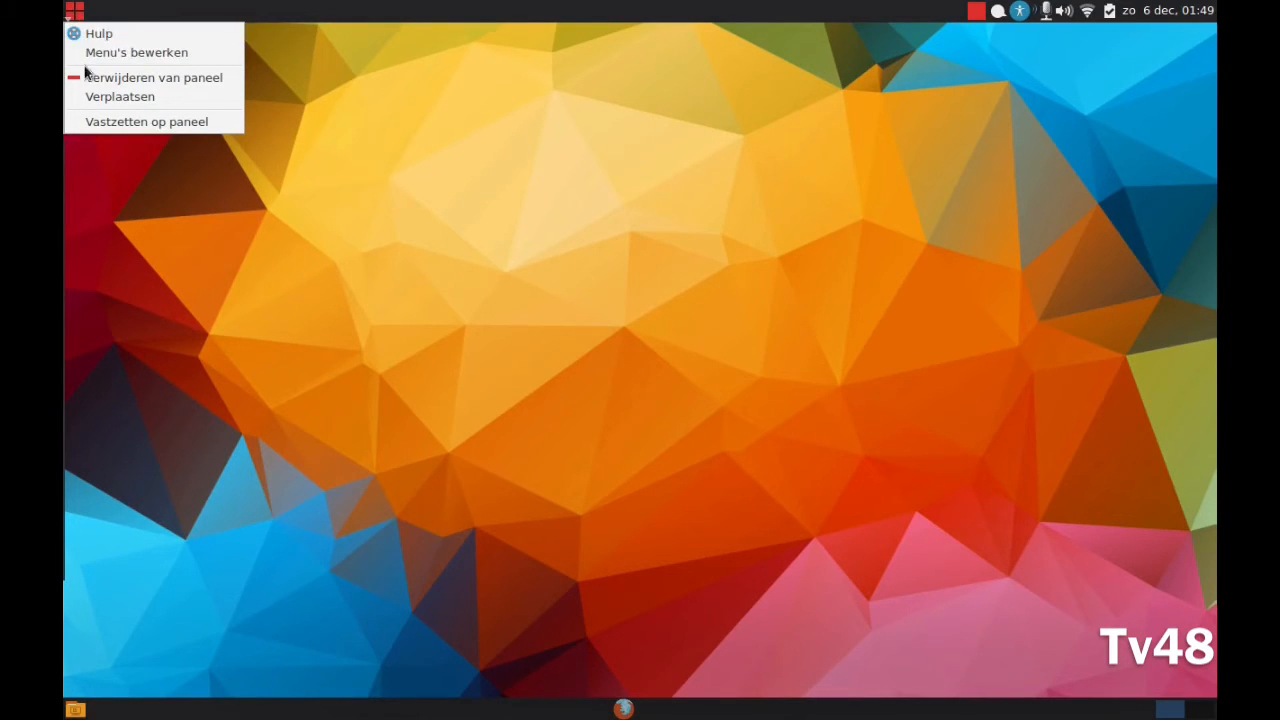
{"action": "left_click", "coordinate": [308, 88]}
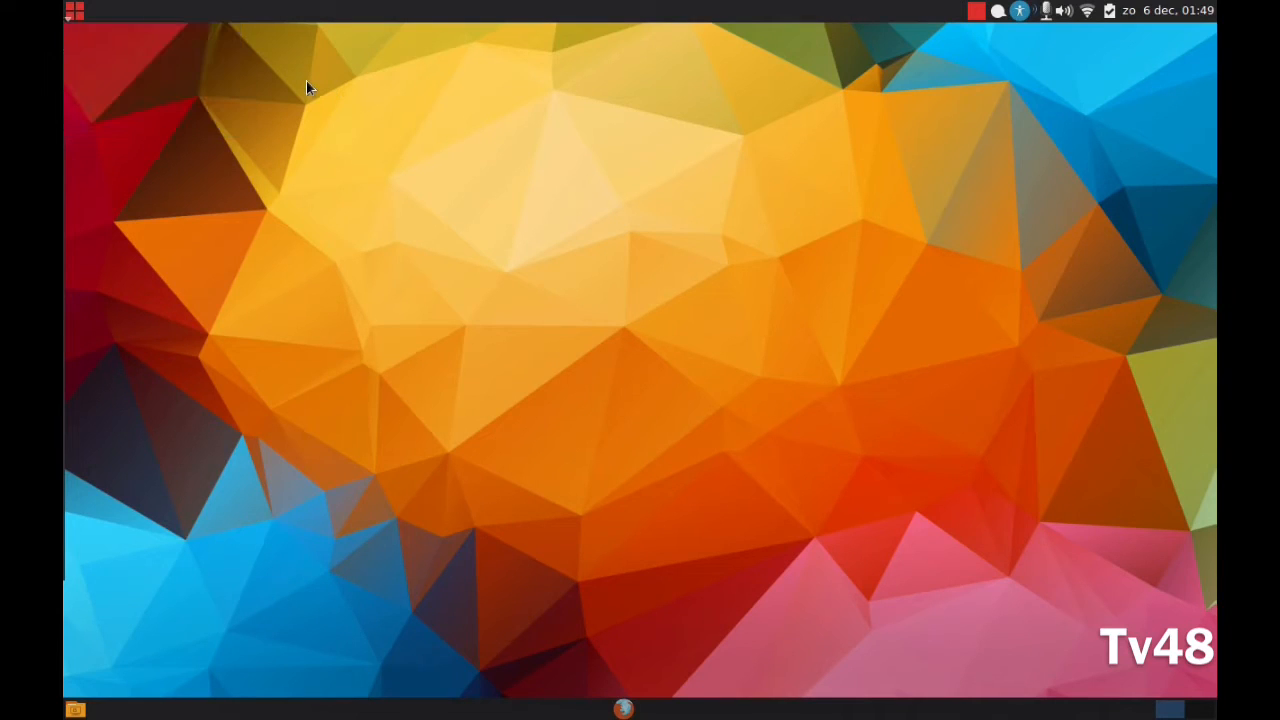
{"action": "mouse_move", "coordinate": [76, 12]}
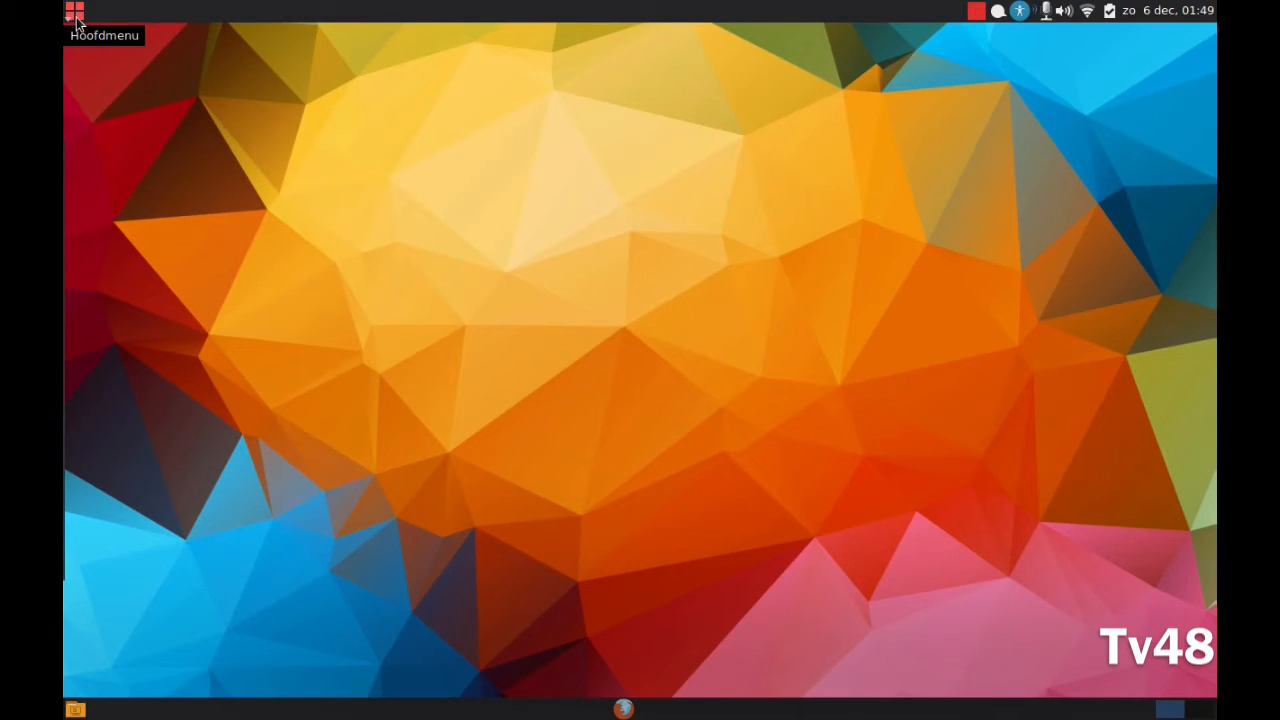
{"action": "mouse_move", "coordinate": [90, 164]}
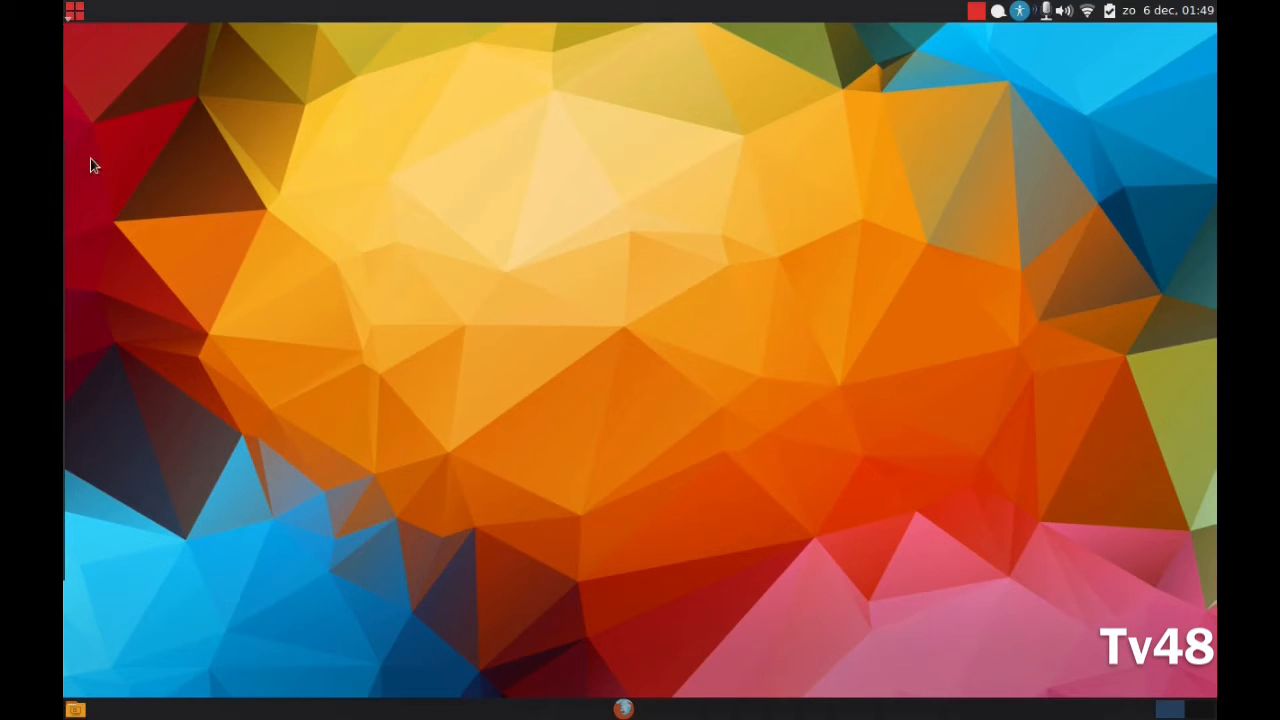
{"action": "right_click", "coordinate": [74, 10]}
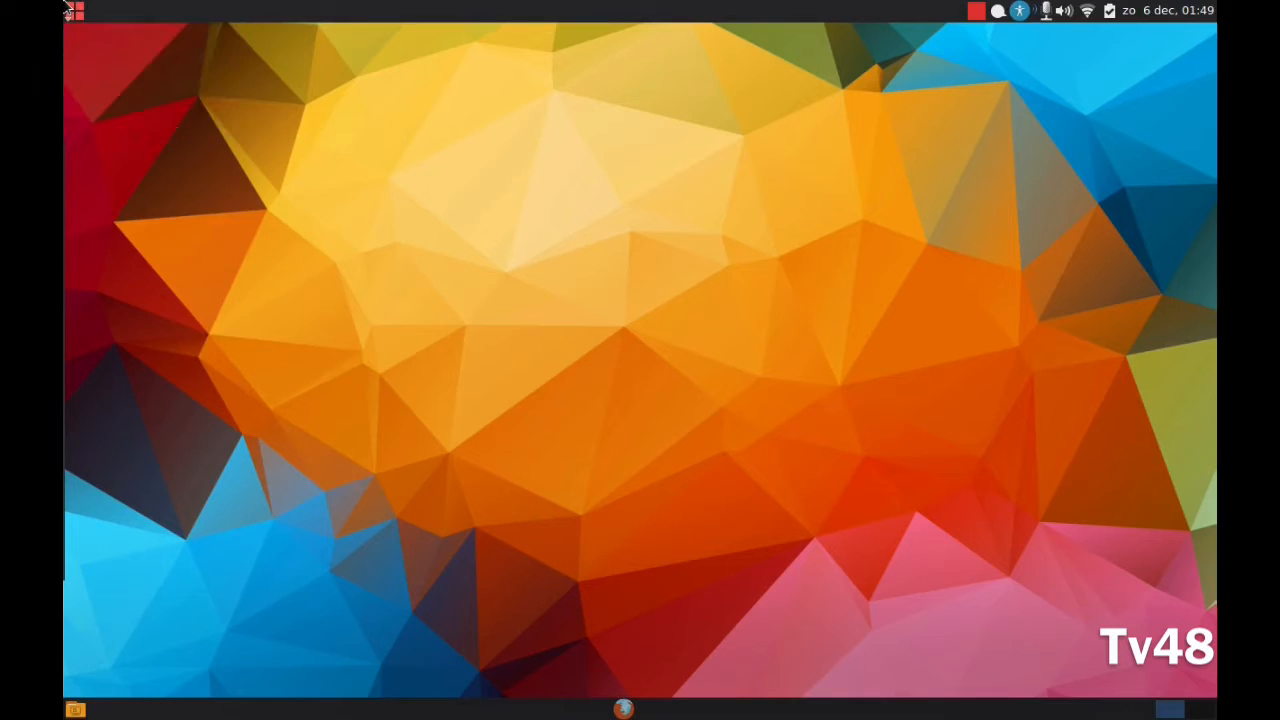
{"action": "left_click", "coordinate": [76, 12]}
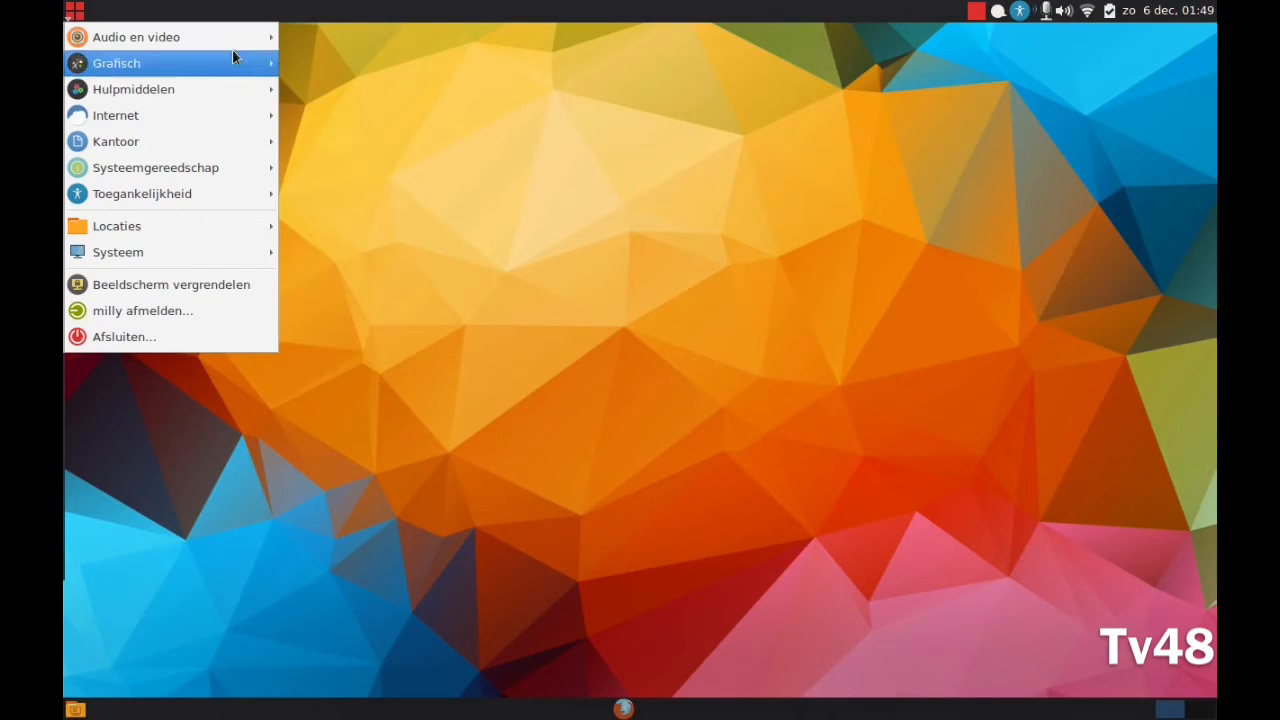
{"action": "mouse_move", "coordinate": [136, 36]}
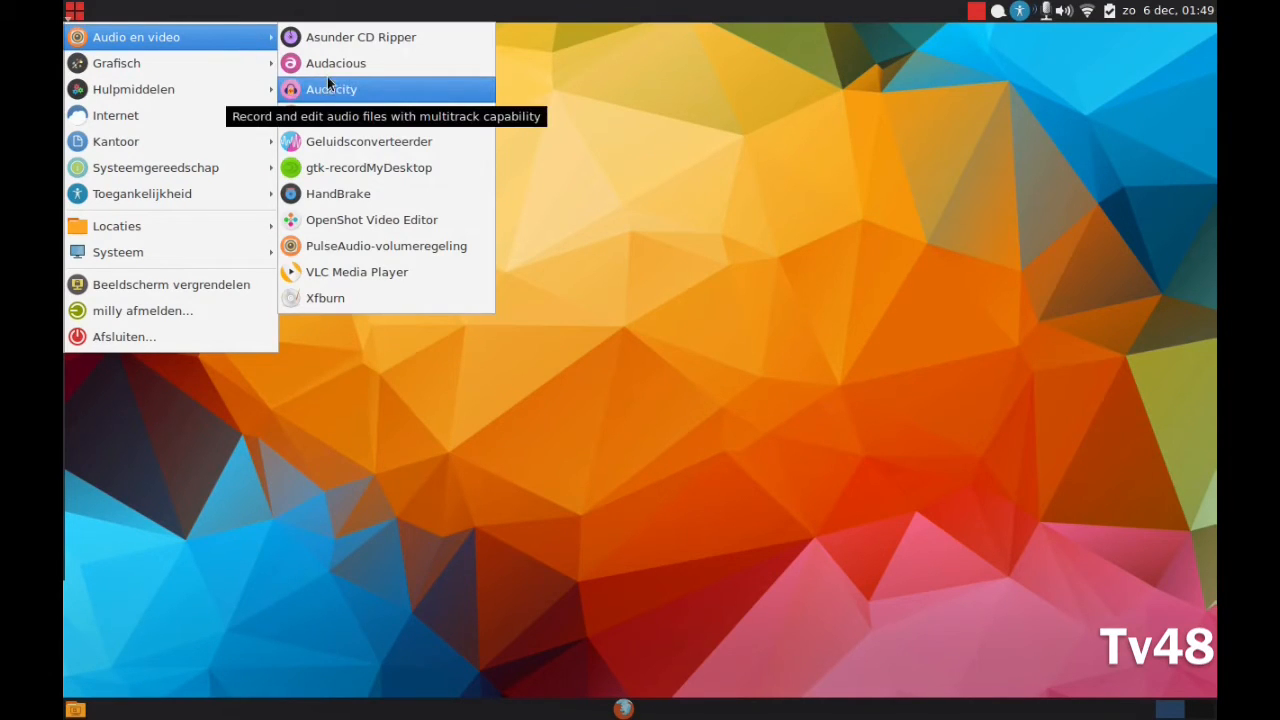
{"action": "mouse_move", "coordinate": [386, 244]}
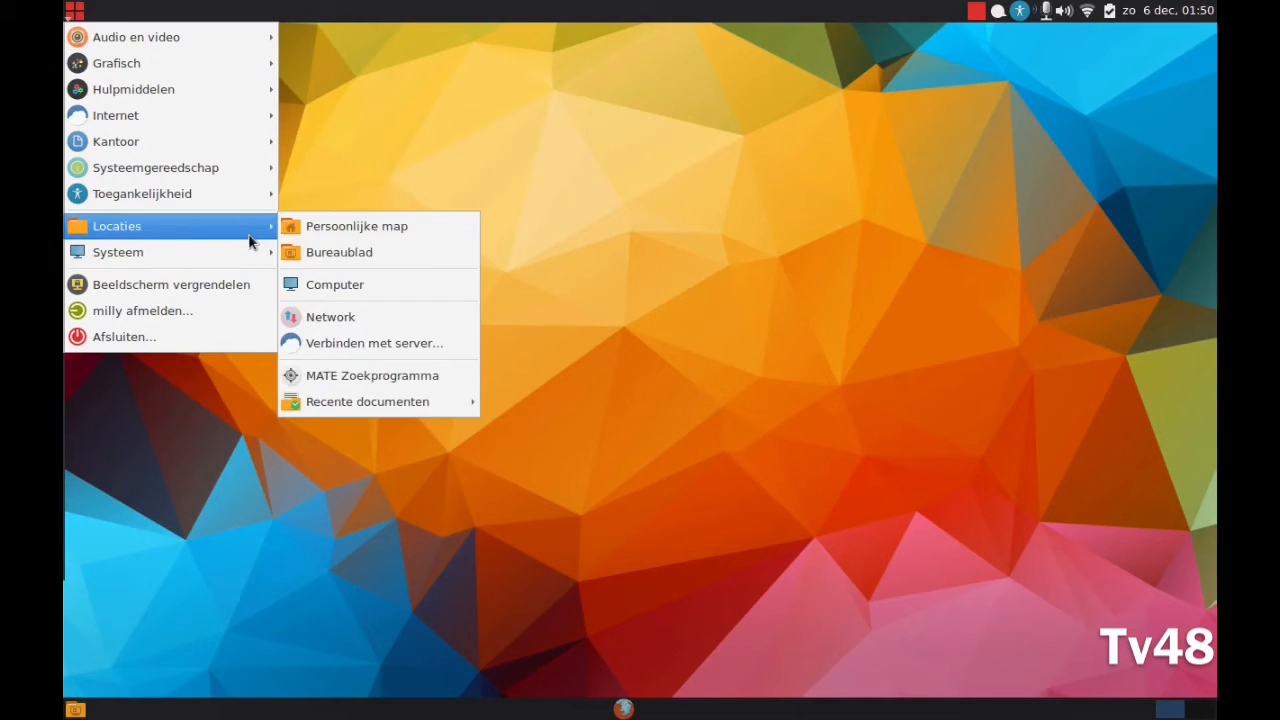
{"action": "mouse_move", "coordinate": [142, 192]}
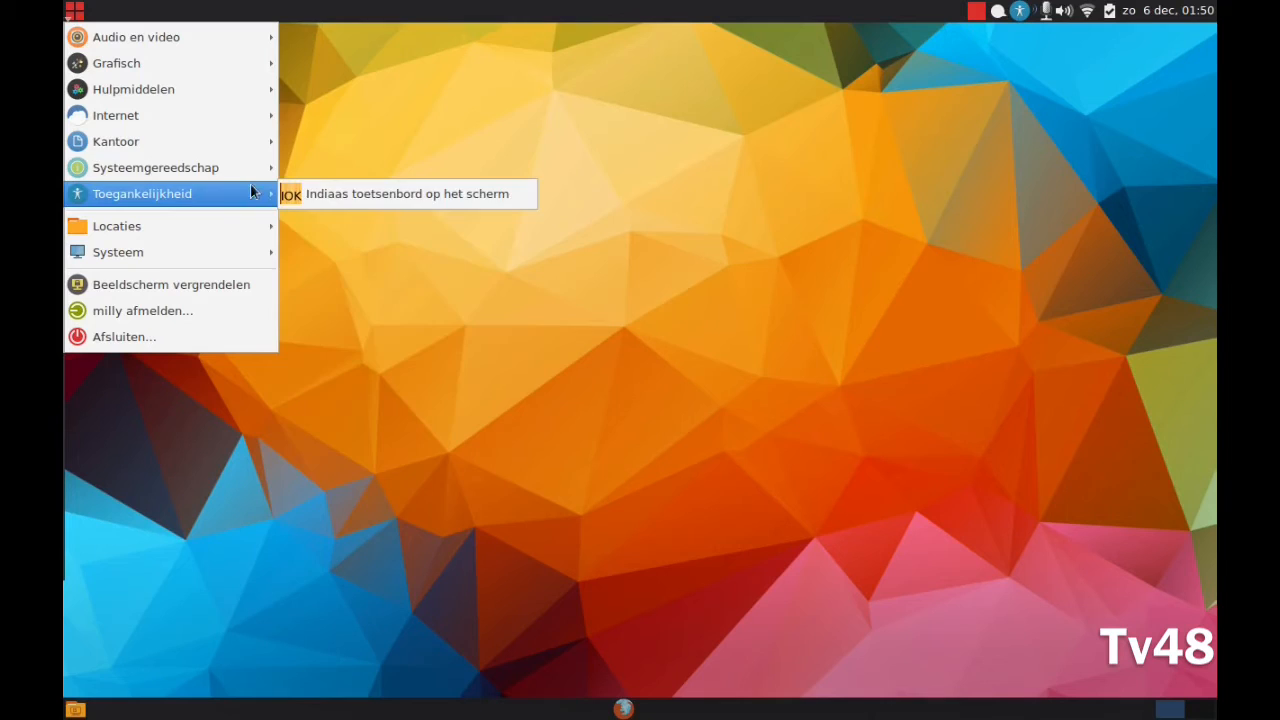
{"action": "mouse_move", "coordinate": [156, 168]}
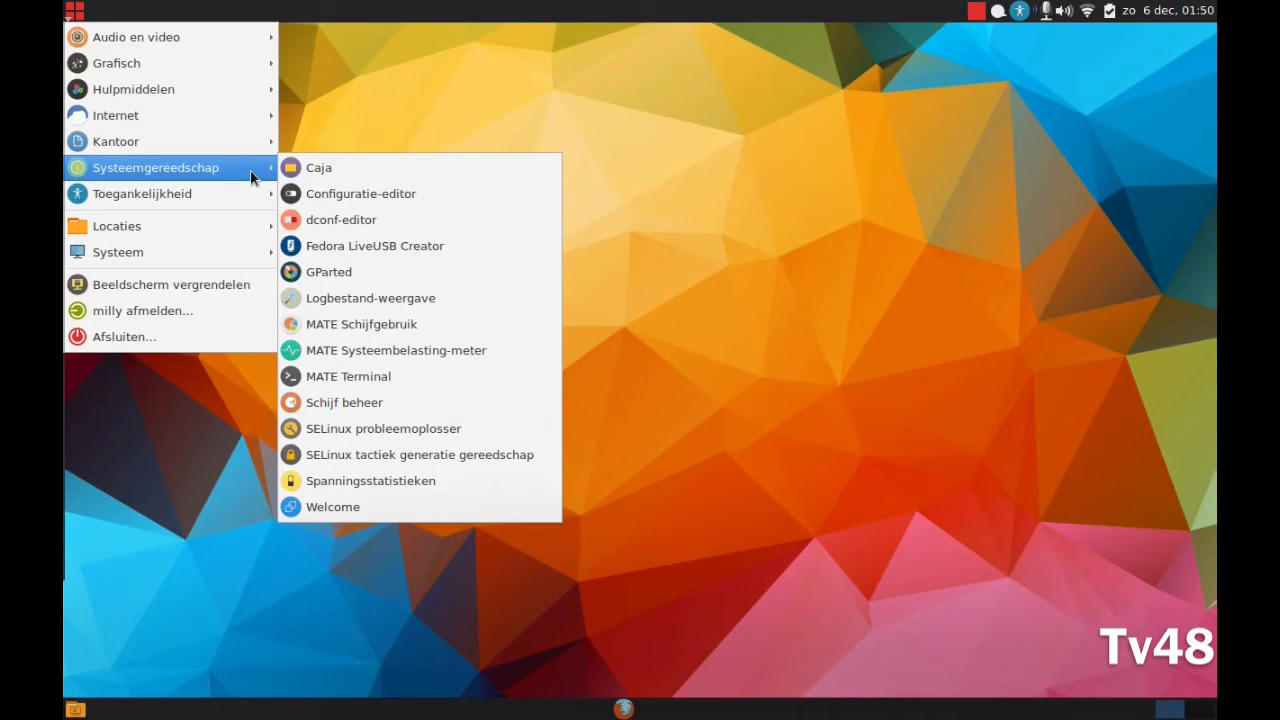
{"action": "mouse_move", "coordinate": [118, 252]}
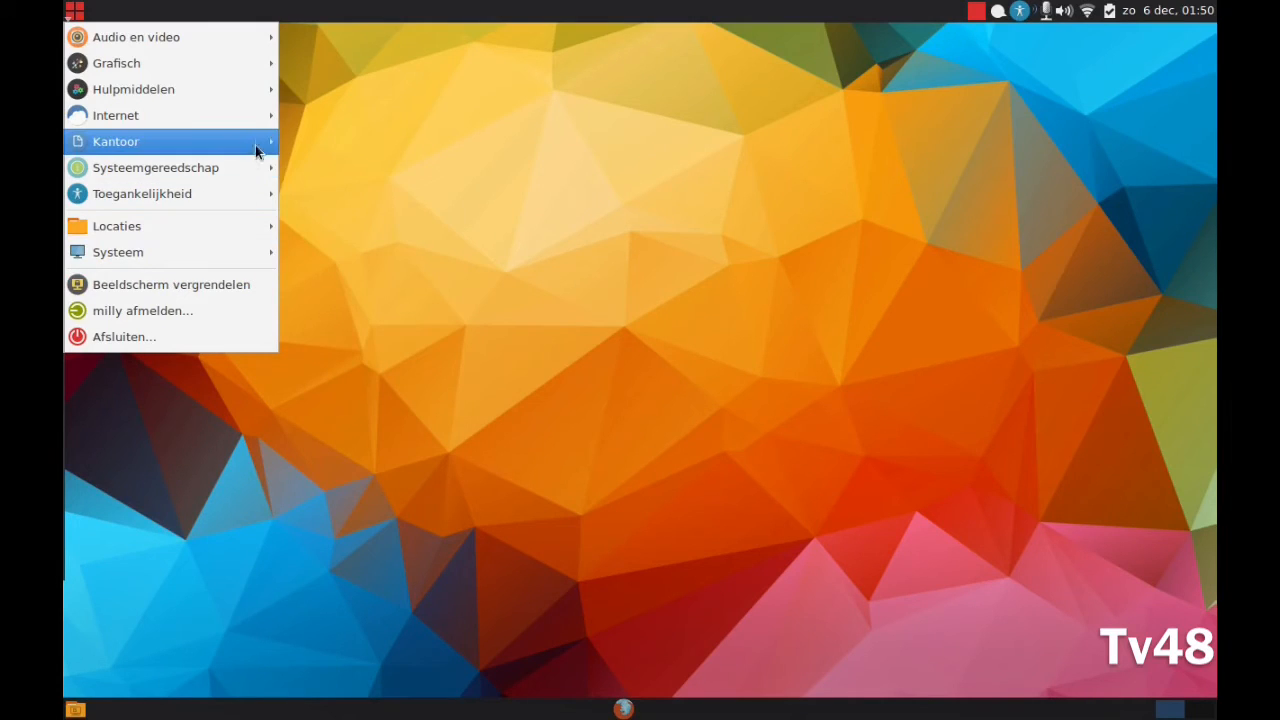
{"action": "mouse_move", "coordinate": [150, 114]}
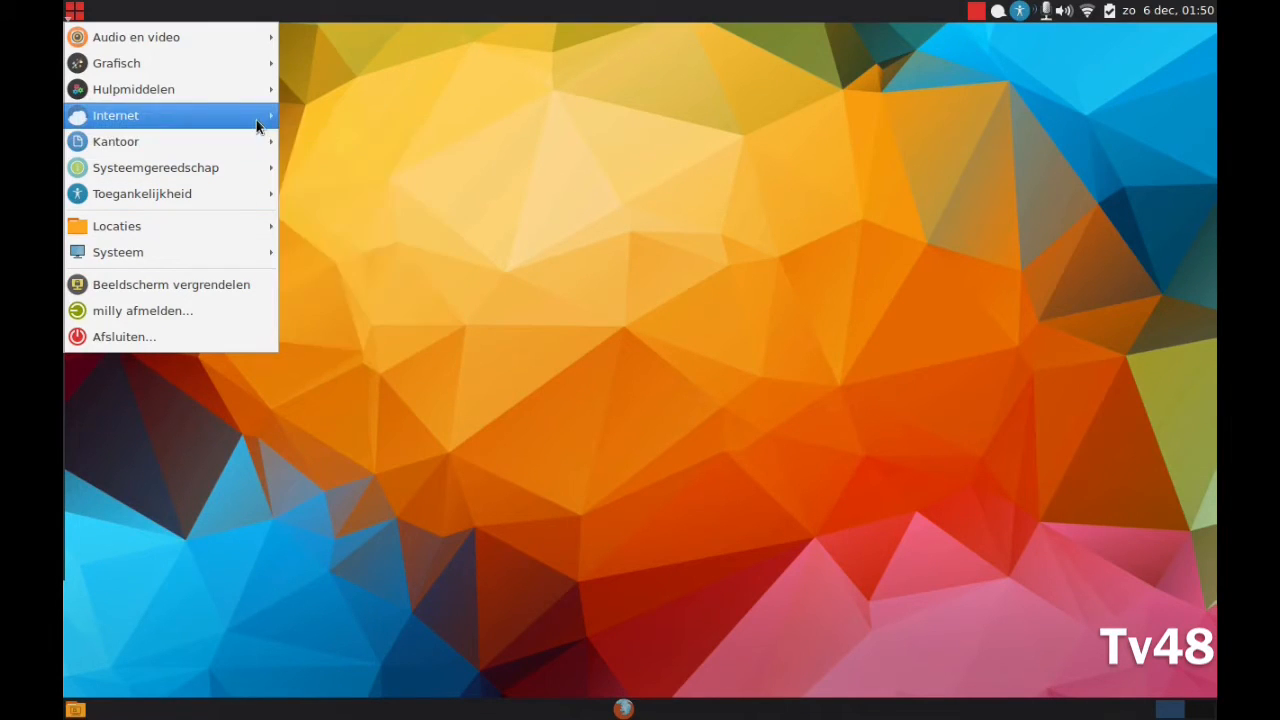
{"action": "mouse_move", "coordinate": [132, 88]}
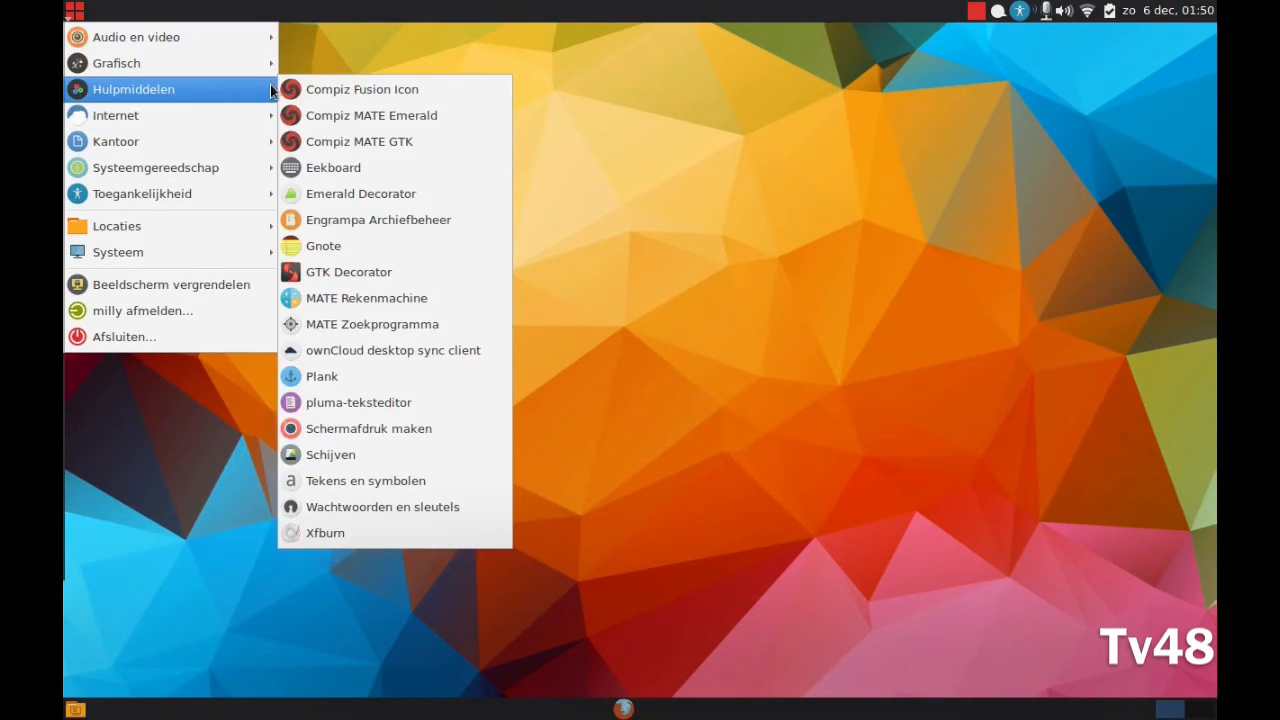
{"action": "mouse_move", "coordinate": [360, 140]}
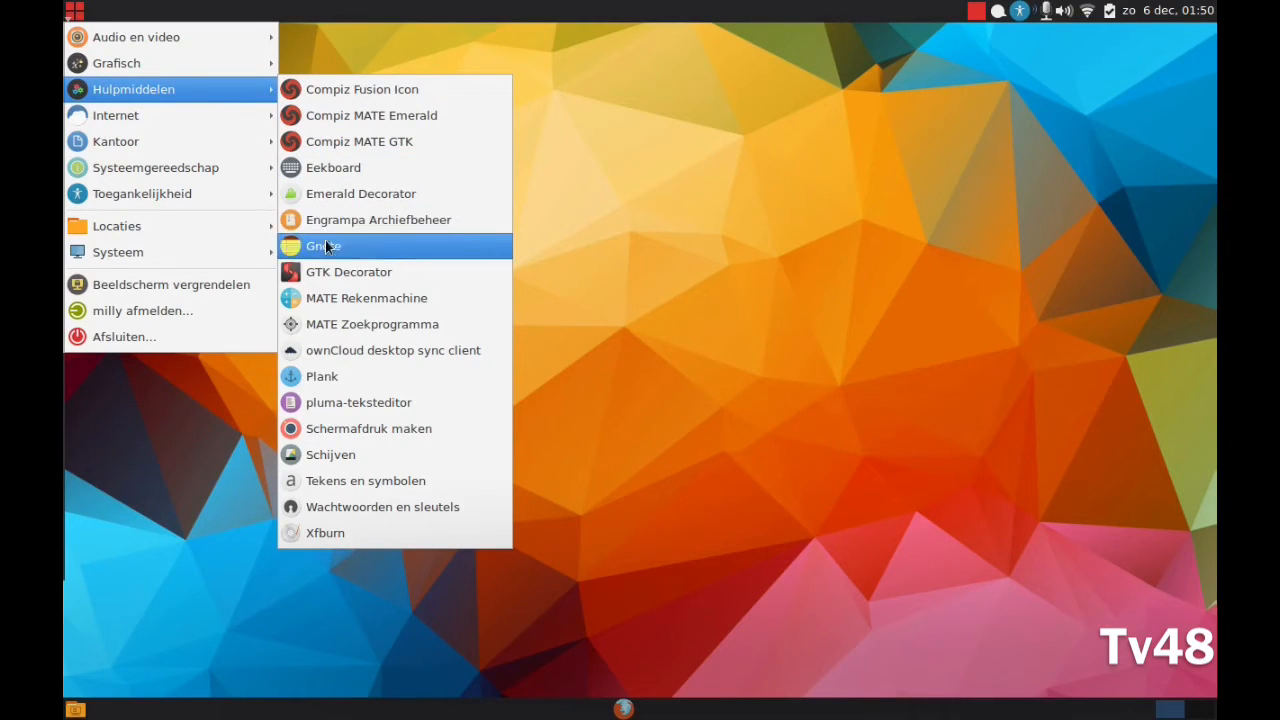
{"action": "mouse_move", "coordinate": [322, 376]}
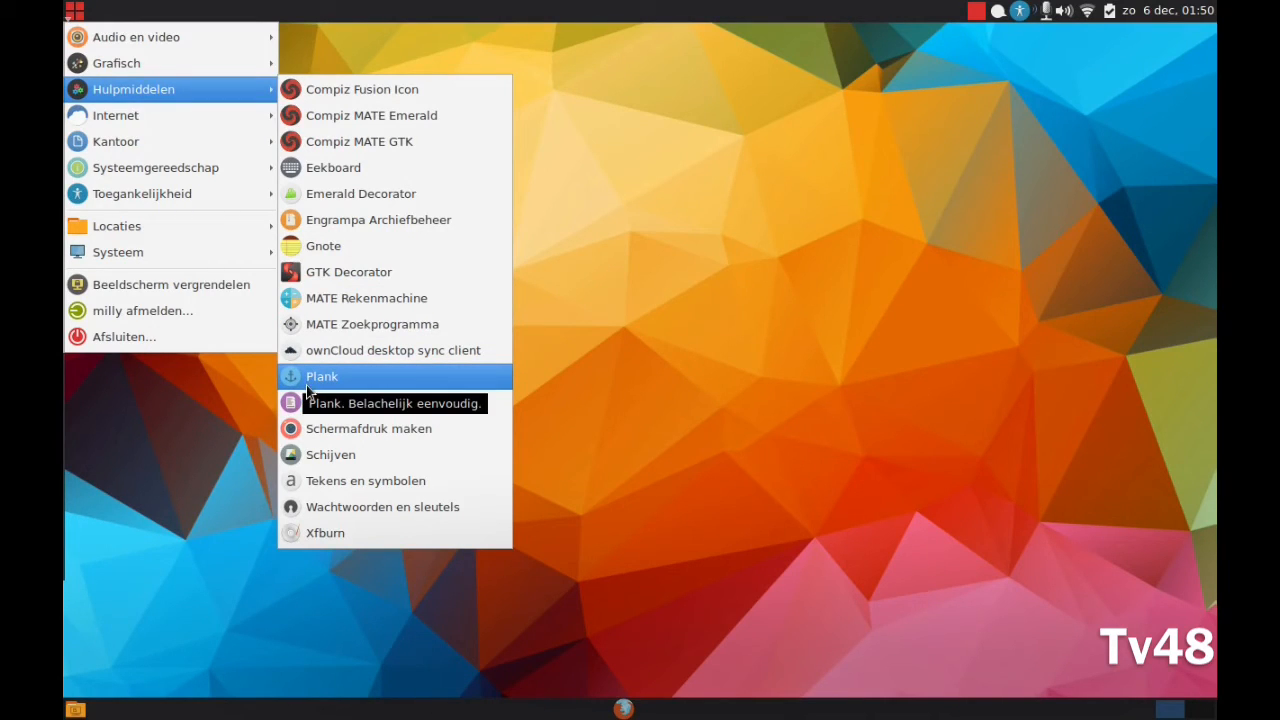
{"action": "mouse_move", "coordinate": [330, 454]}
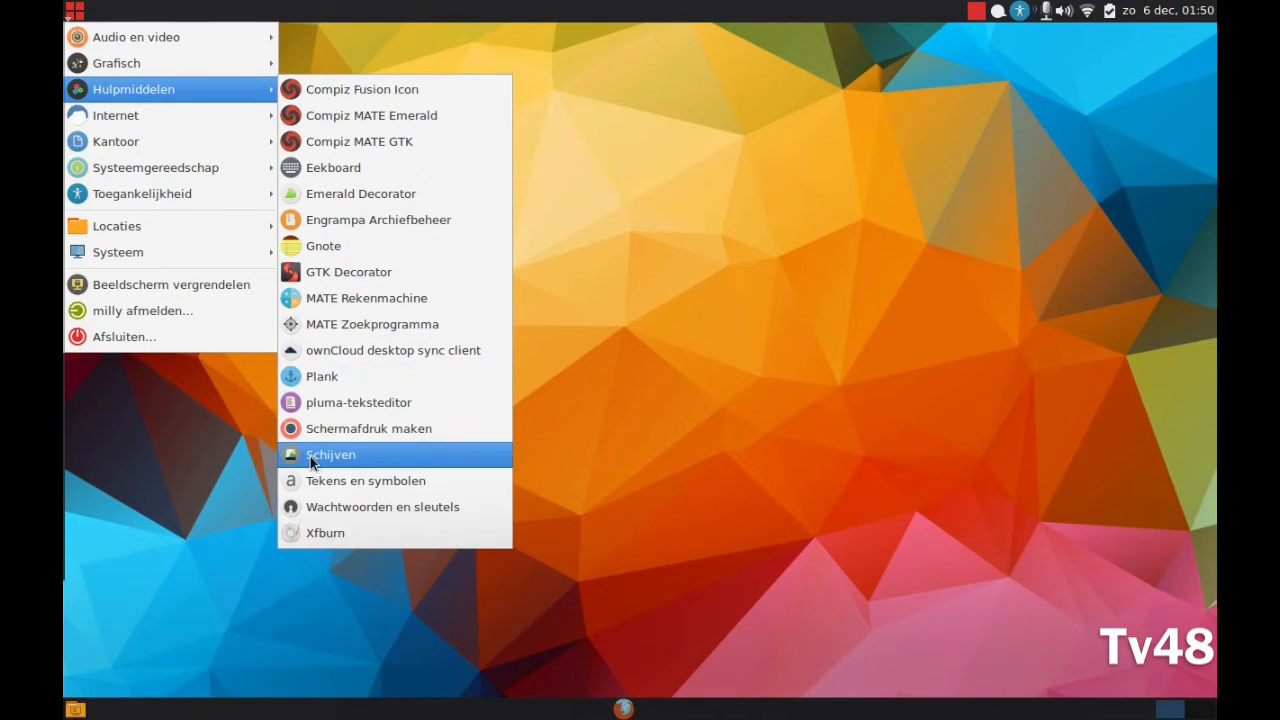
{"action": "mouse_move", "coordinate": [364, 480]}
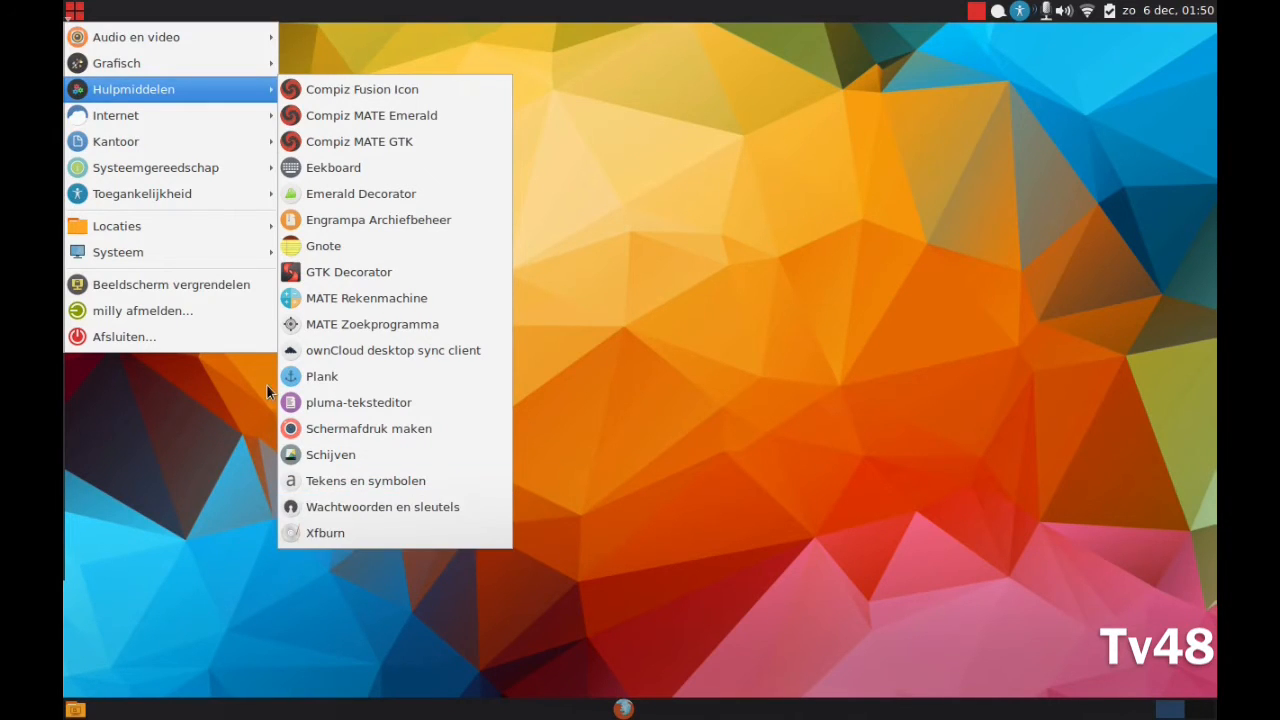
{"action": "mouse_move", "coordinate": [242, 90]}
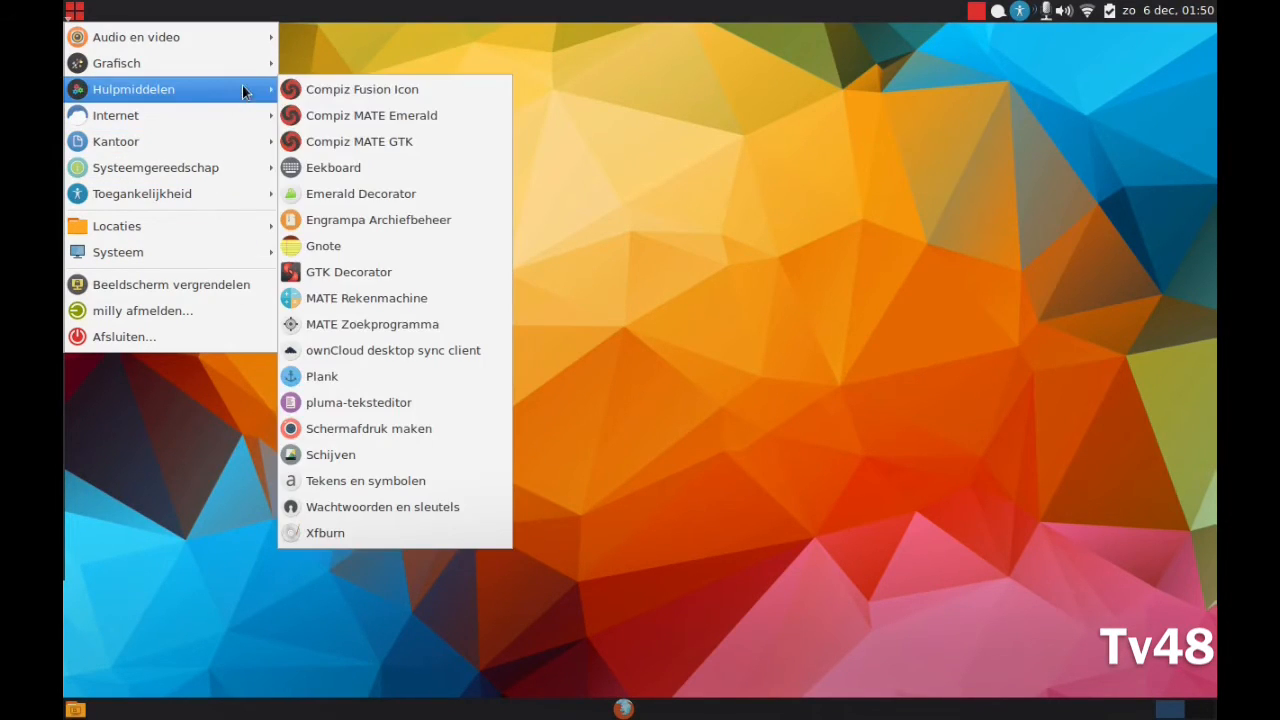
{"action": "mouse_move", "coordinate": [332, 168]}
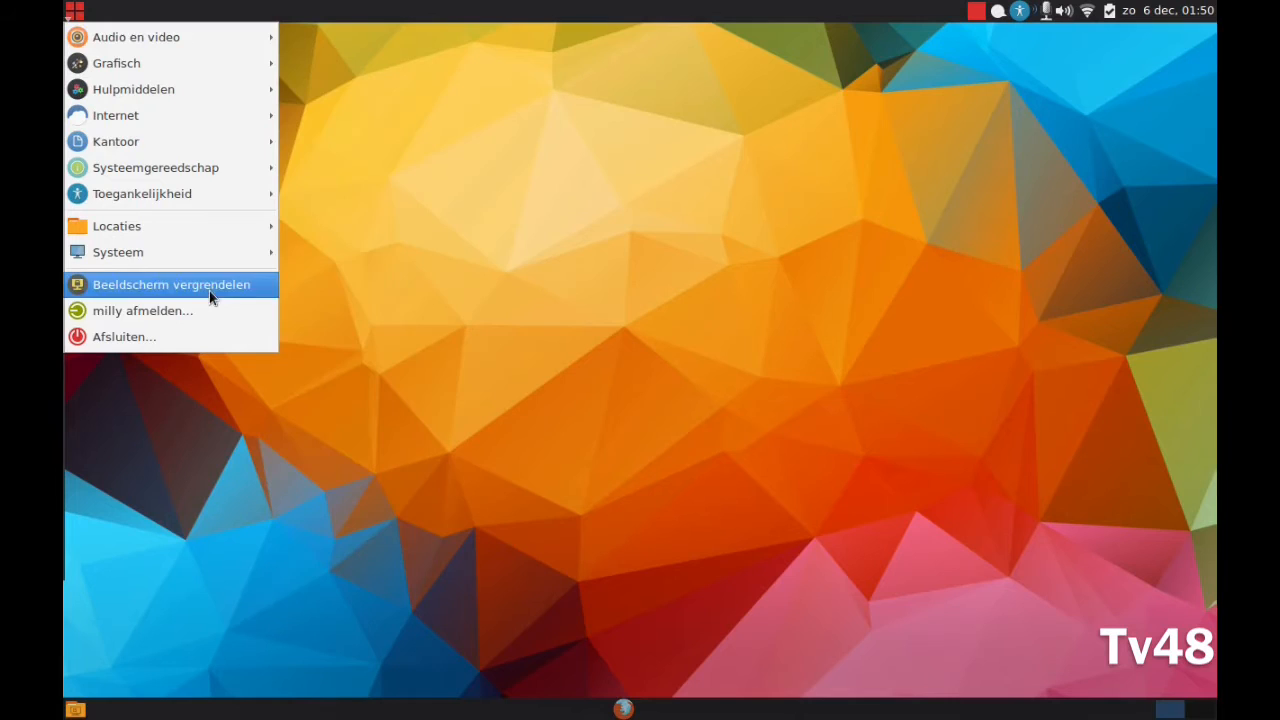
{"action": "mouse_move", "coordinate": [116, 140]}
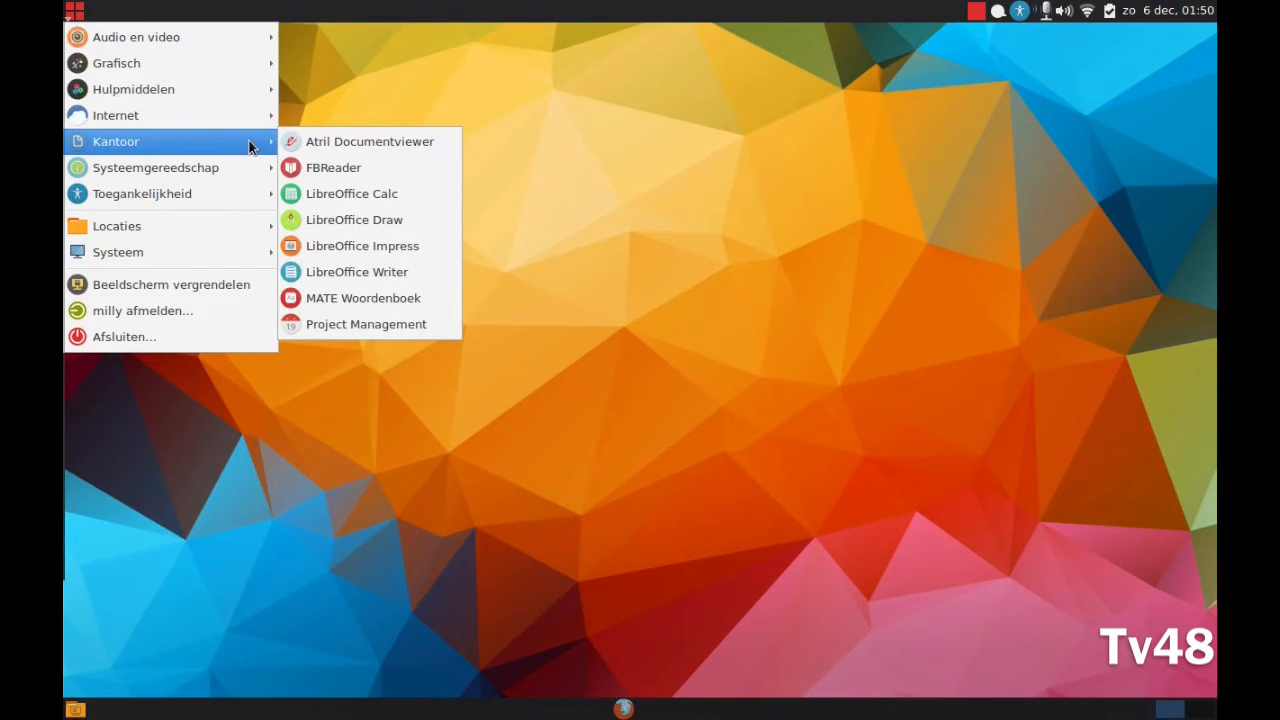
{"action": "mouse_move", "coordinate": [172, 284]}
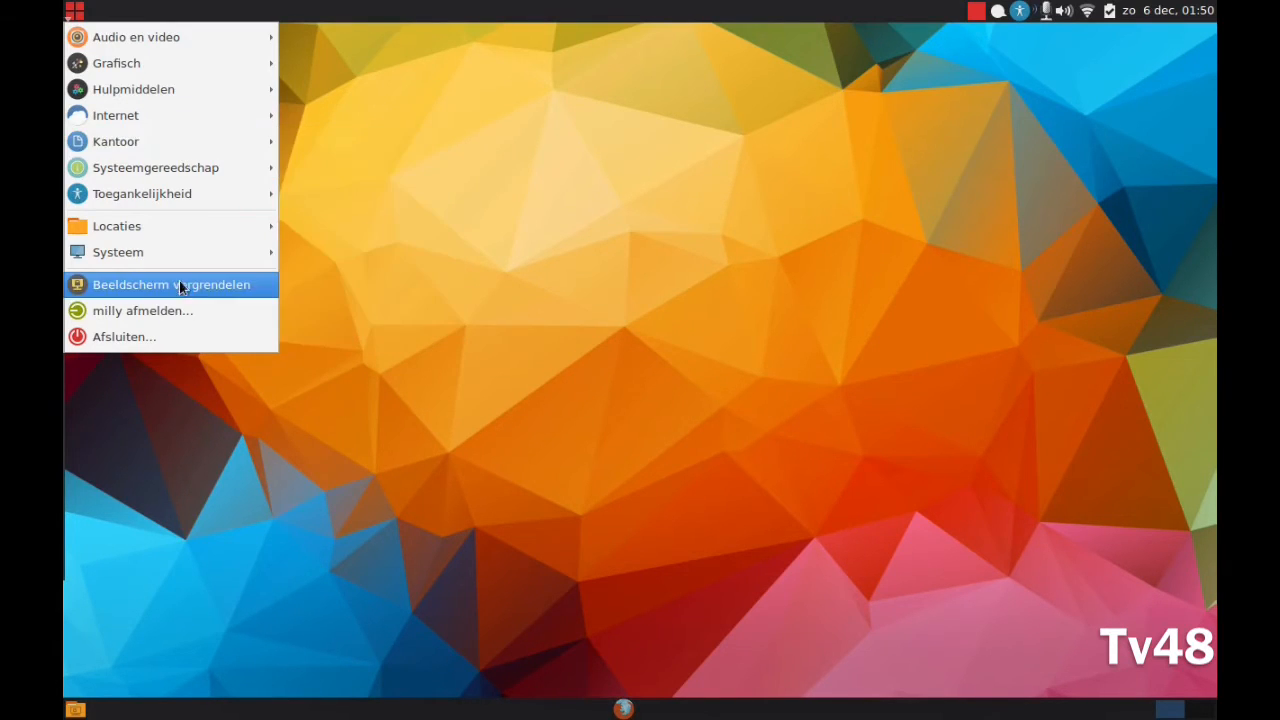
{"action": "mouse_move", "coordinate": [156, 168]}
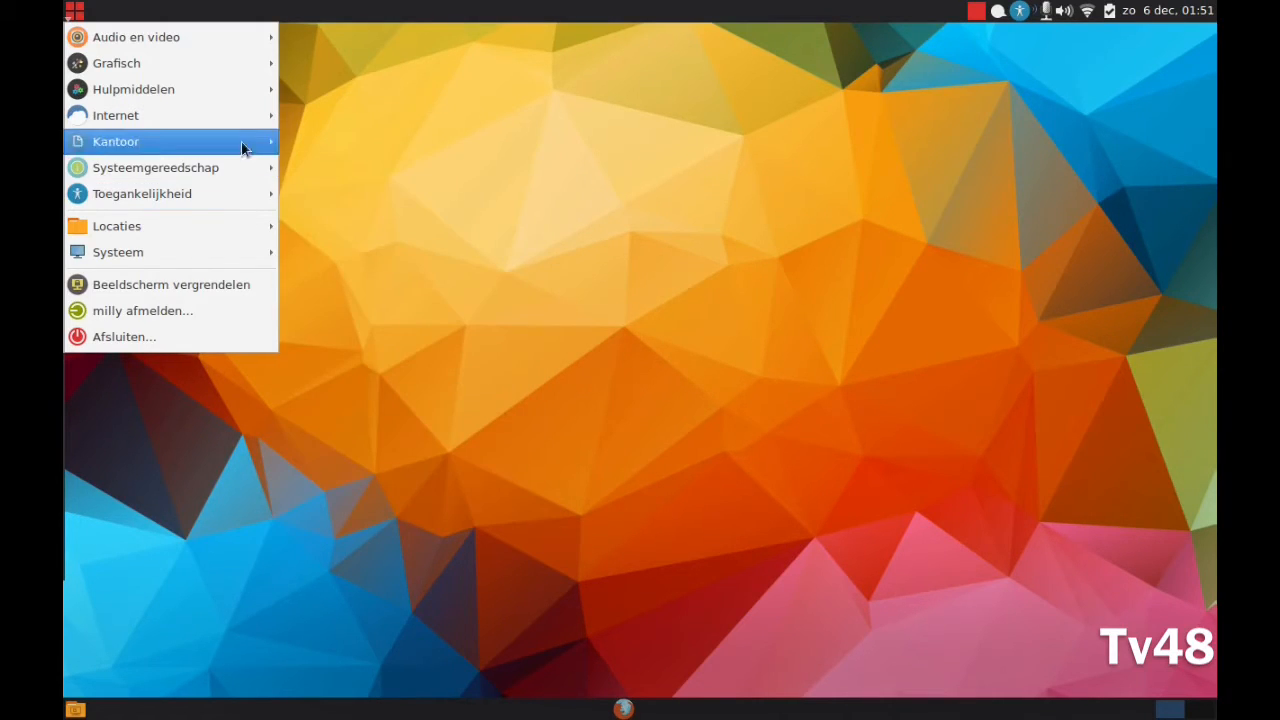
{"action": "mouse_move", "coordinate": [170, 284]}
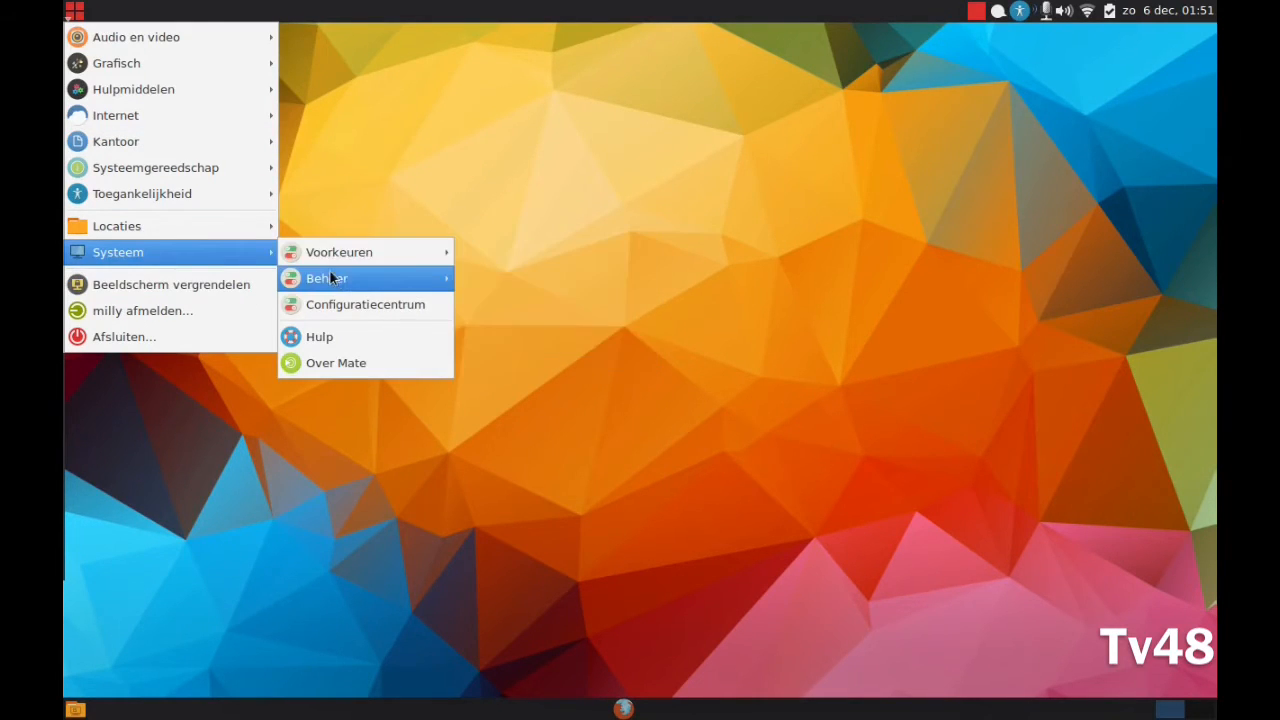
{"action": "mouse_move", "coordinate": [328, 278]}
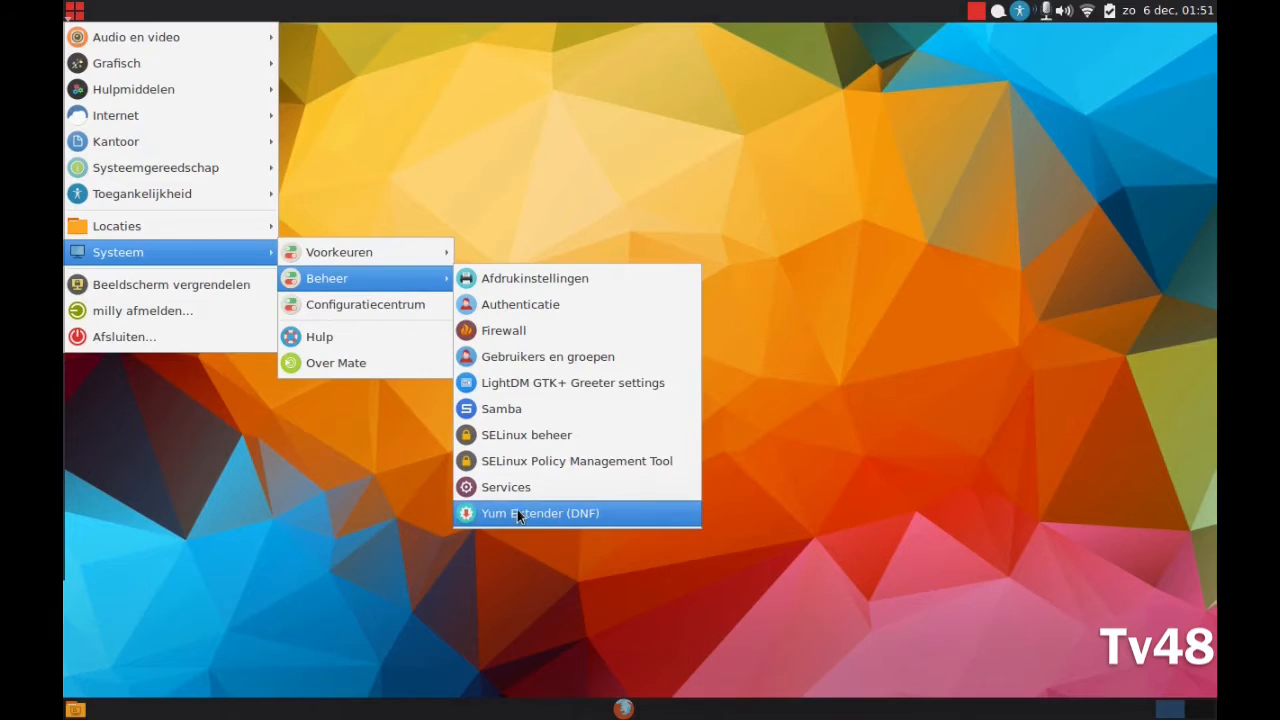
Launch Yum Extender, scroll through its full list of available updates, and close it
{"action": "left_click", "coordinate": [540, 512]}
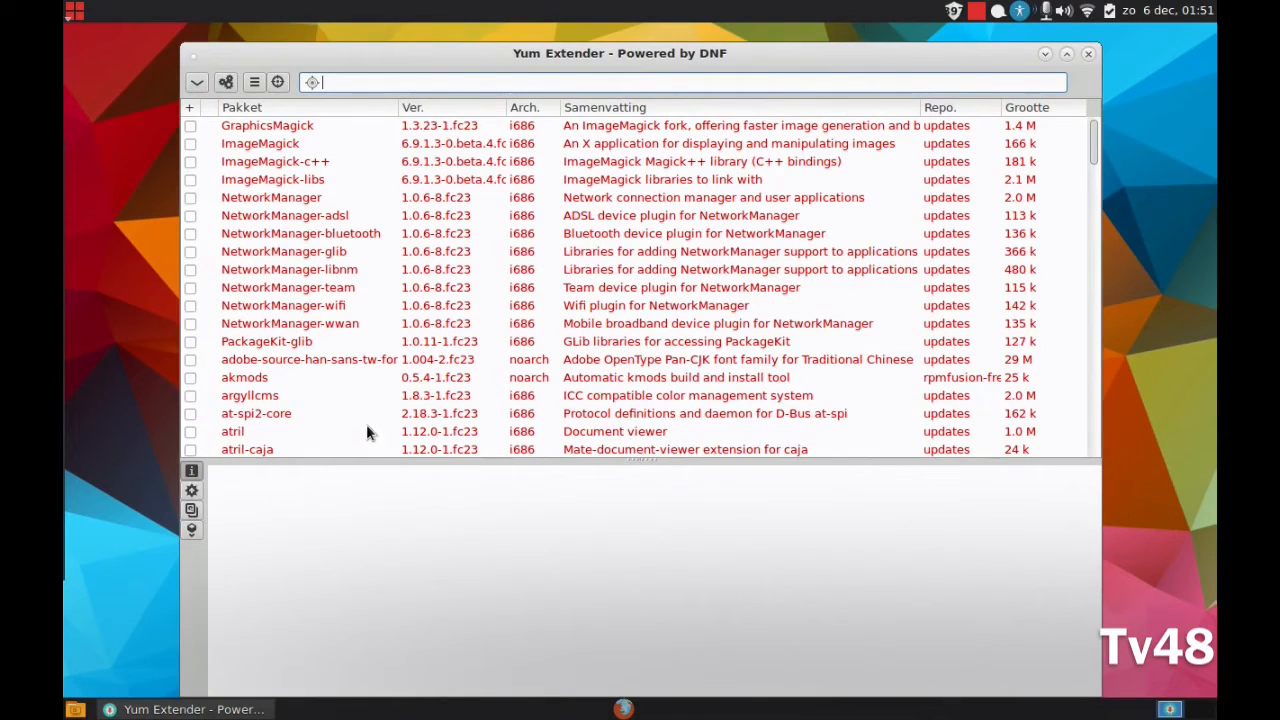
{"action": "mouse_move", "coordinate": [538, 336]}
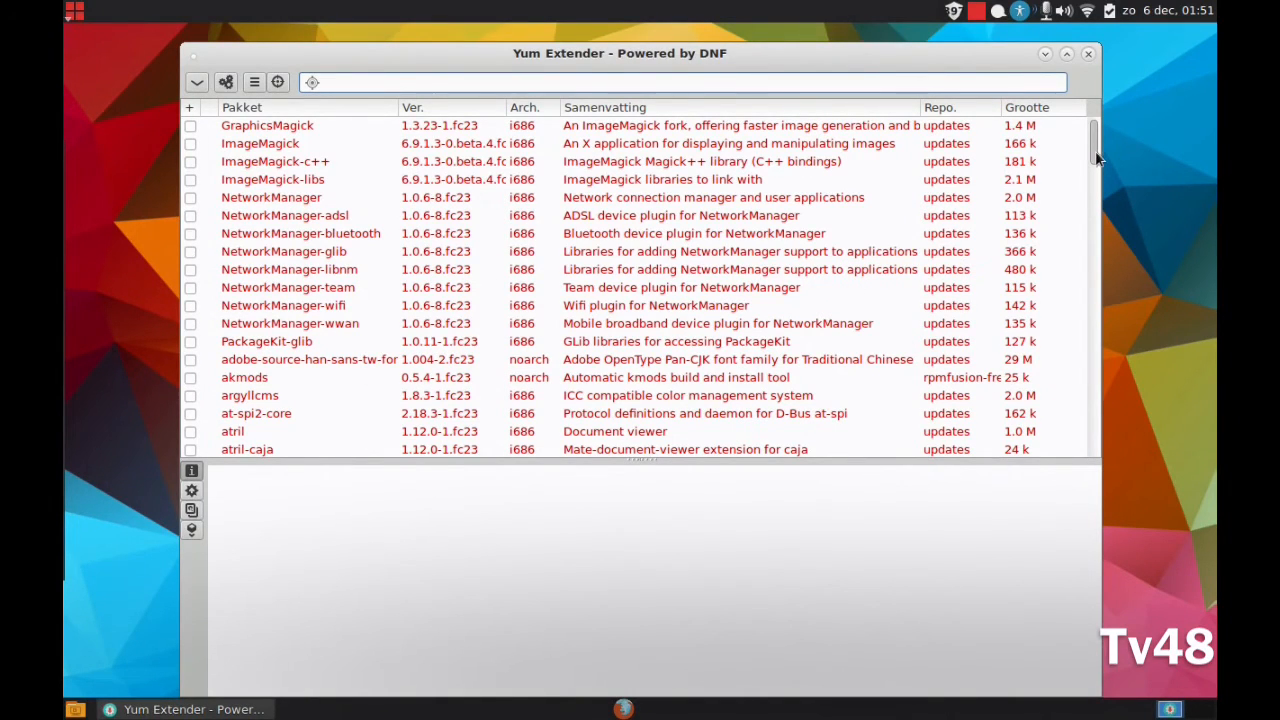
{"action": "scroll", "scroll_direction": "down", "scroll_amount": 3}
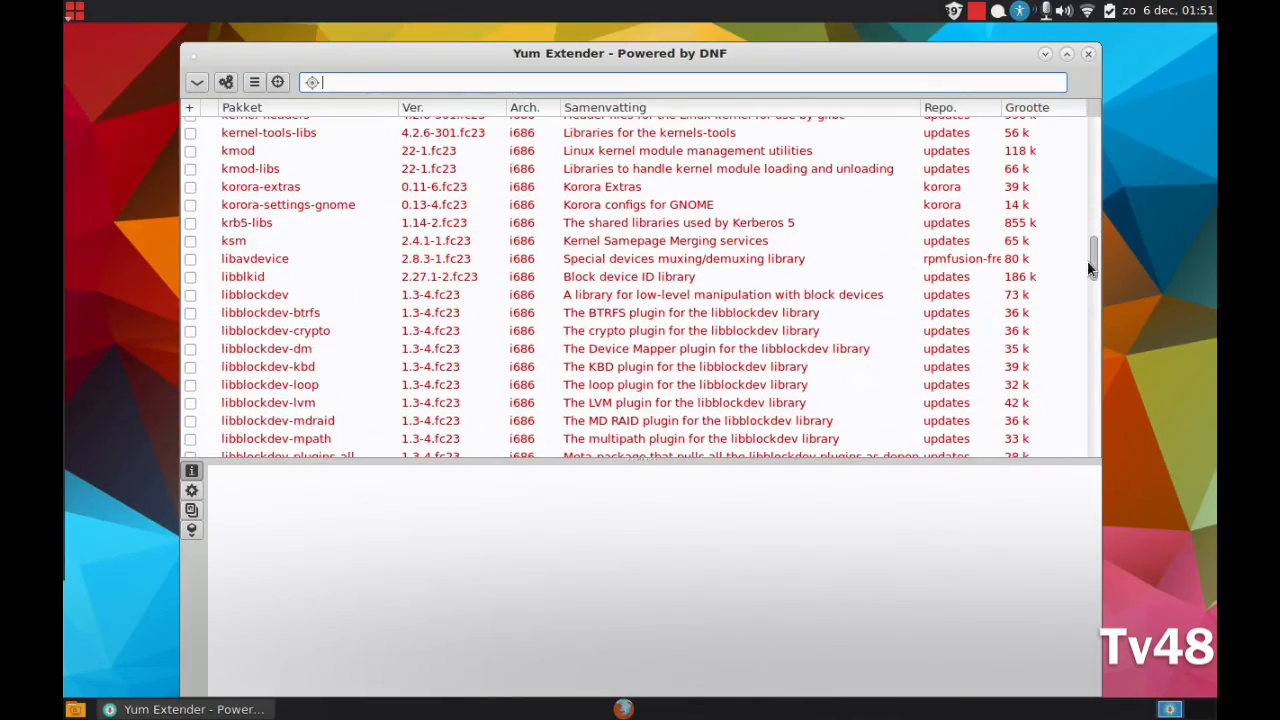
{"action": "scroll", "scroll_direction": "down", "scroll_amount": 3}
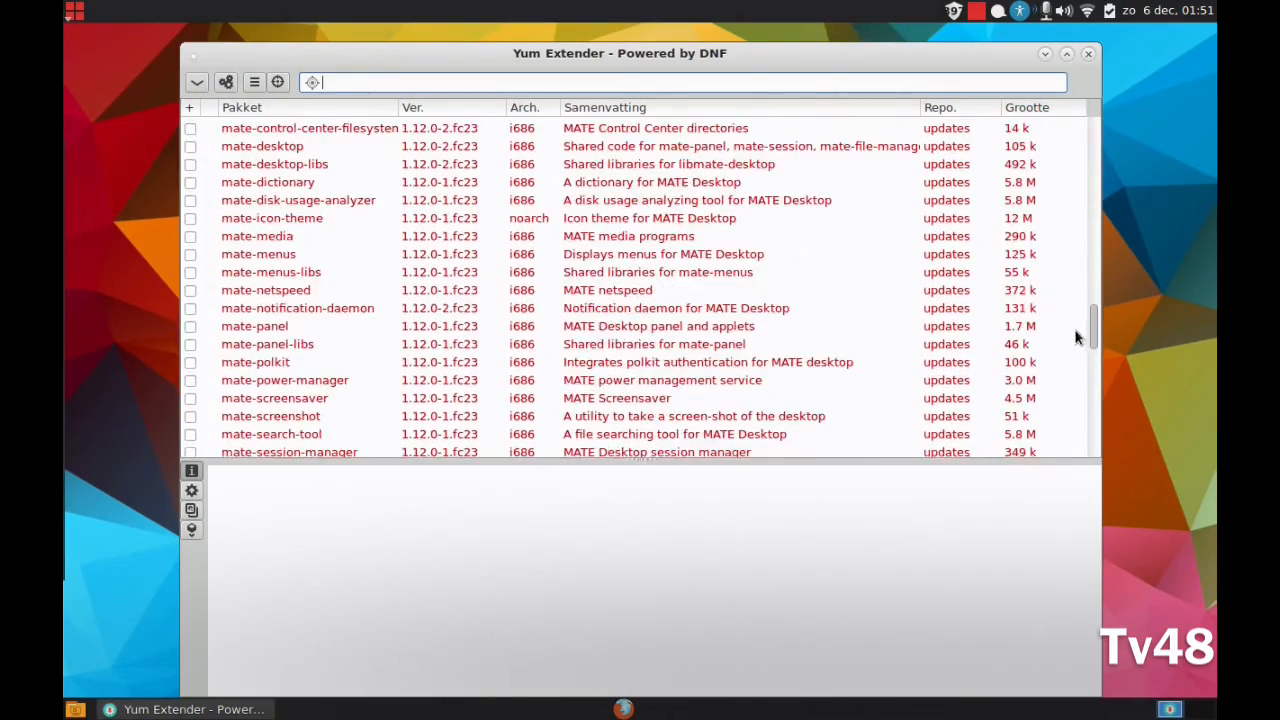
{"action": "scroll", "scroll_direction": "down", "scroll_amount": 3}
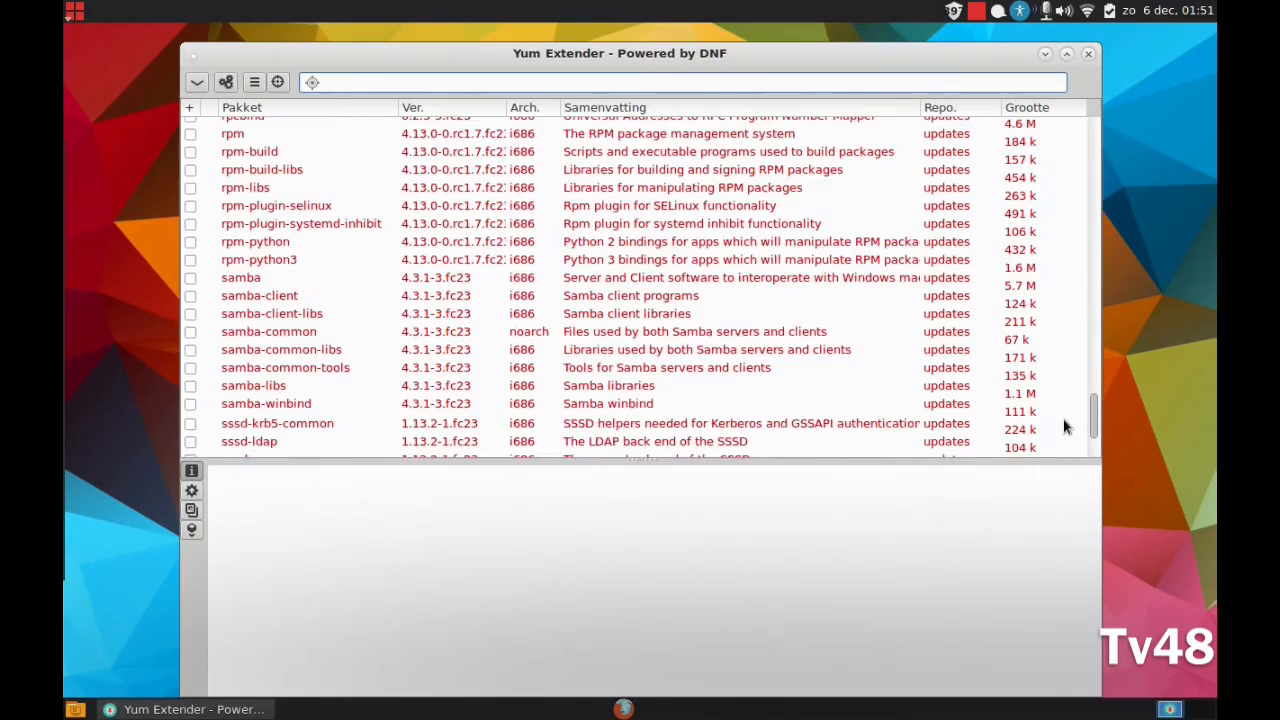
{"action": "scroll", "scroll_direction": "down", "scroll_amount": 3}
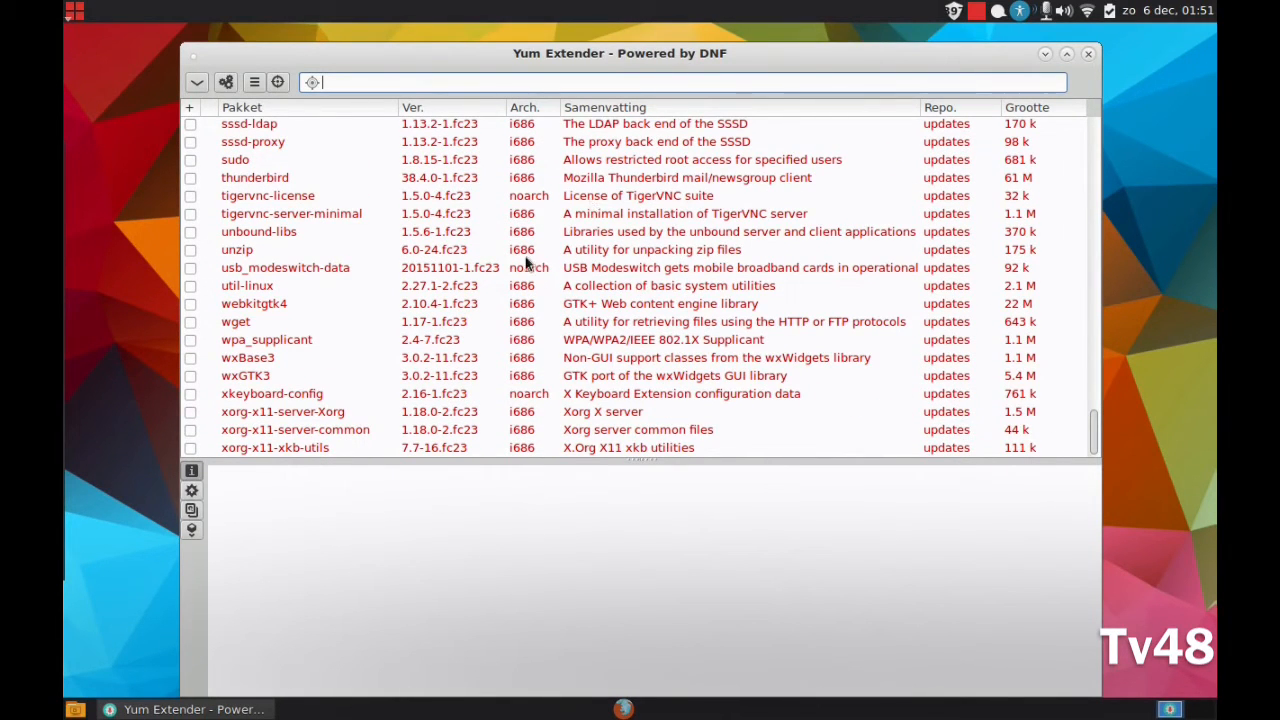
{"action": "mouse_move", "coordinate": [1196, 68]}
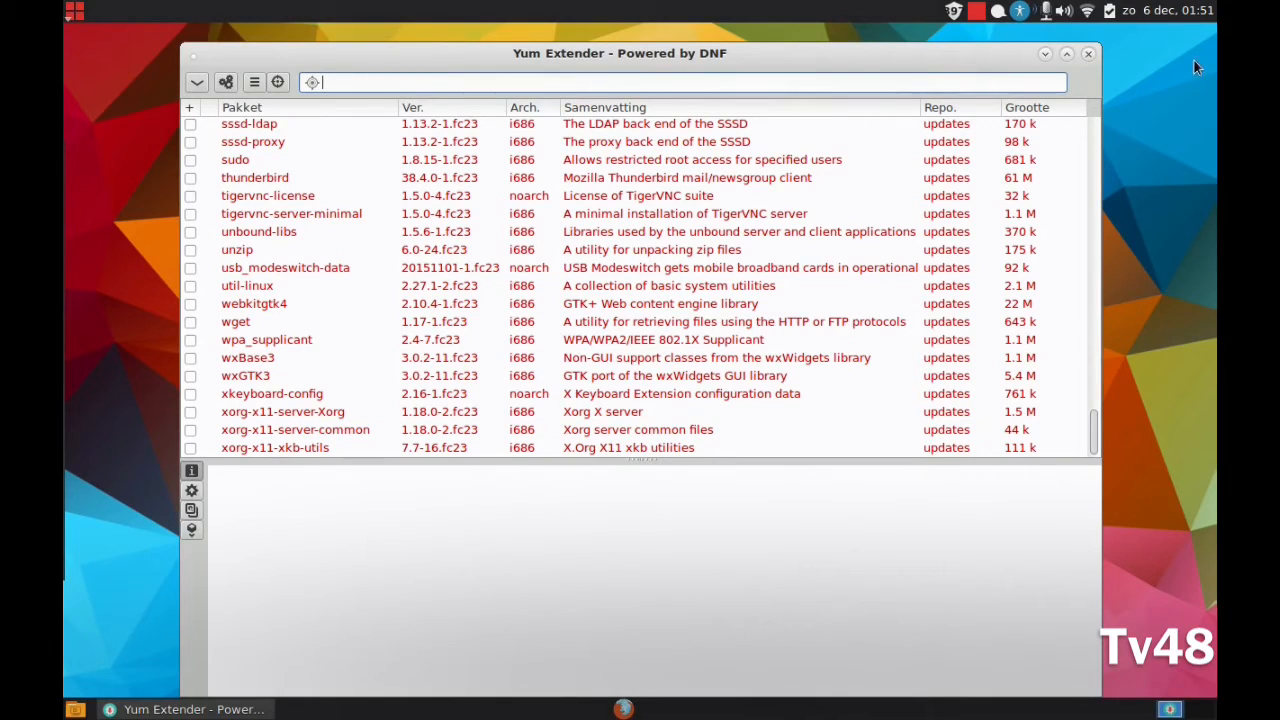
{"action": "mouse_move", "coordinate": [1088, 54]}
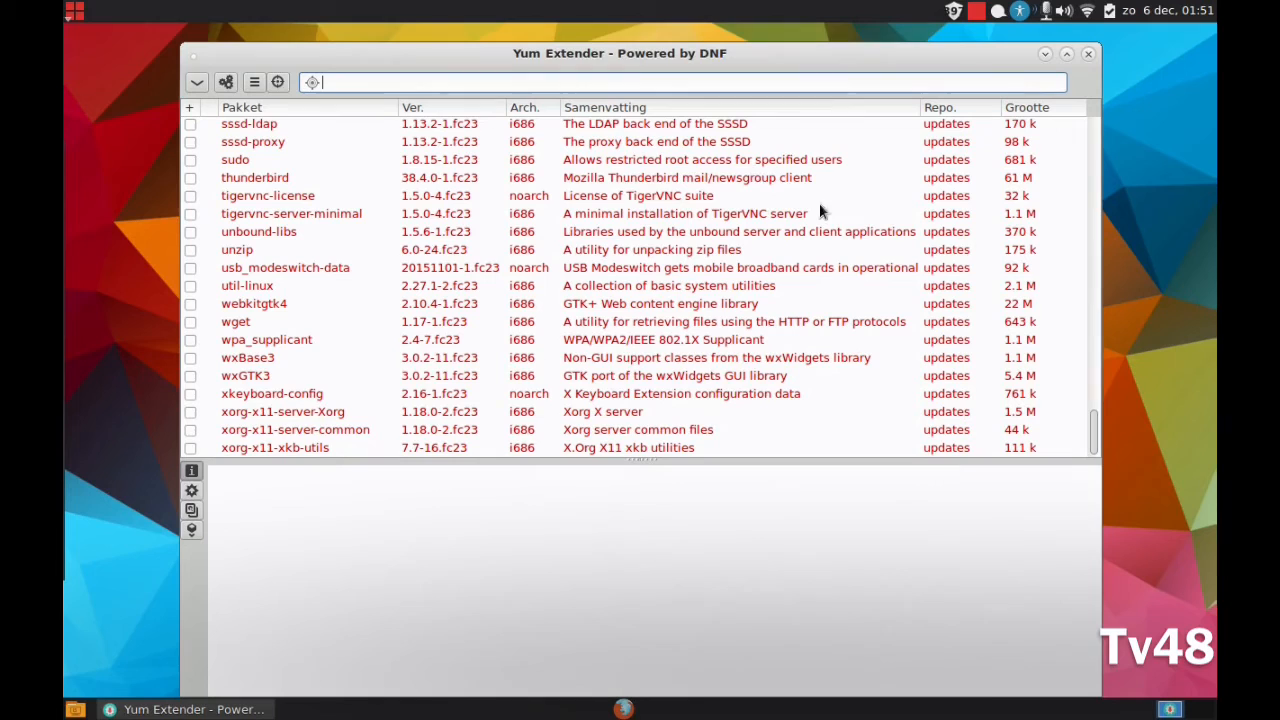
{"action": "mouse_move", "coordinate": [1090, 54]}
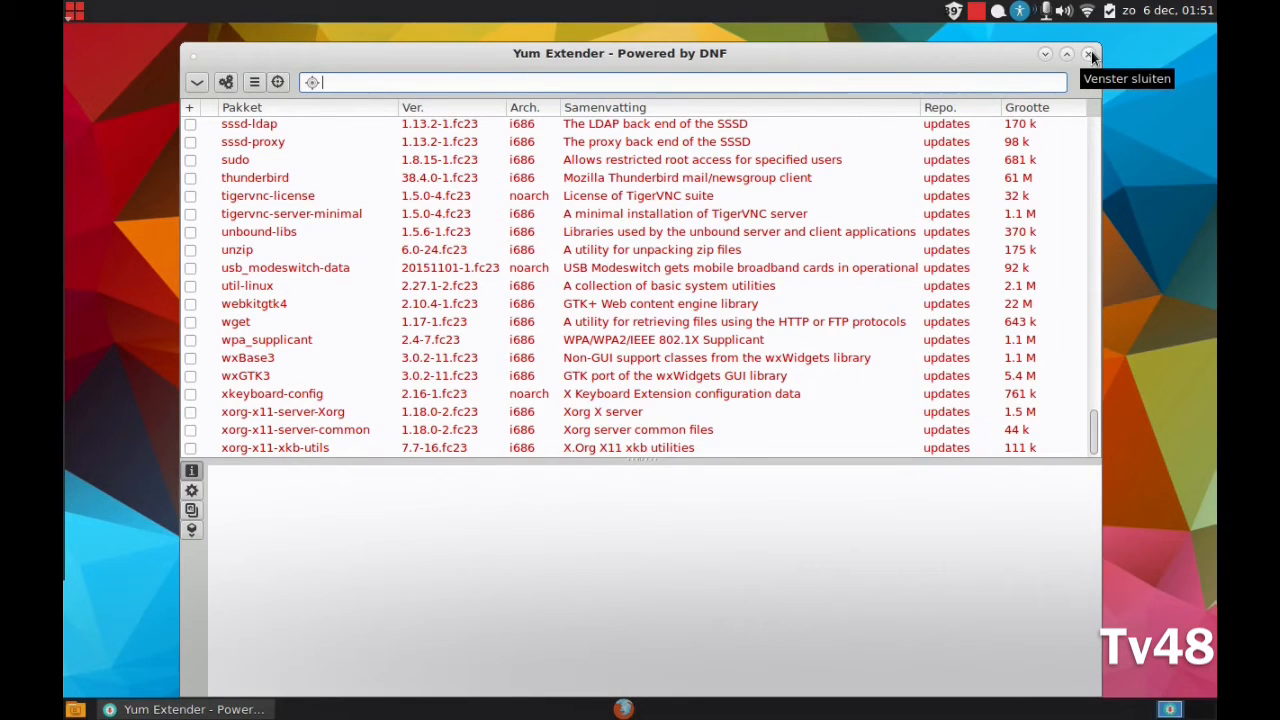
{"action": "left_click", "coordinate": [1090, 54]}
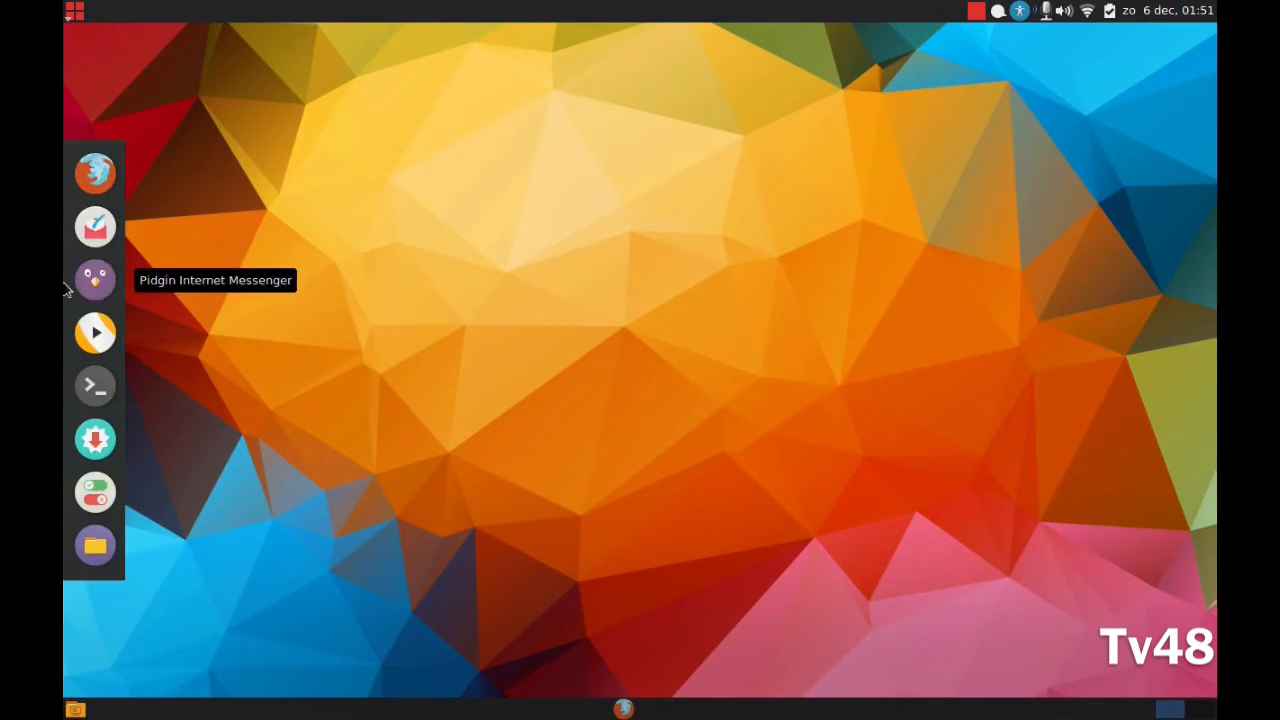
{"action": "mouse_move", "coordinate": [66, 368]}
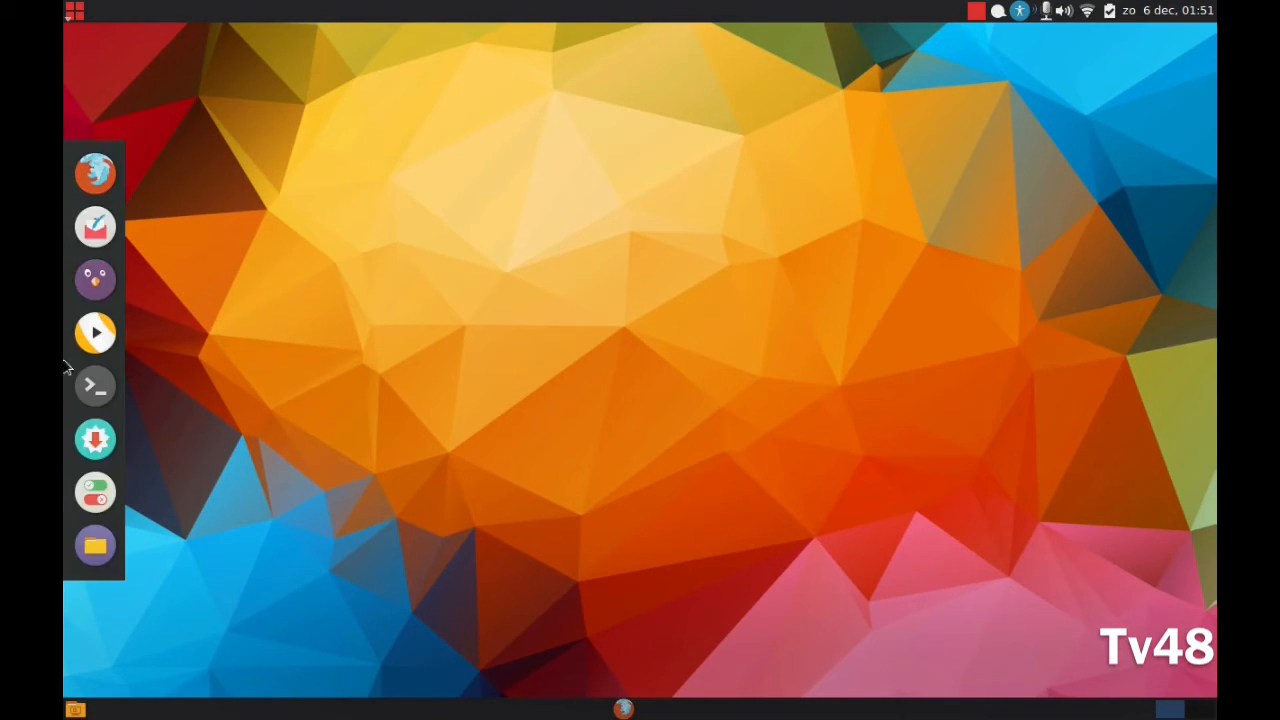
{"action": "mouse_move", "coordinate": [68, 498]}
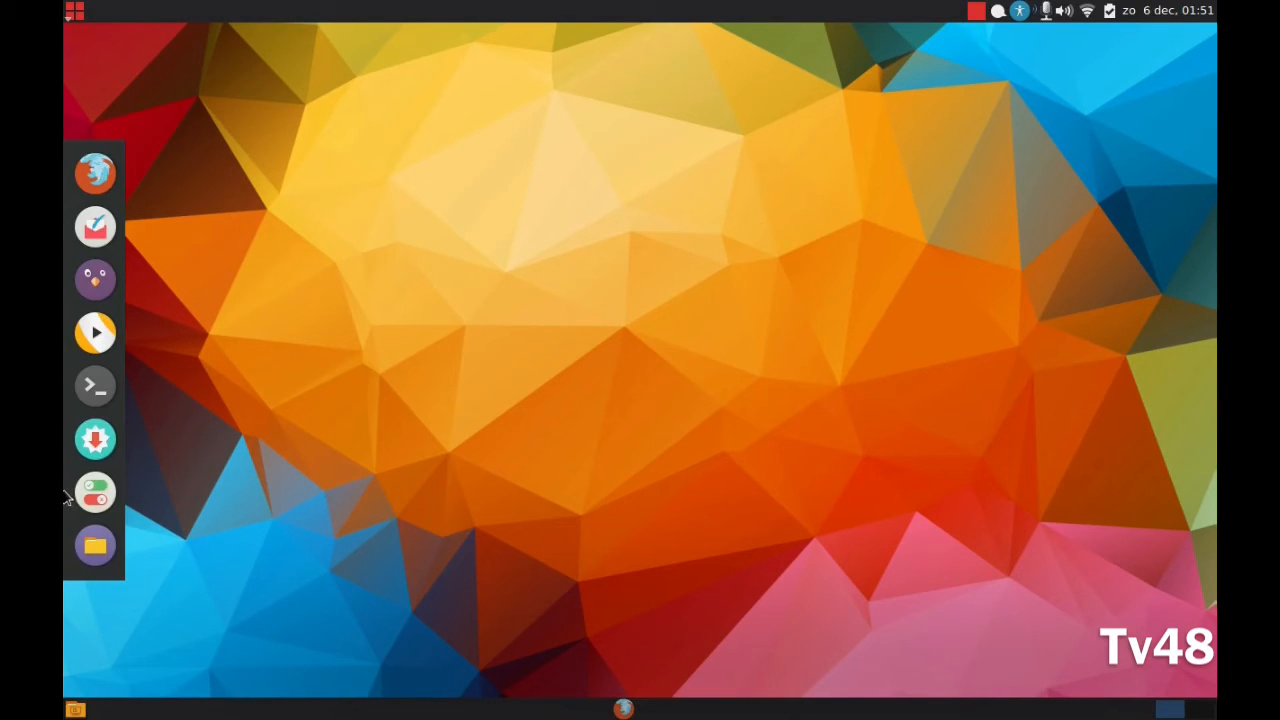
{"action": "mouse_move", "coordinate": [96, 280]}
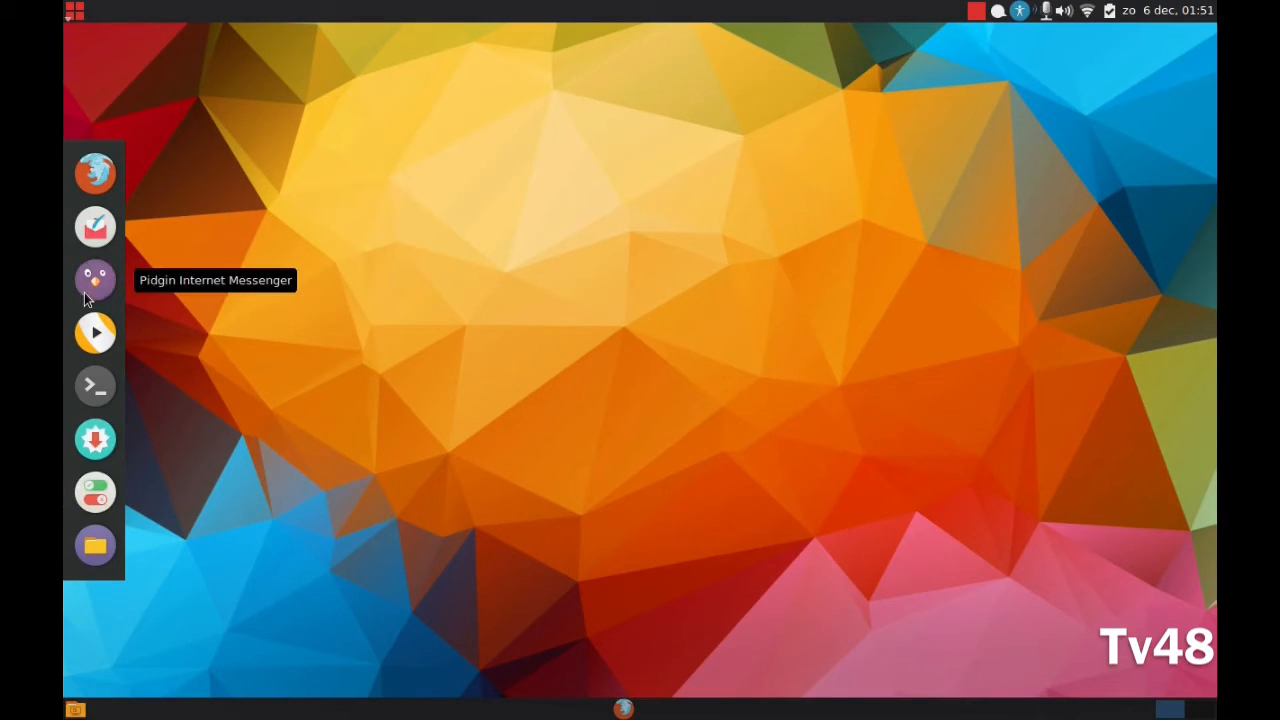
{"action": "mouse_move", "coordinate": [96, 332]}
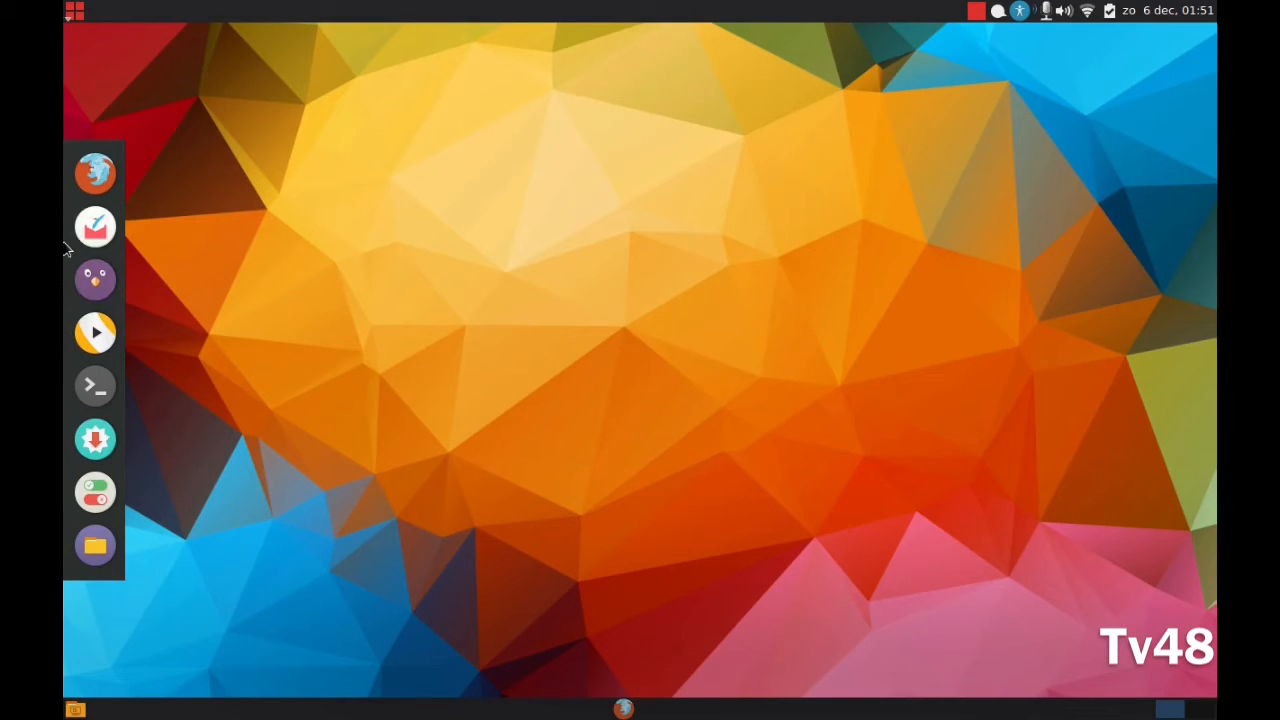
{"action": "mouse_move", "coordinate": [96, 332]}
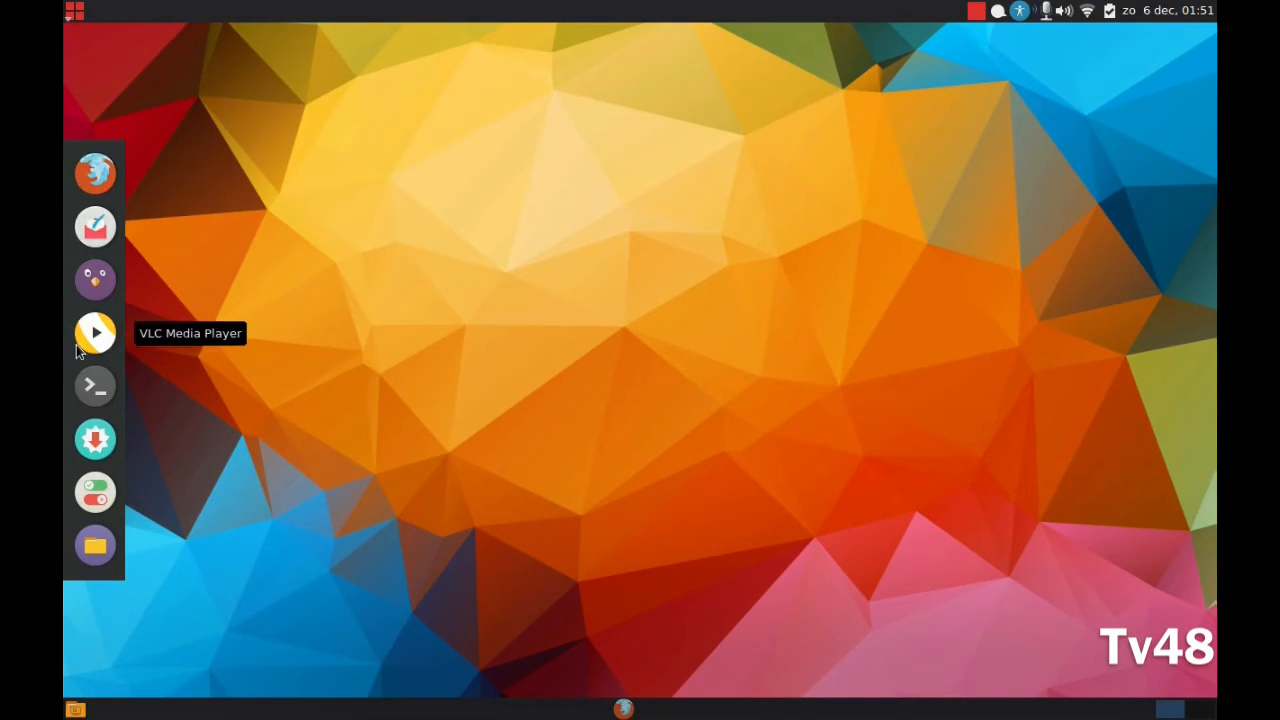
{"action": "mouse_move", "coordinate": [96, 278]}
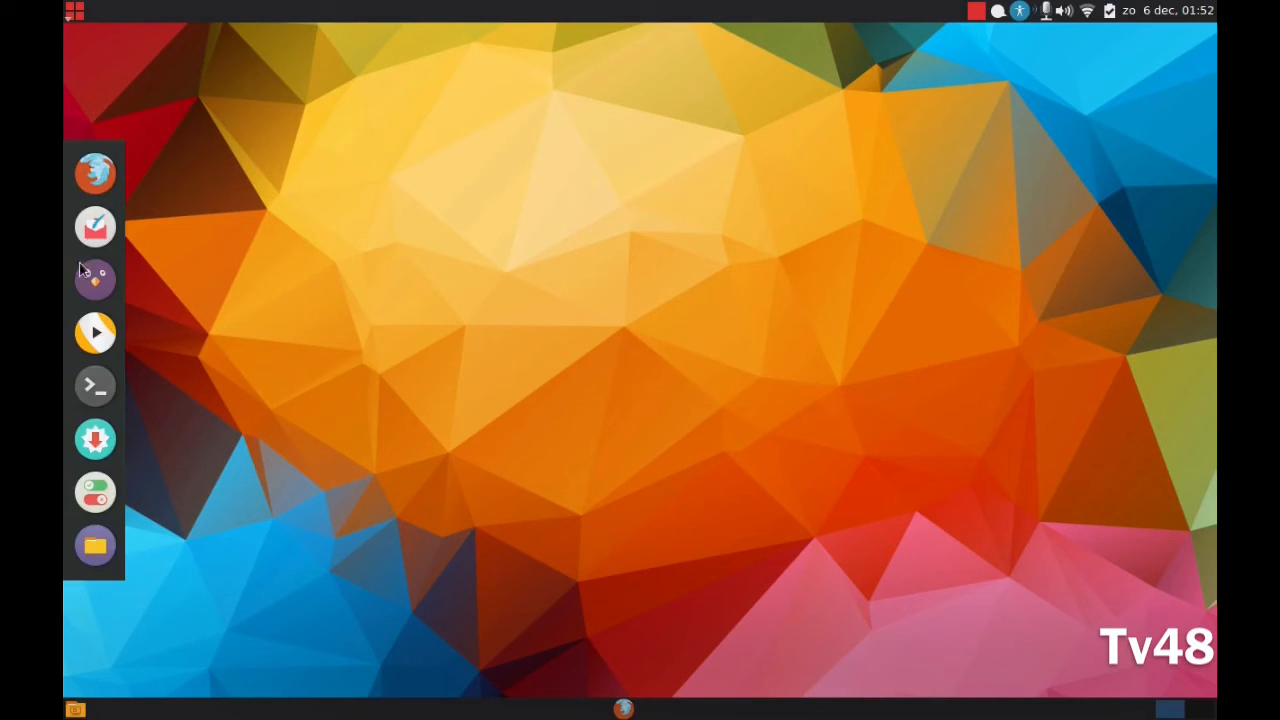
{"action": "mouse_move", "coordinate": [96, 440]}
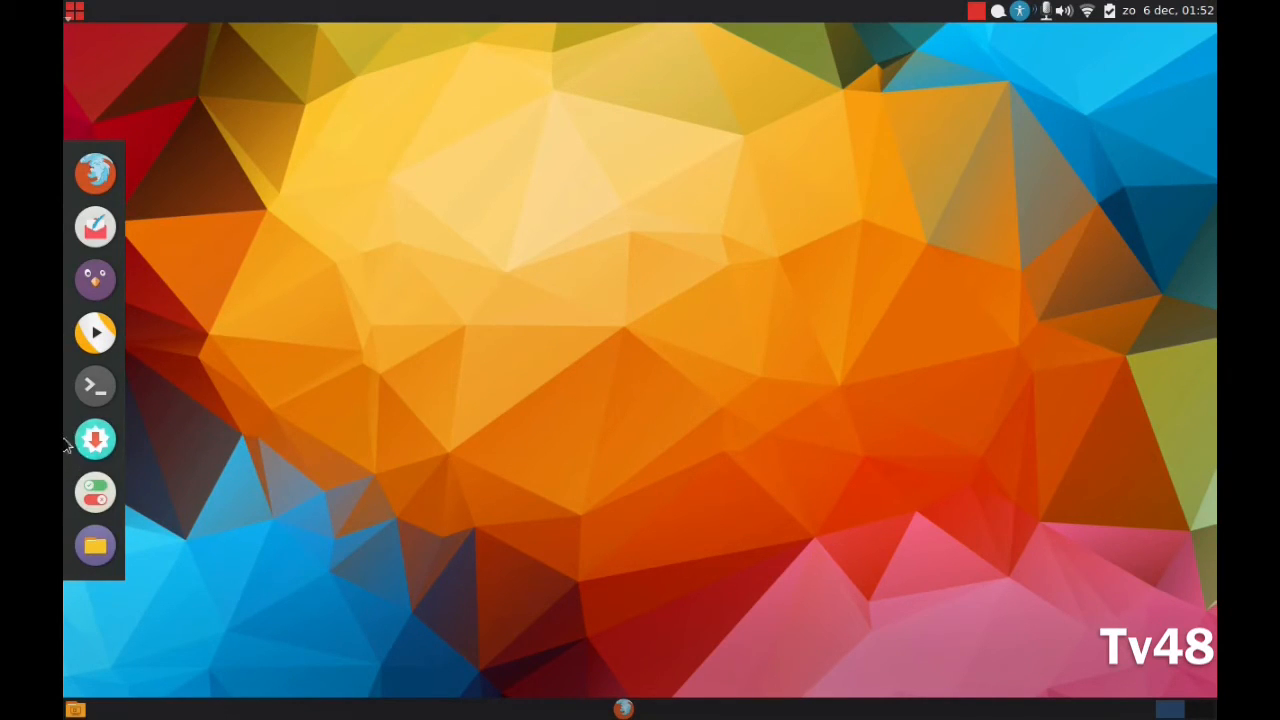
{"action": "mouse_move", "coordinate": [96, 332]}
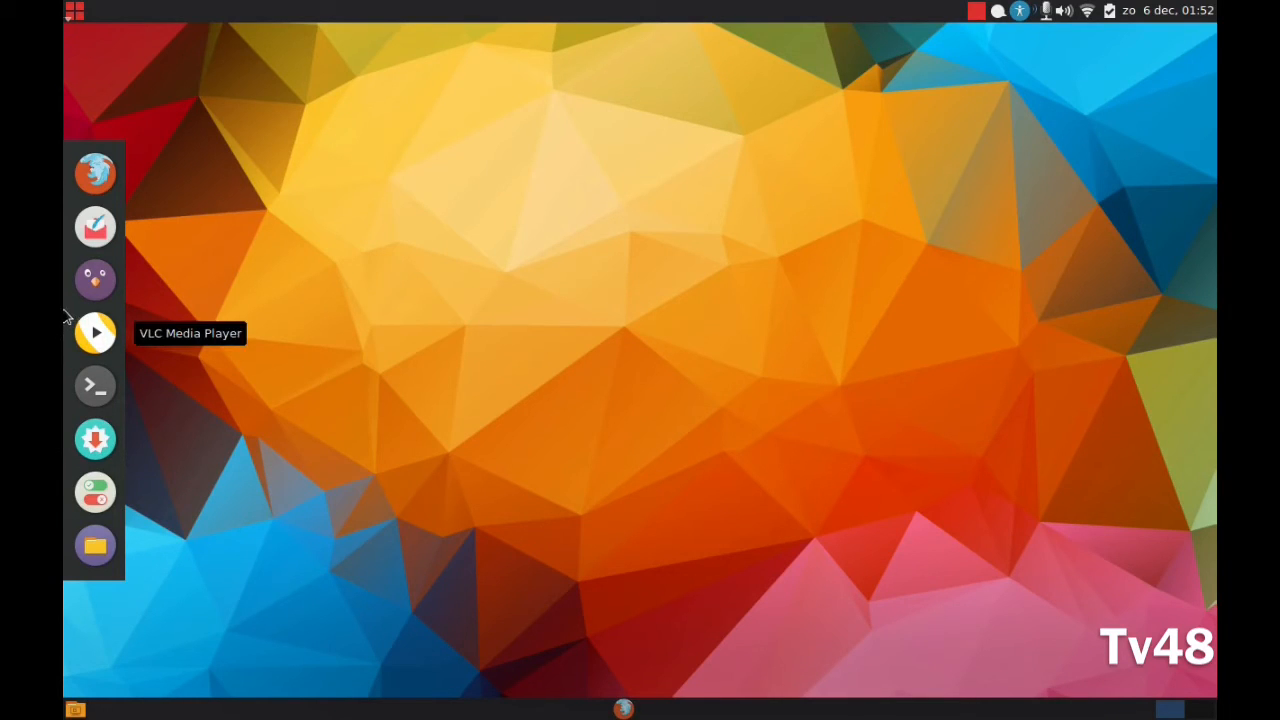
Open the main applications menu from the top-left panel icon
{"action": "left_click", "coordinate": [74, 12]}
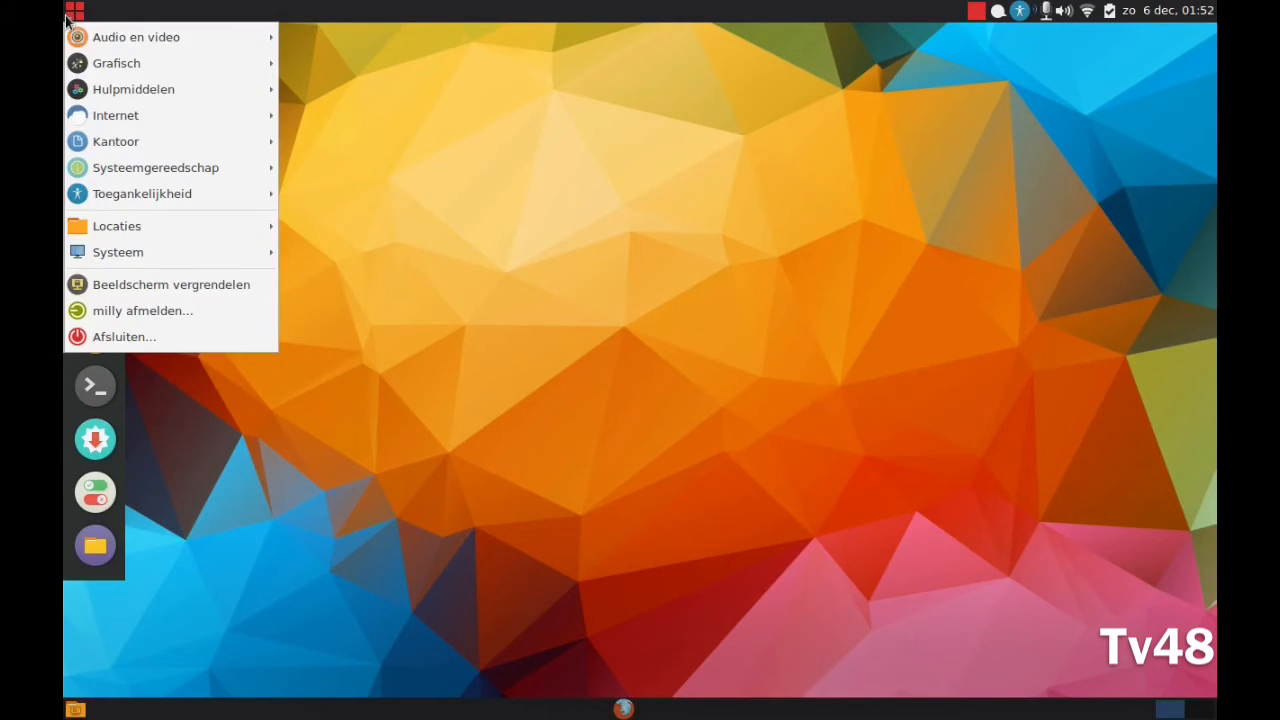
{"action": "mouse_move", "coordinate": [74, 12]}
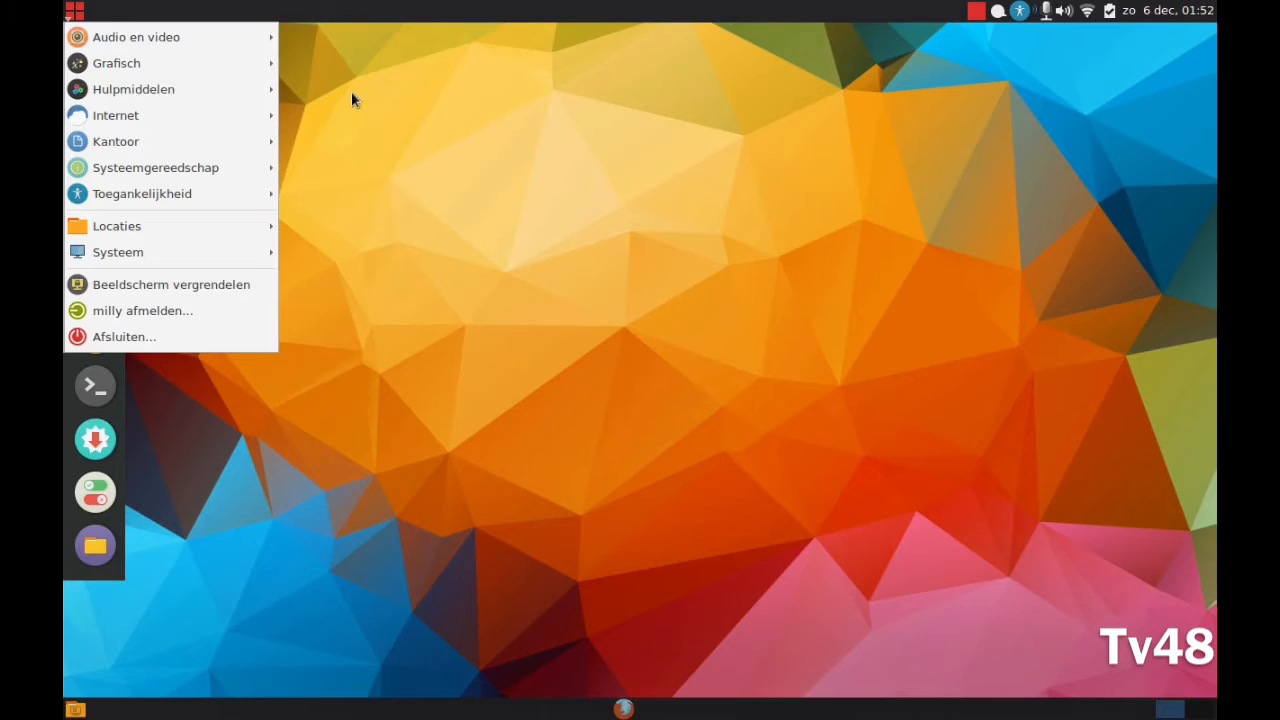
{"action": "mouse_move", "coordinate": [70, 8]}
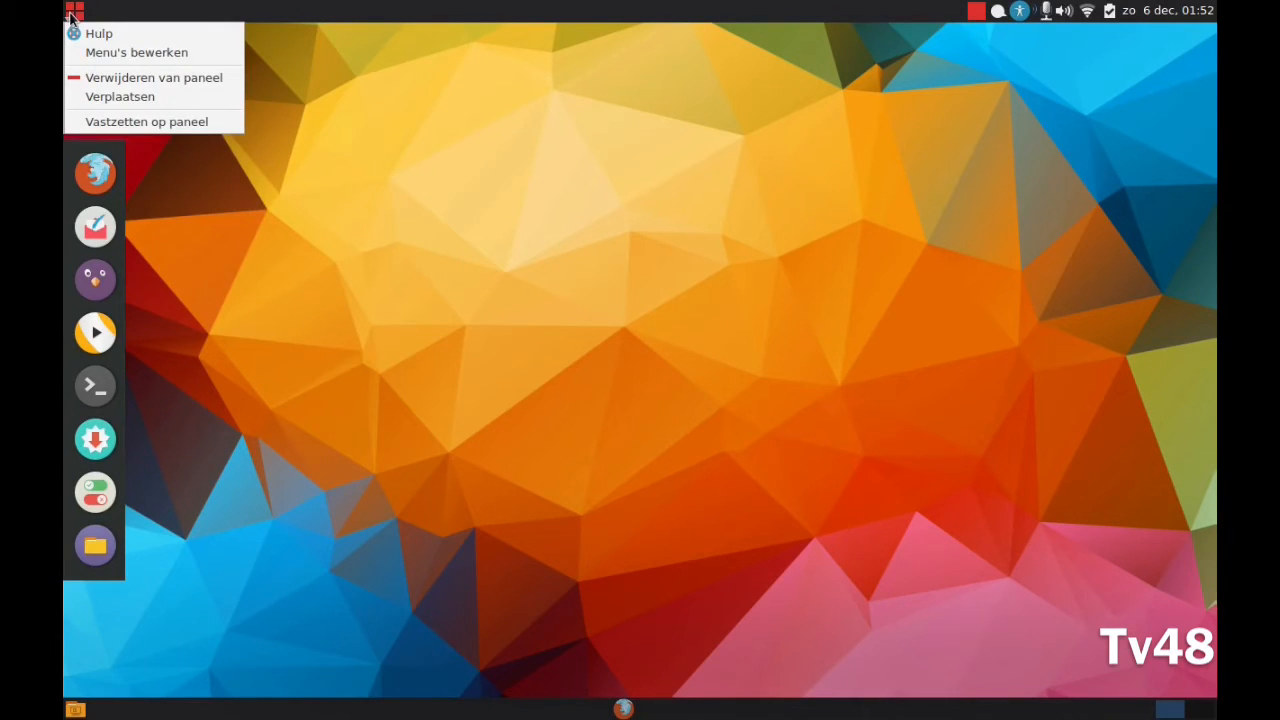
{"action": "mouse_move", "coordinate": [84, 118]}
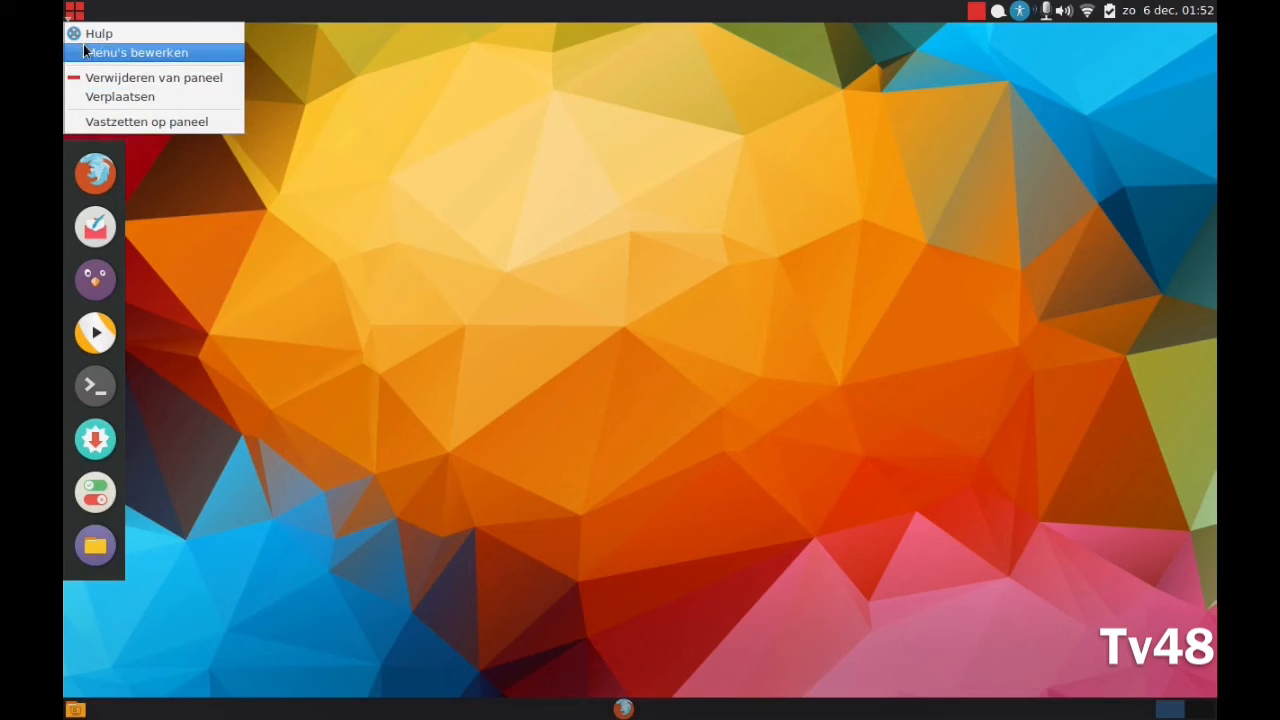
{"action": "mouse_move", "coordinate": [118, 138]}
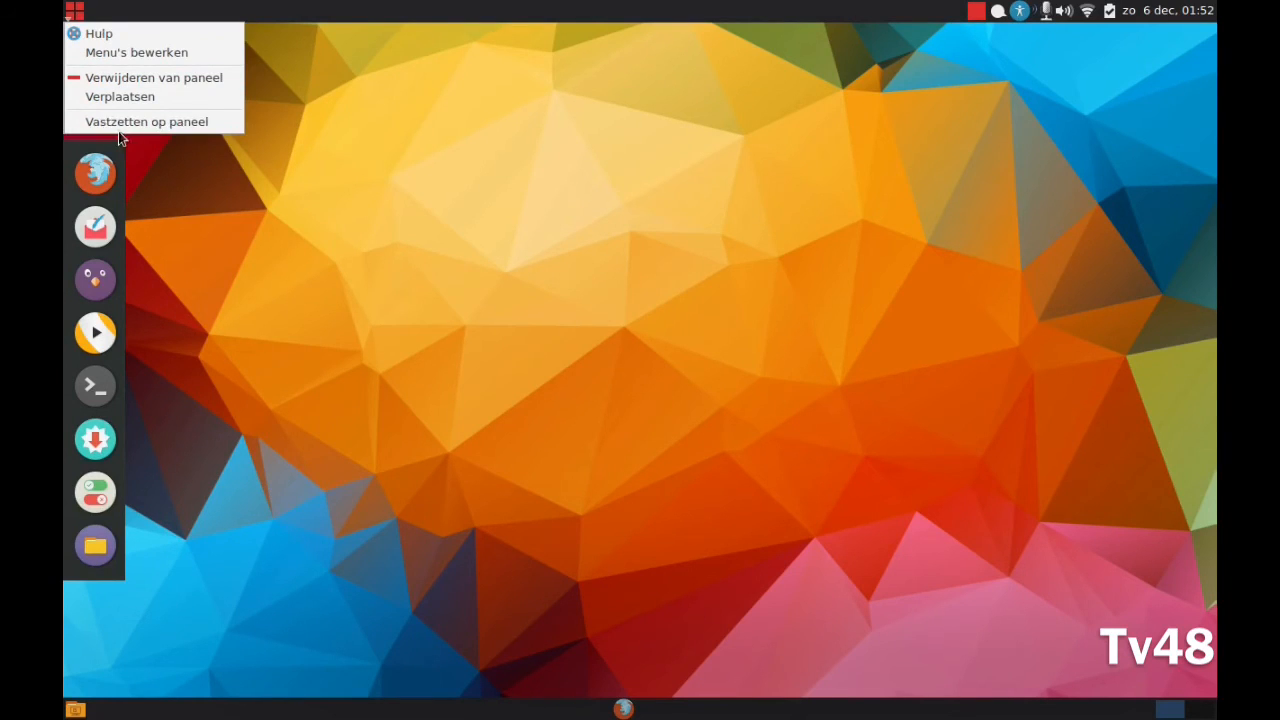
{"action": "mouse_move", "coordinate": [72, 10]}
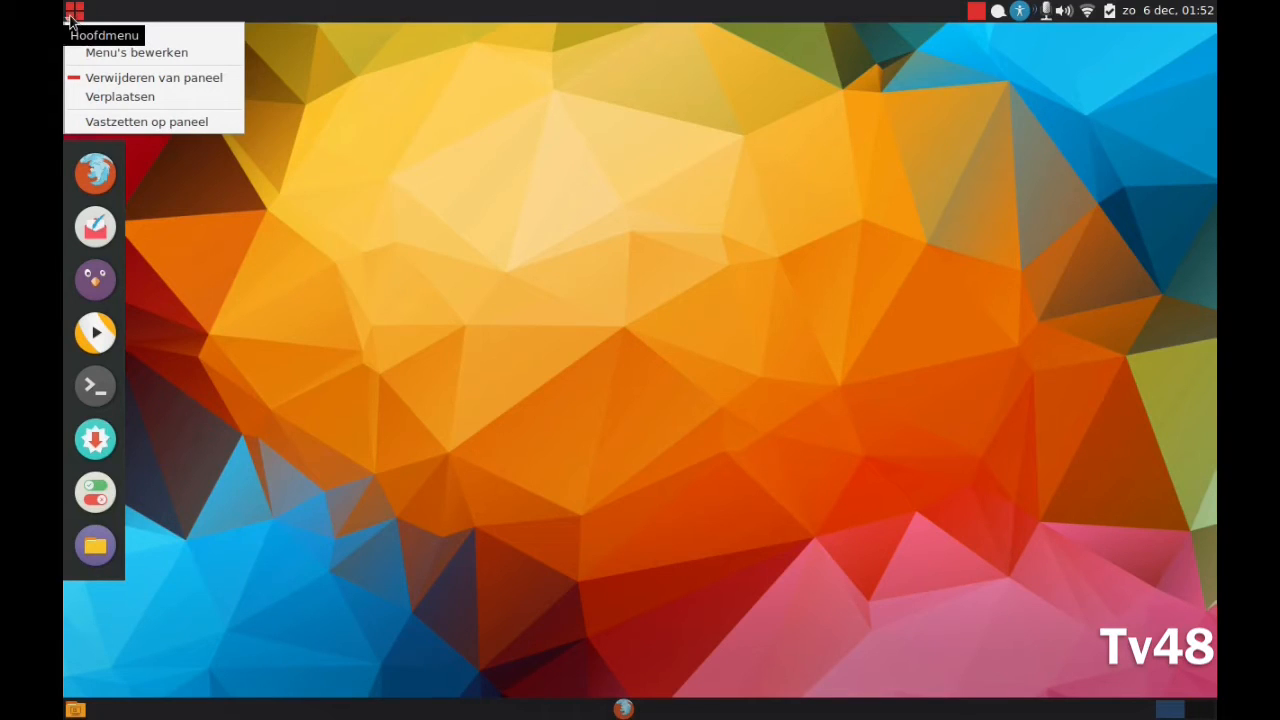
{"action": "mouse_move", "coordinate": [72, 12]}
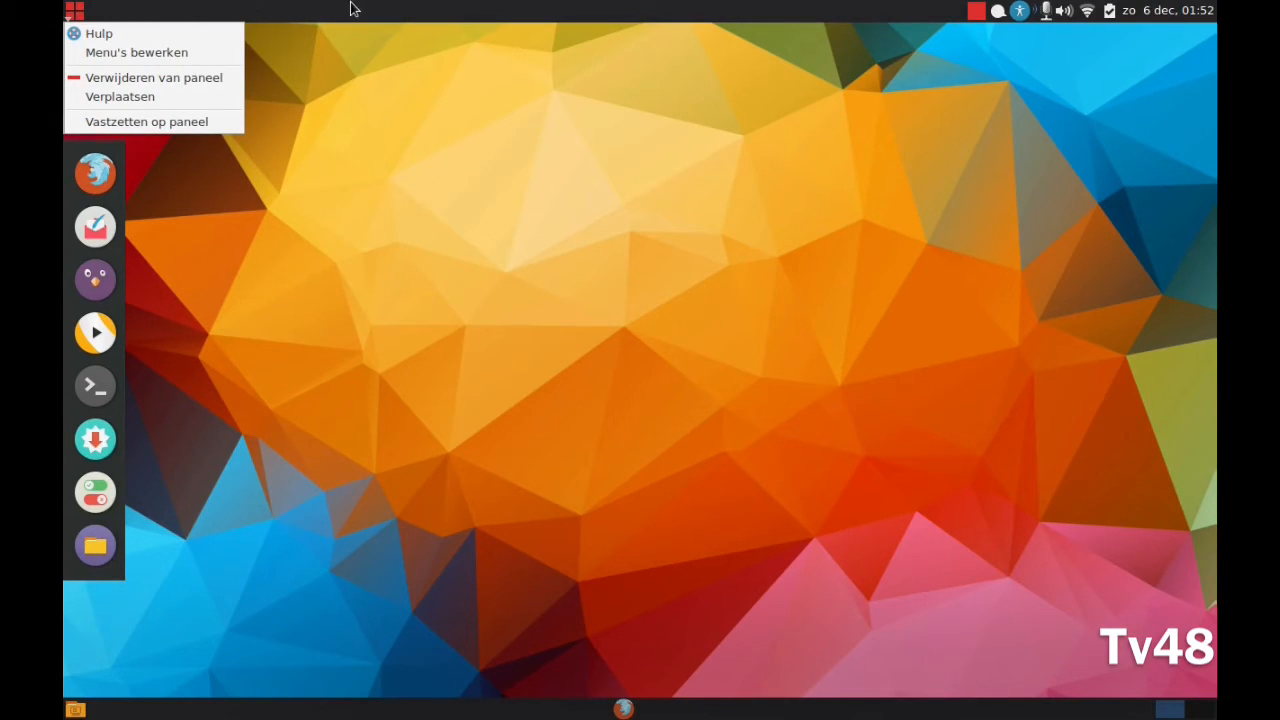
{"action": "mouse_move", "coordinate": [490, 260]}
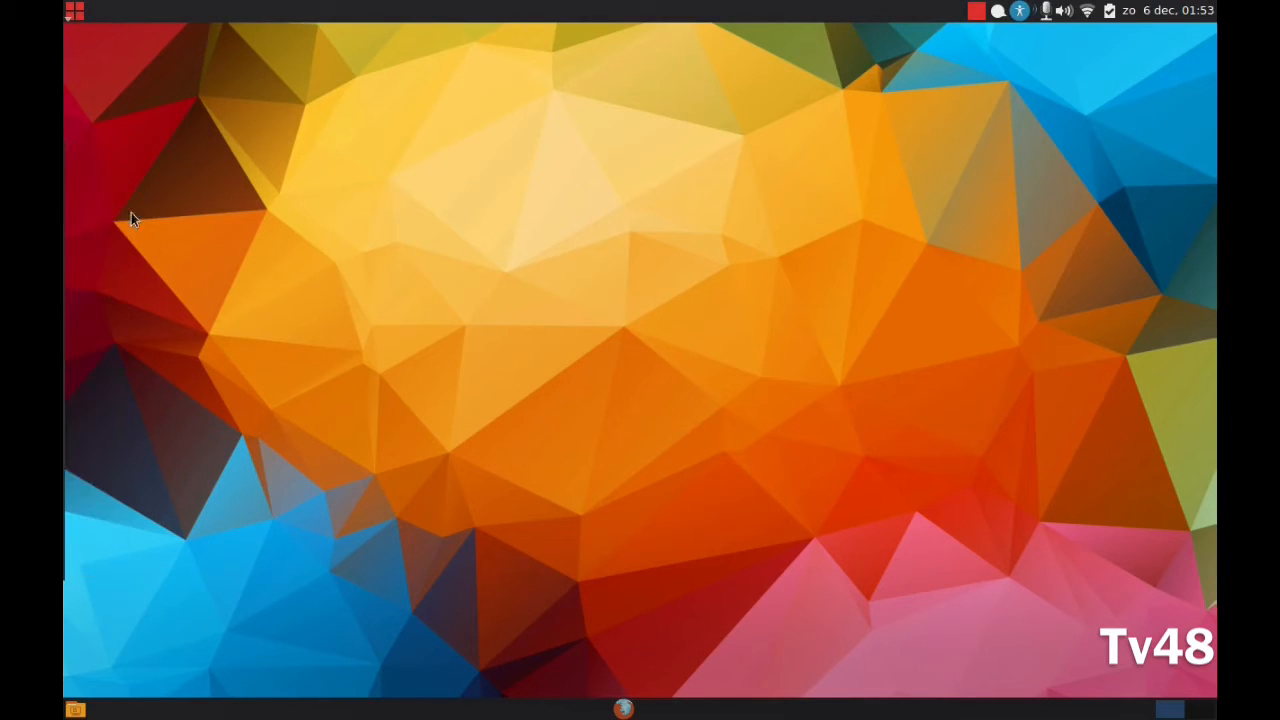
{"action": "mouse_move", "coordinate": [74, 10]}
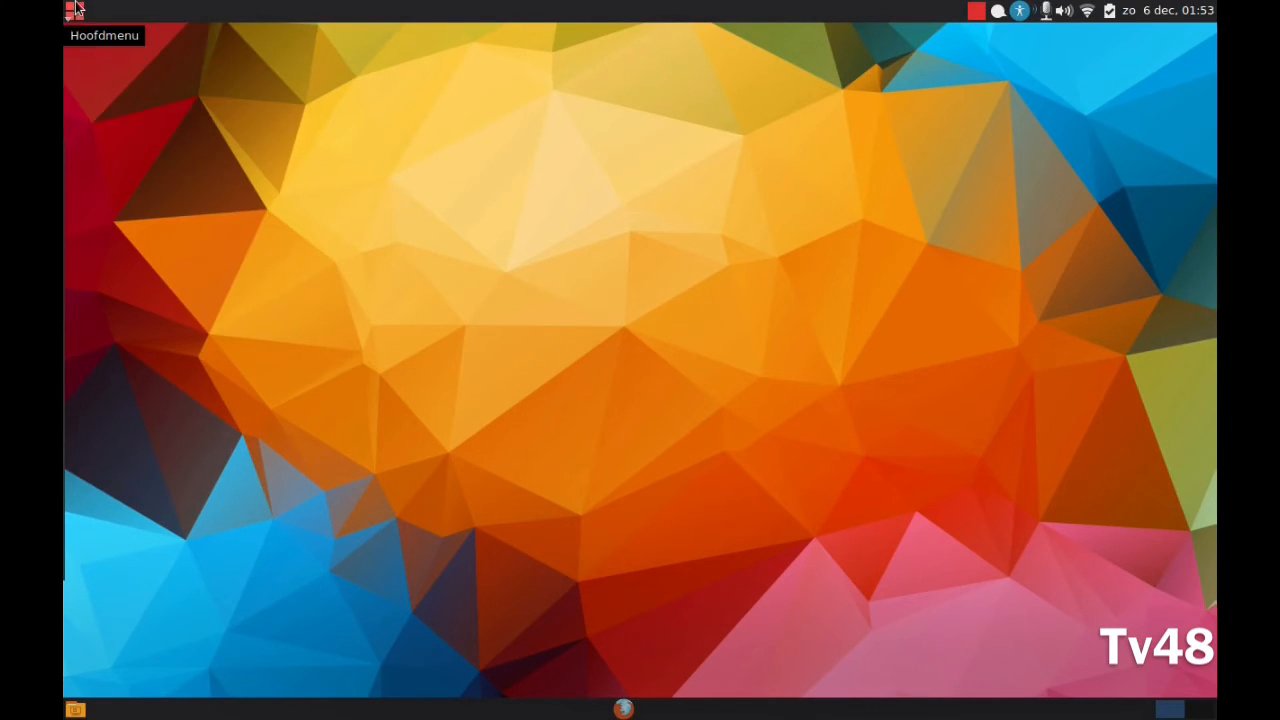
{"action": "right_click", "coordinate": [76, 10]}
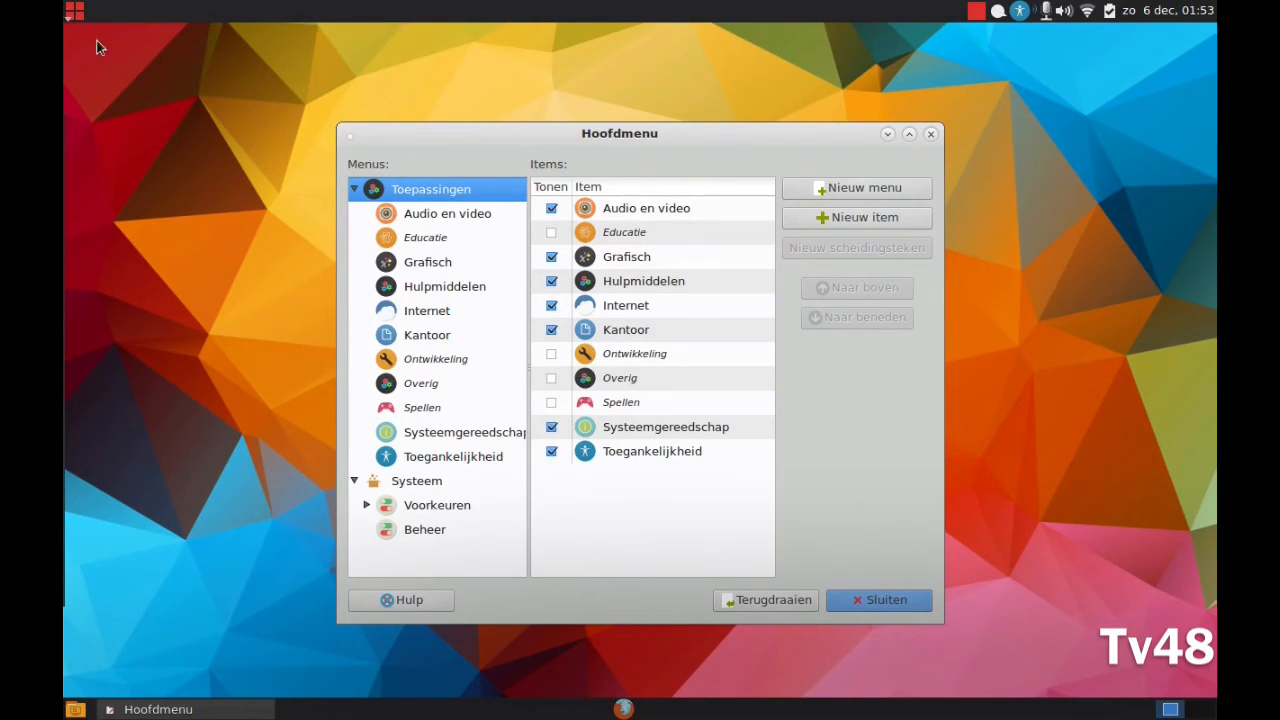
{"action": "left_click", "coordinate": [646, 208]}
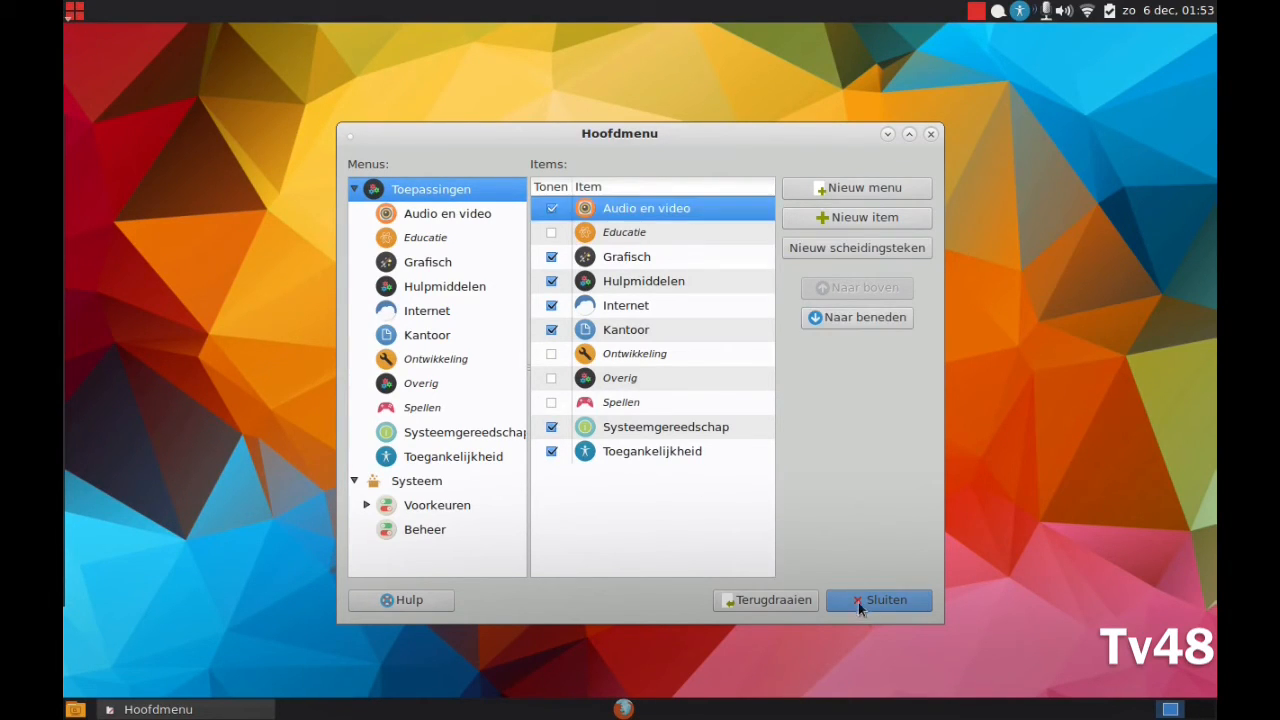
{"action": "left_click", "coordinate": [878, 600]}
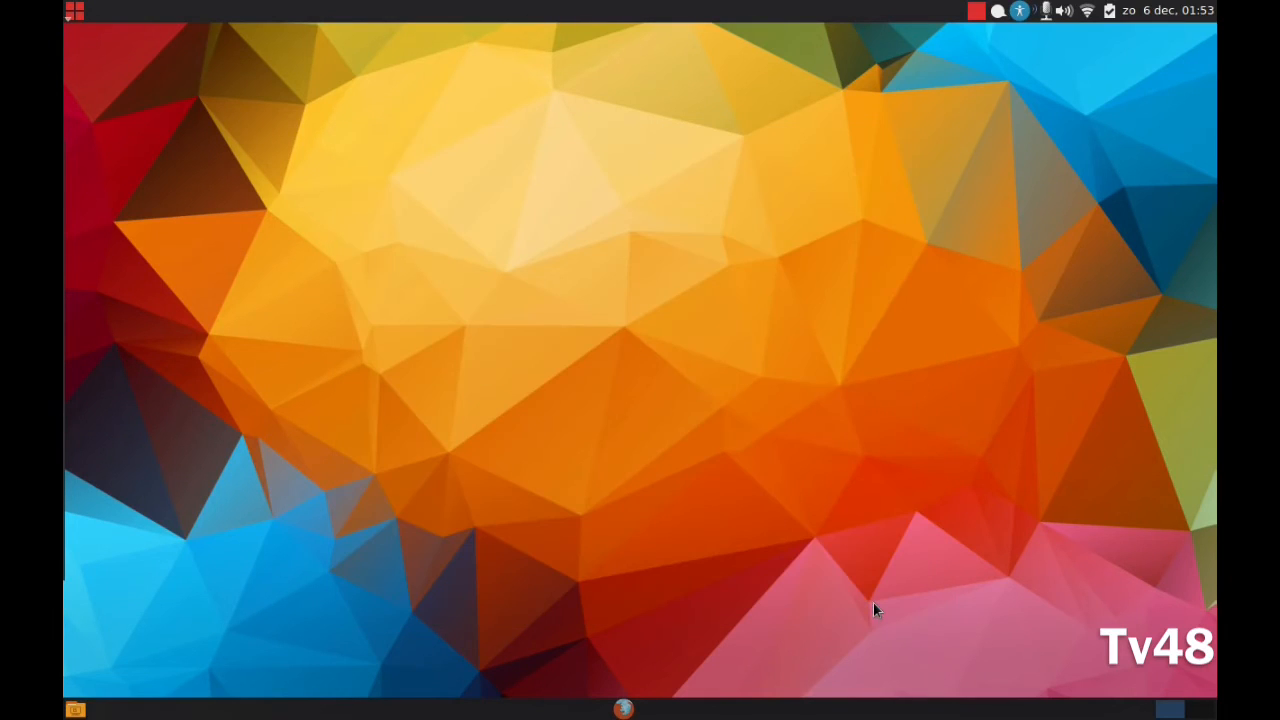
{"action": "mouse_move", "coordinate": [700, 420]}
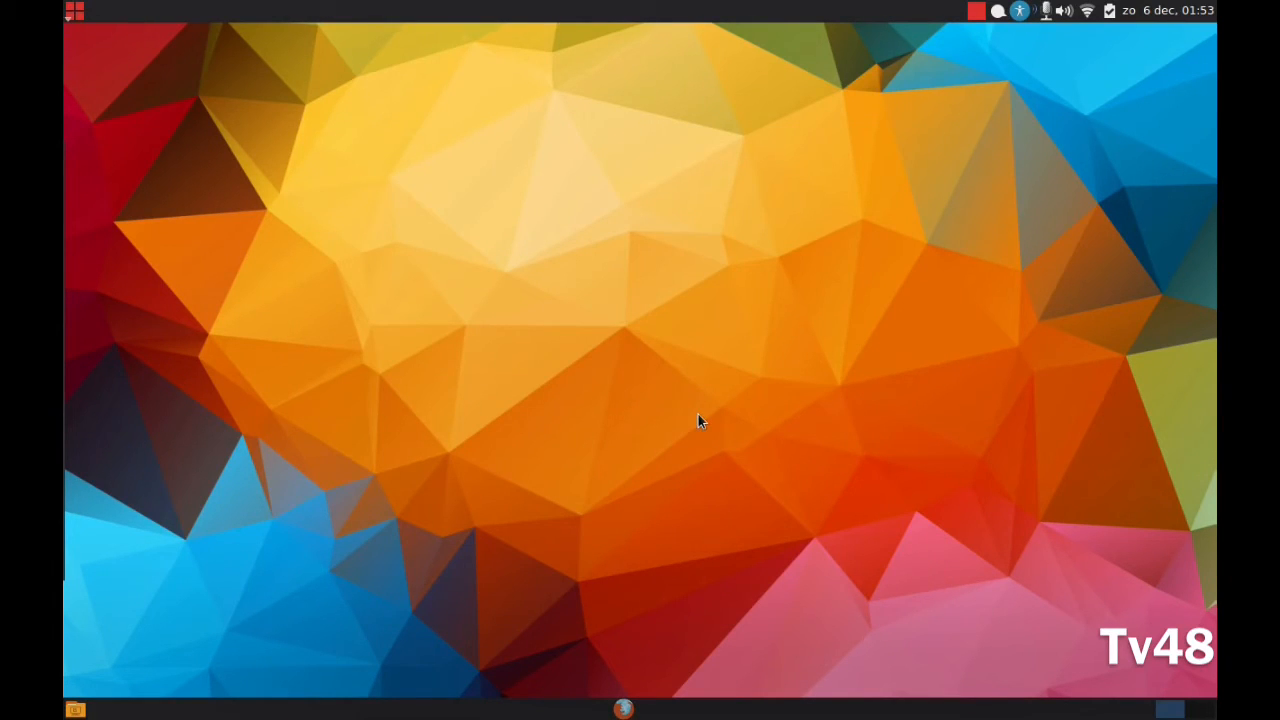
{"action": "left_click", "coordinate": [74, 12]}
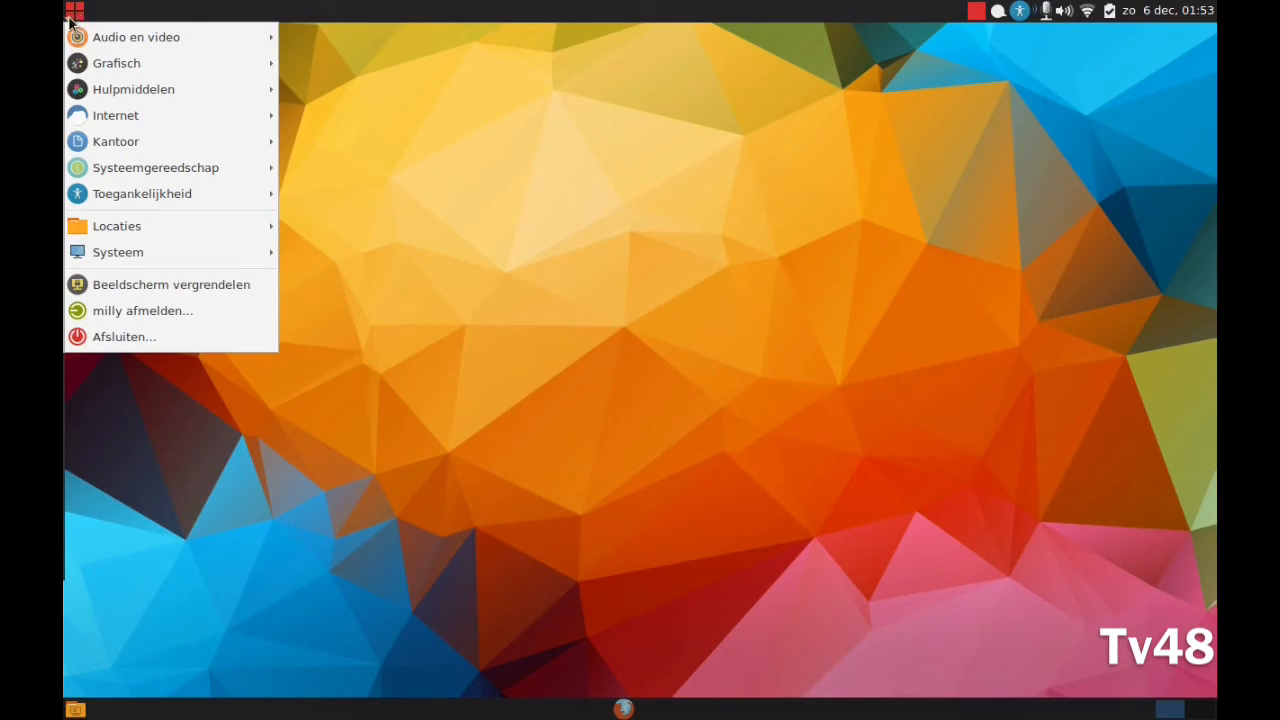
{"action": "mouse_move", "coordinate": [140, 192]}
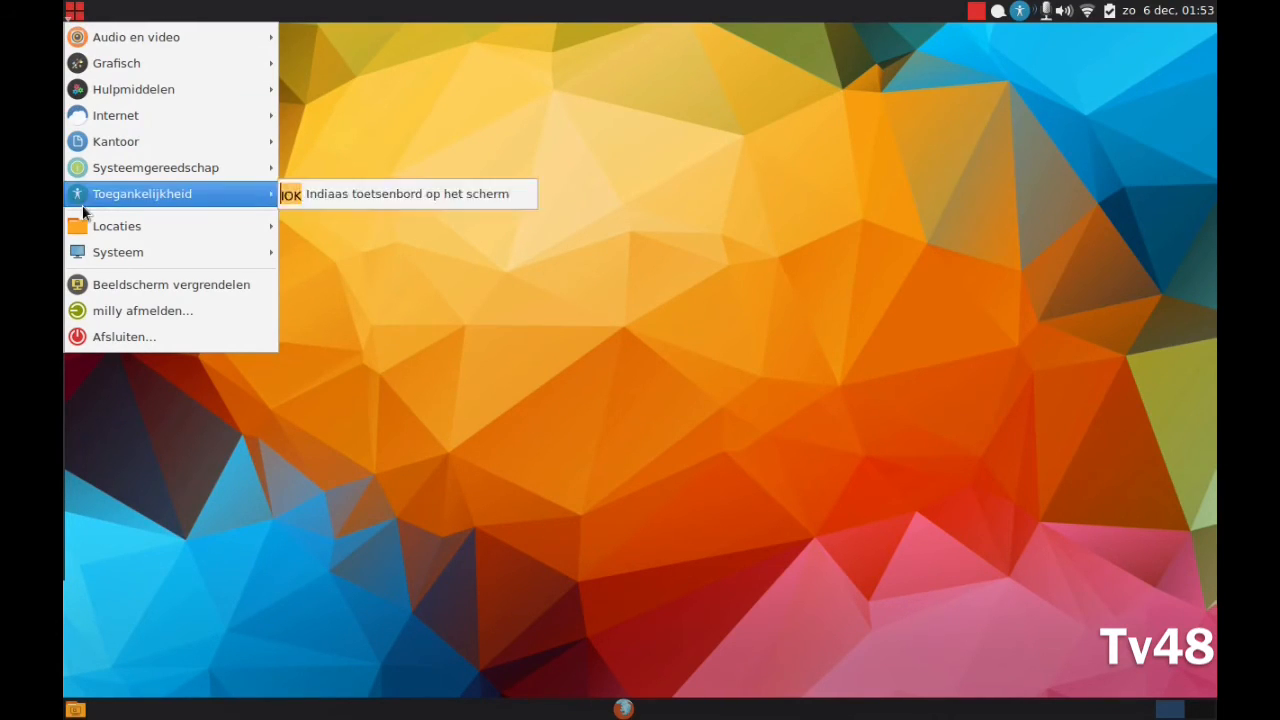
{"action": "mouse_move", "coordinate": [136, 36]}
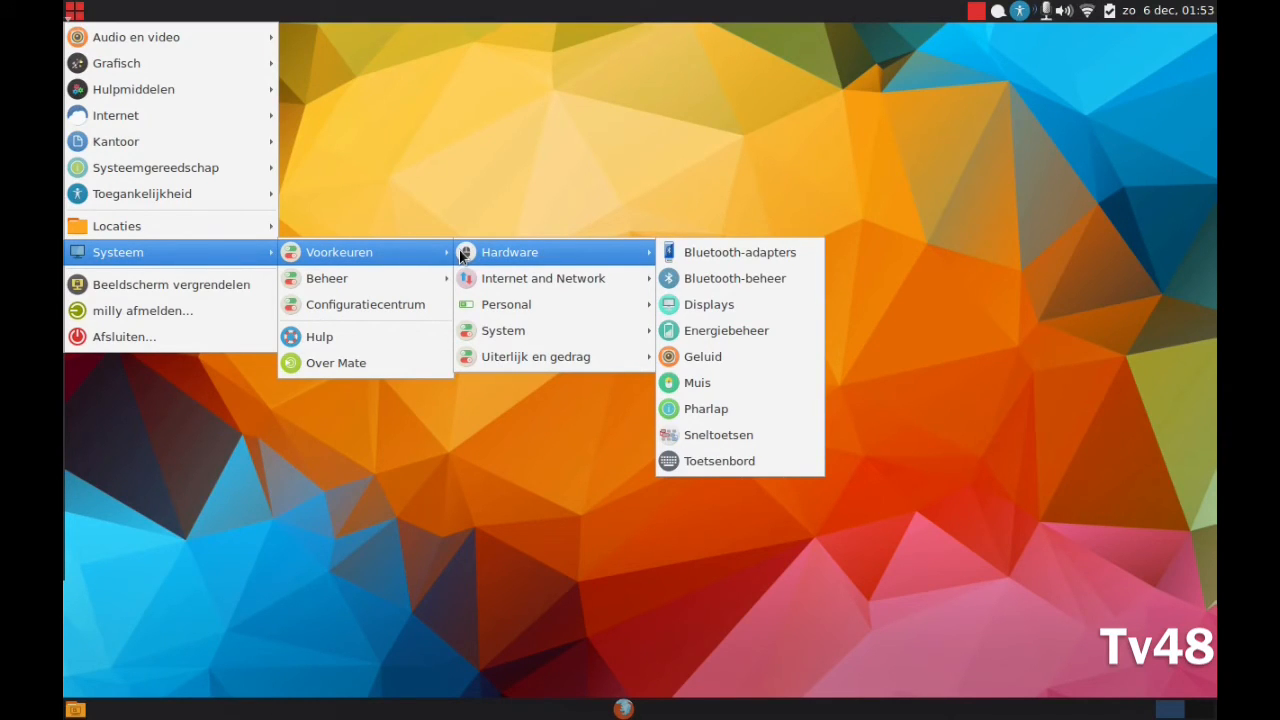
{"action": "mouse_move", "coordinate": [328, 278]}
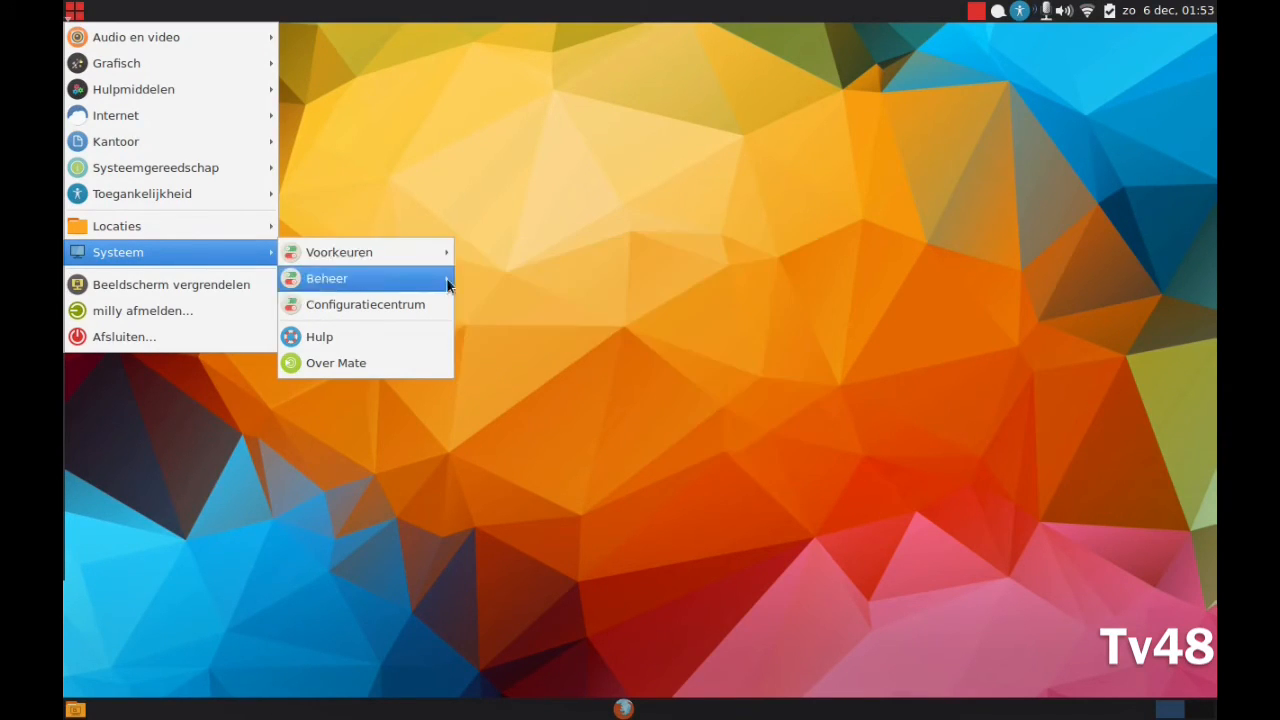
{"action": "mouse_move", "coordinate": [328, 278]}
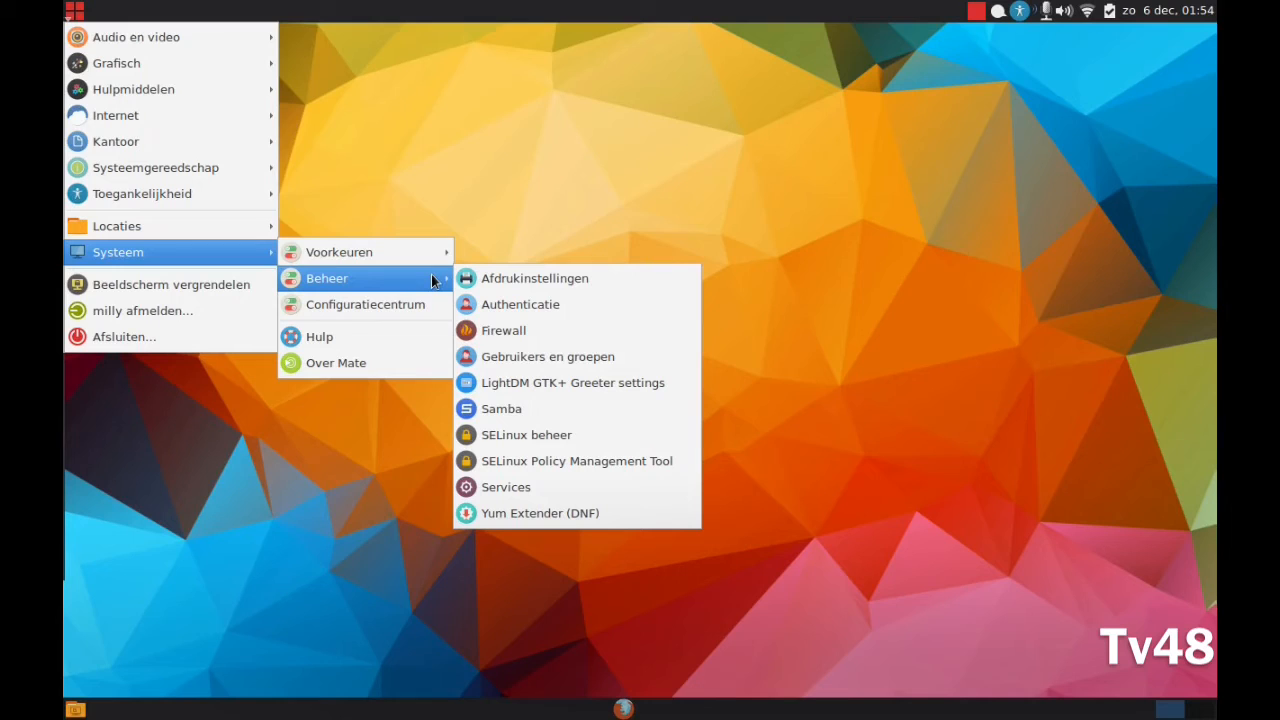
{"action": "mouse_move", "coordinate": [594, 198]}
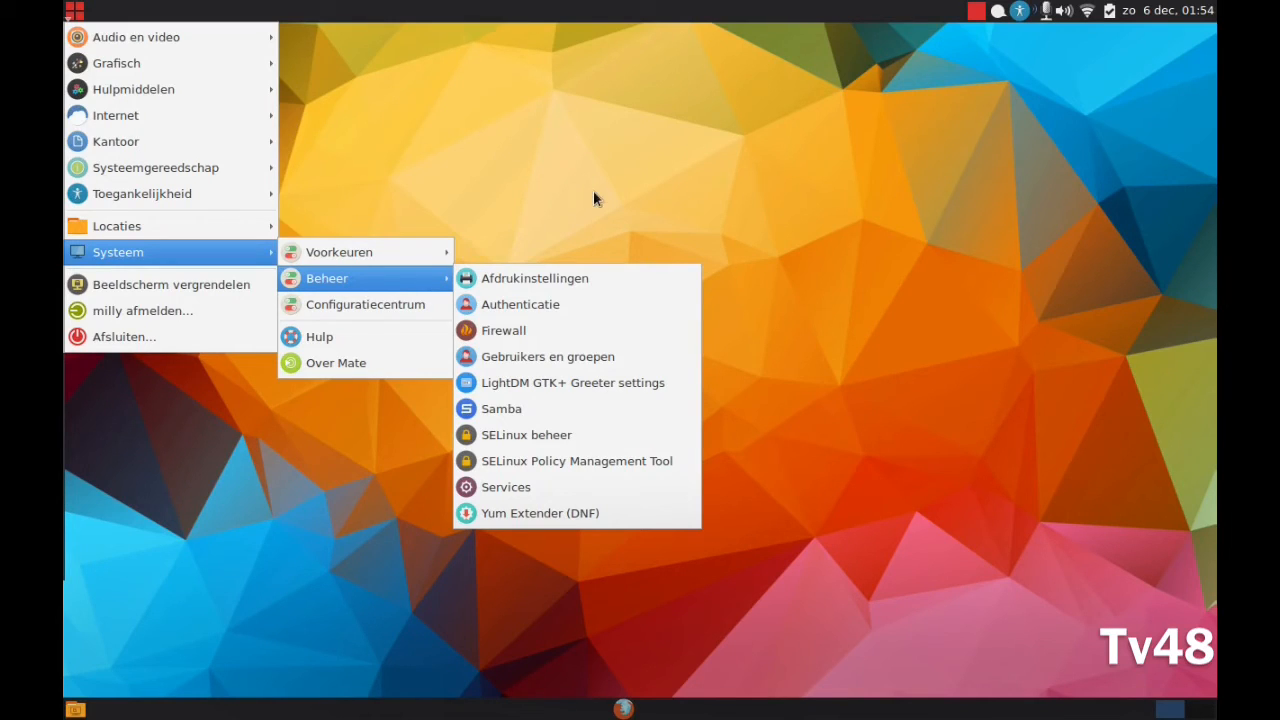
{"action": "mouse_move", "coordinate": [604, 200]}
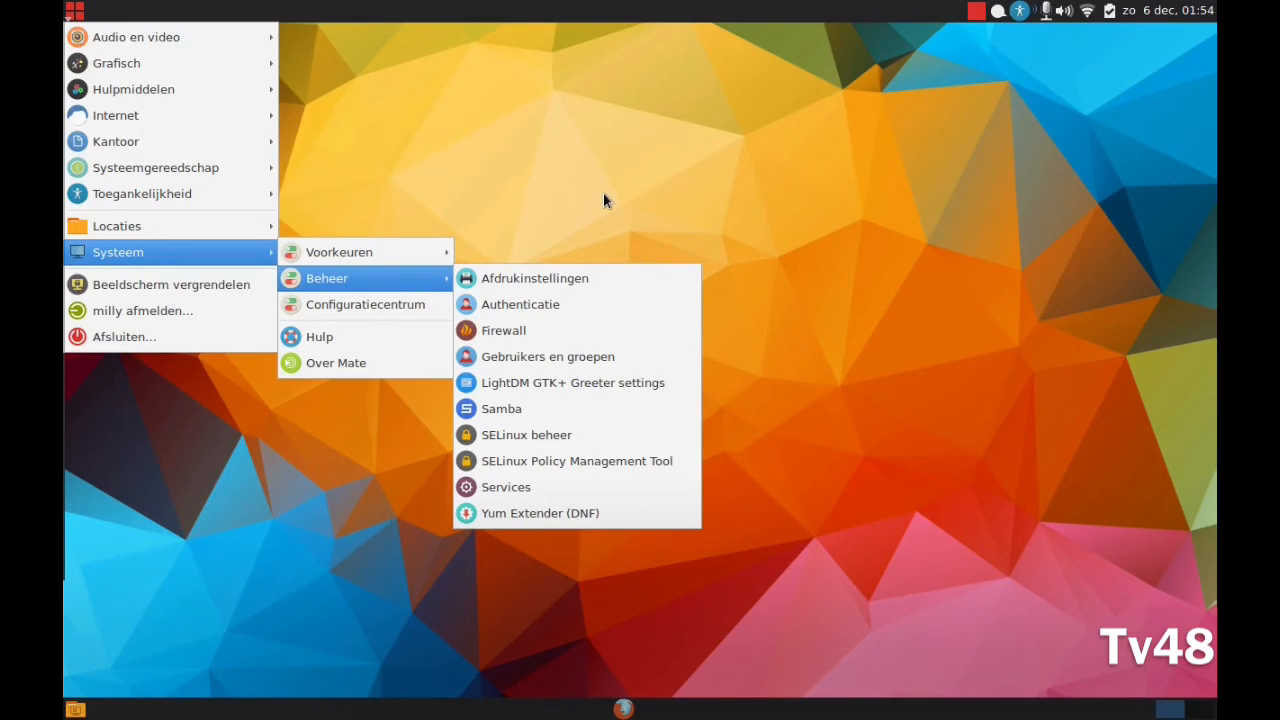
Close the applications menu to leave the bare desktop visible
{"action": "left_click", "coordinate": [604, 200]}
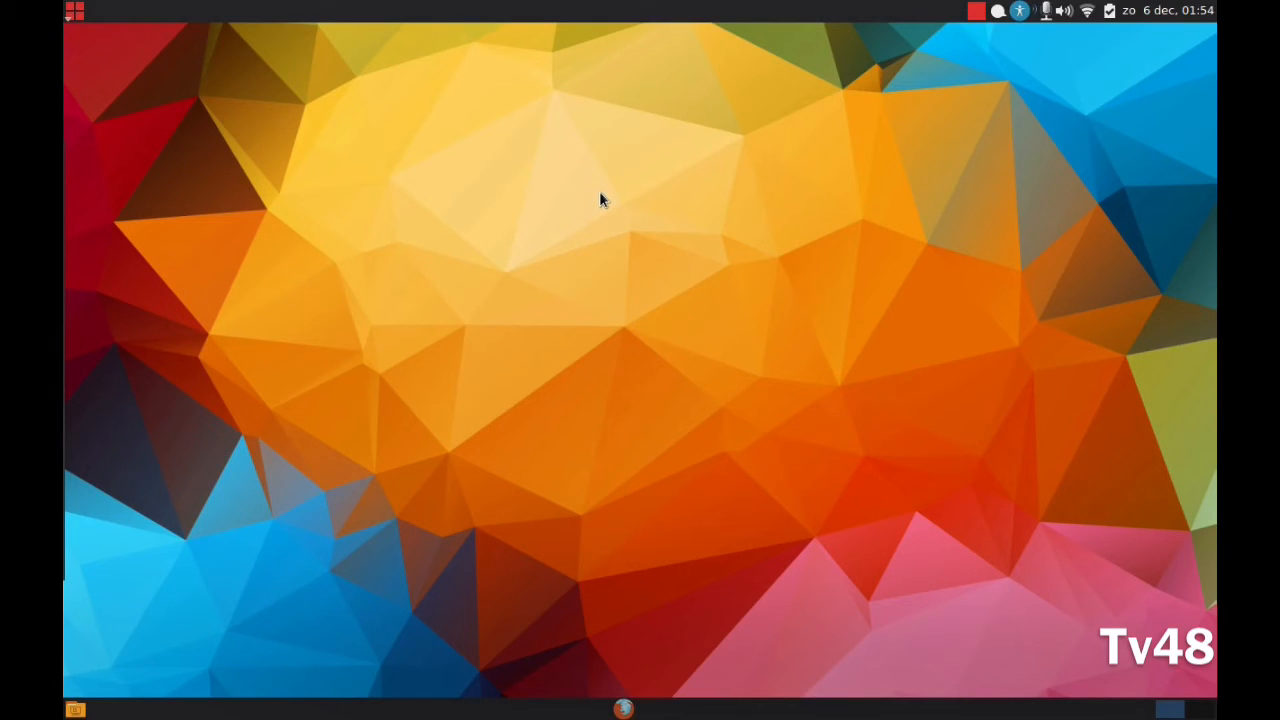
{"action": "mouse_move", "coordinate": [600, 198]}
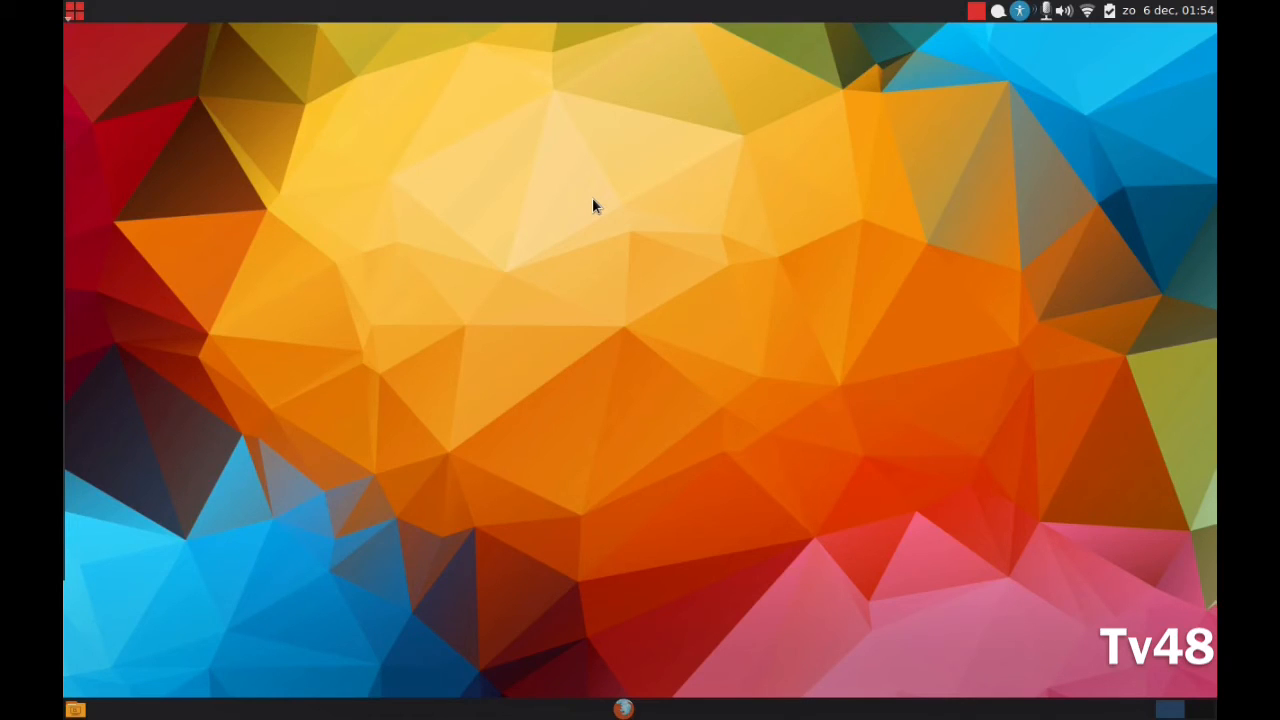
{"action": "mouse_move", "coordinate": [612, 204]}
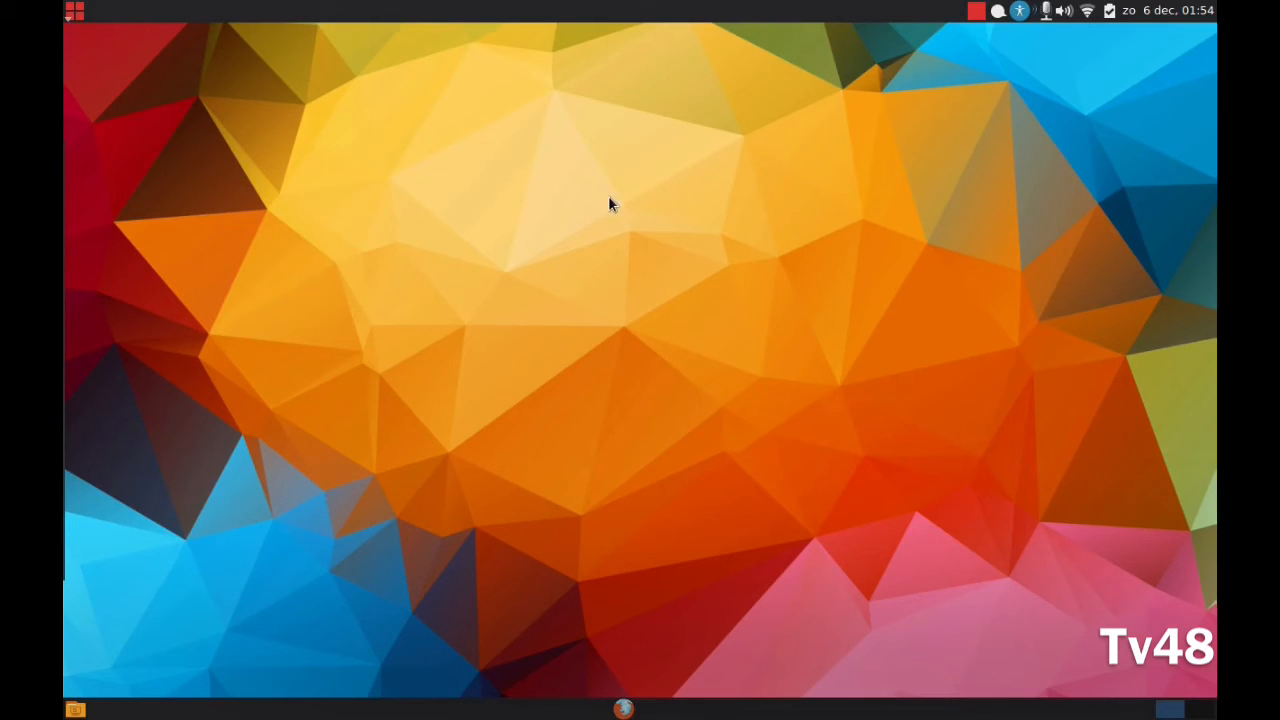
{"action": "mouse_move", "coordinate": [604, 216]}
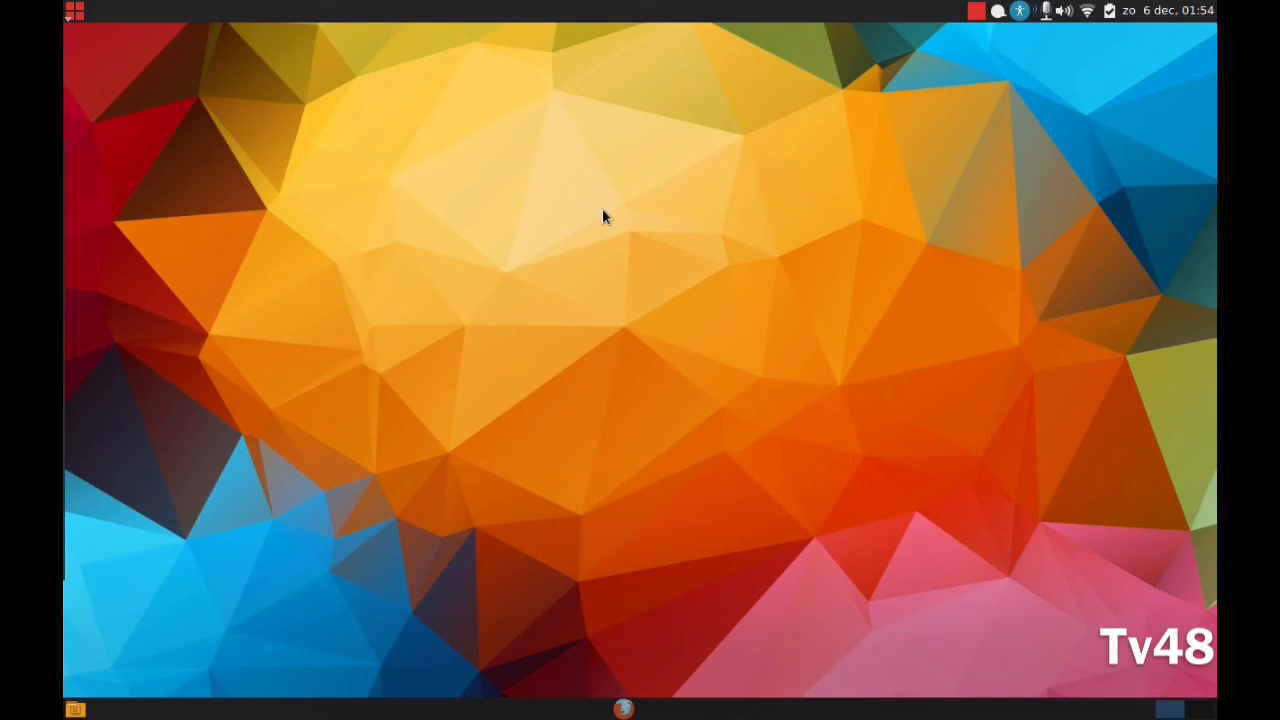
{"action": "mouse_move", "coordinate": [532, 348]}
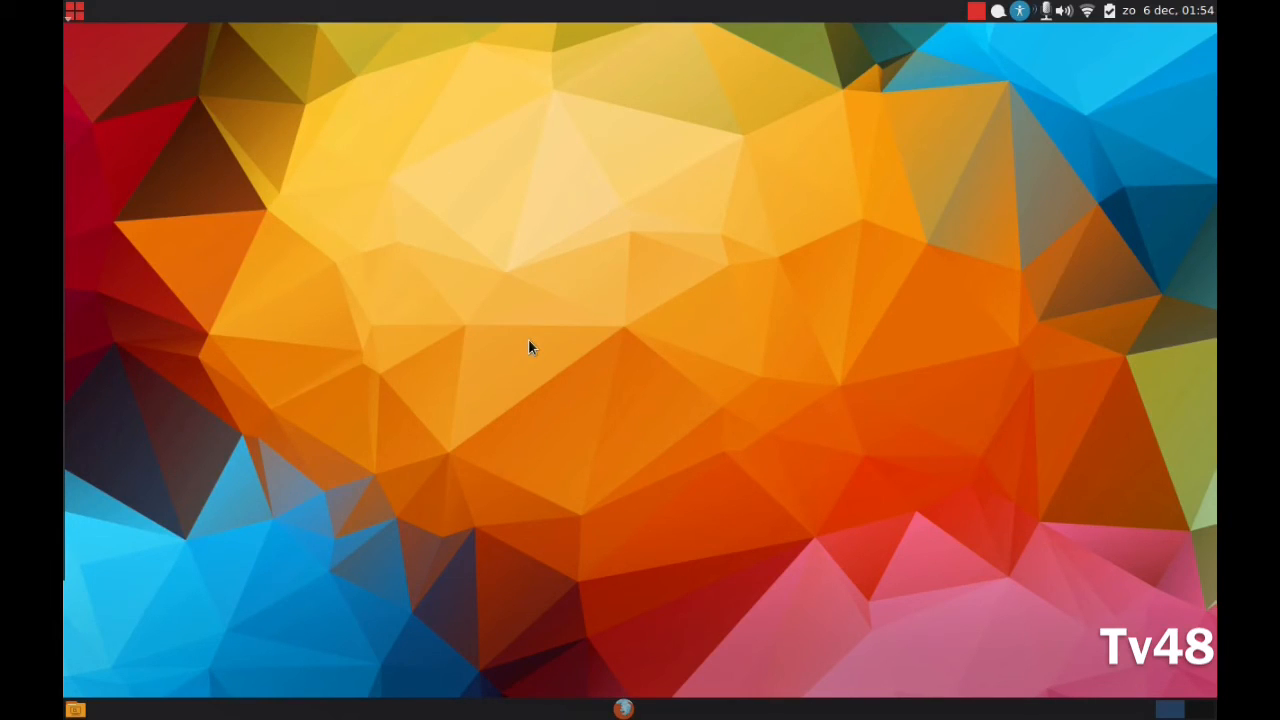
{"action": "mouse_move", "coordinate": [570, 282]}
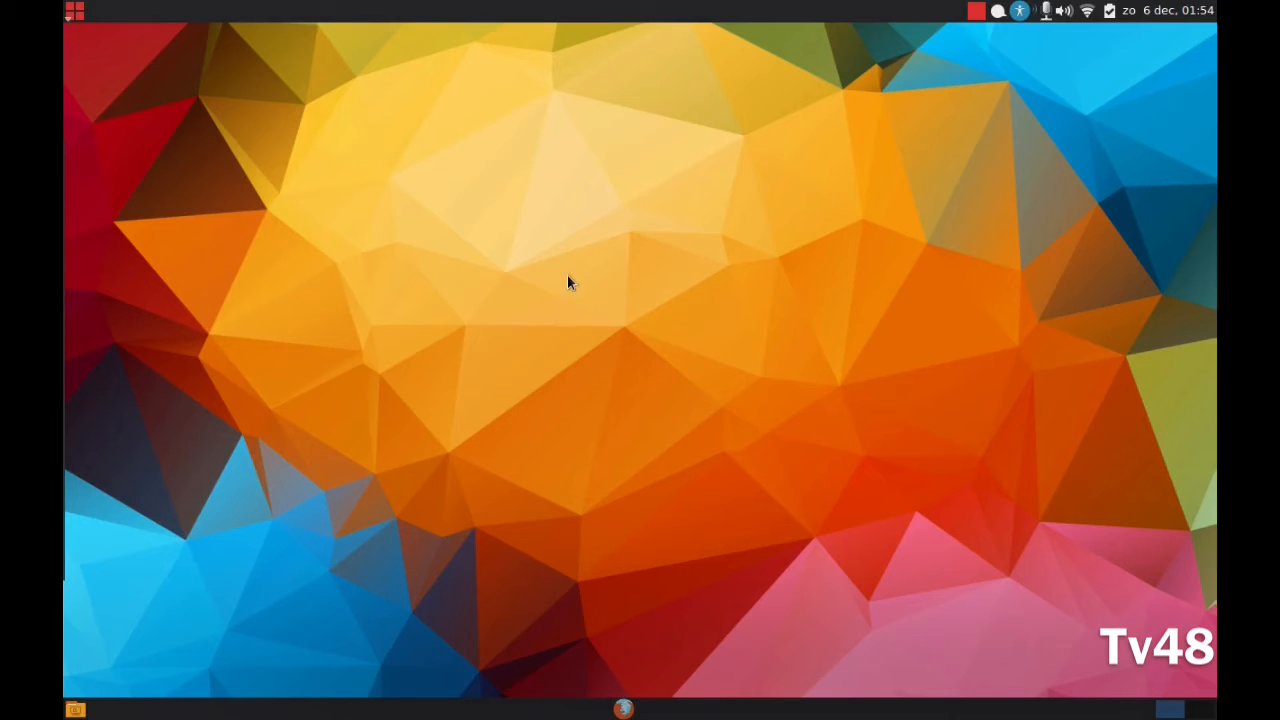
{"action": "mouse_move", "coordinate": [600, 246]}
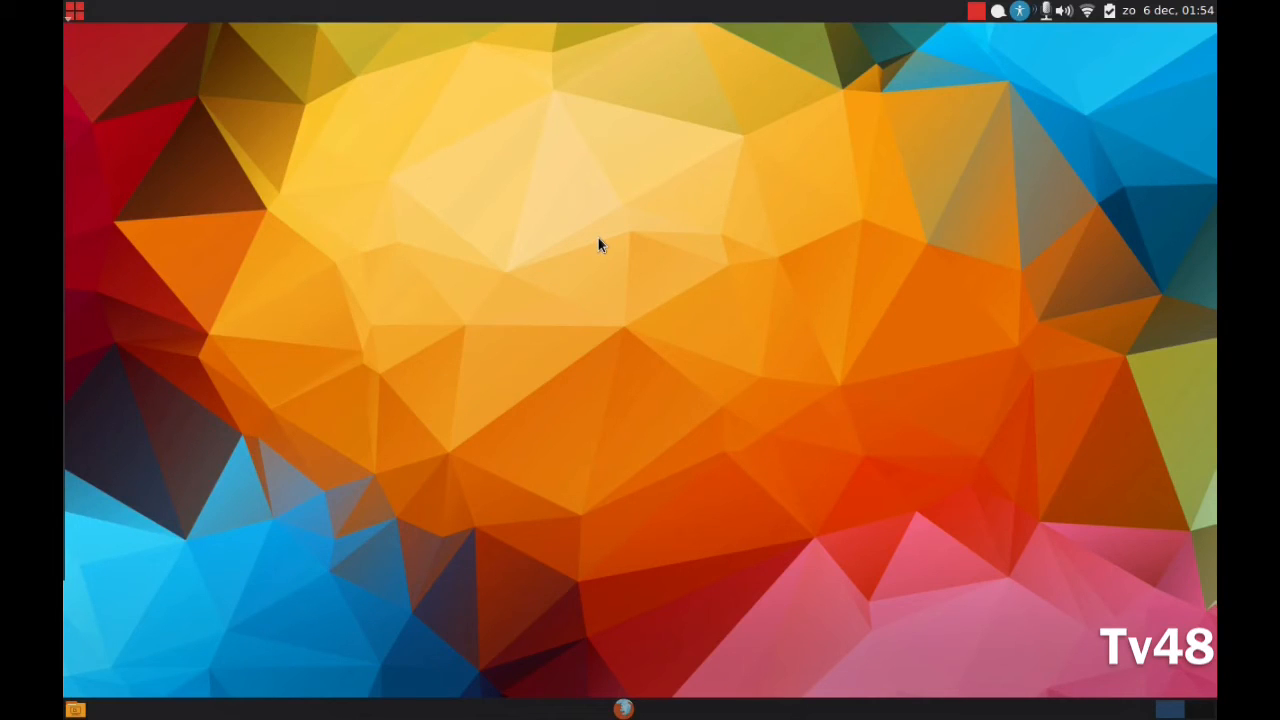
{"action": "mouse_move", "coordinate": [600, 236]}
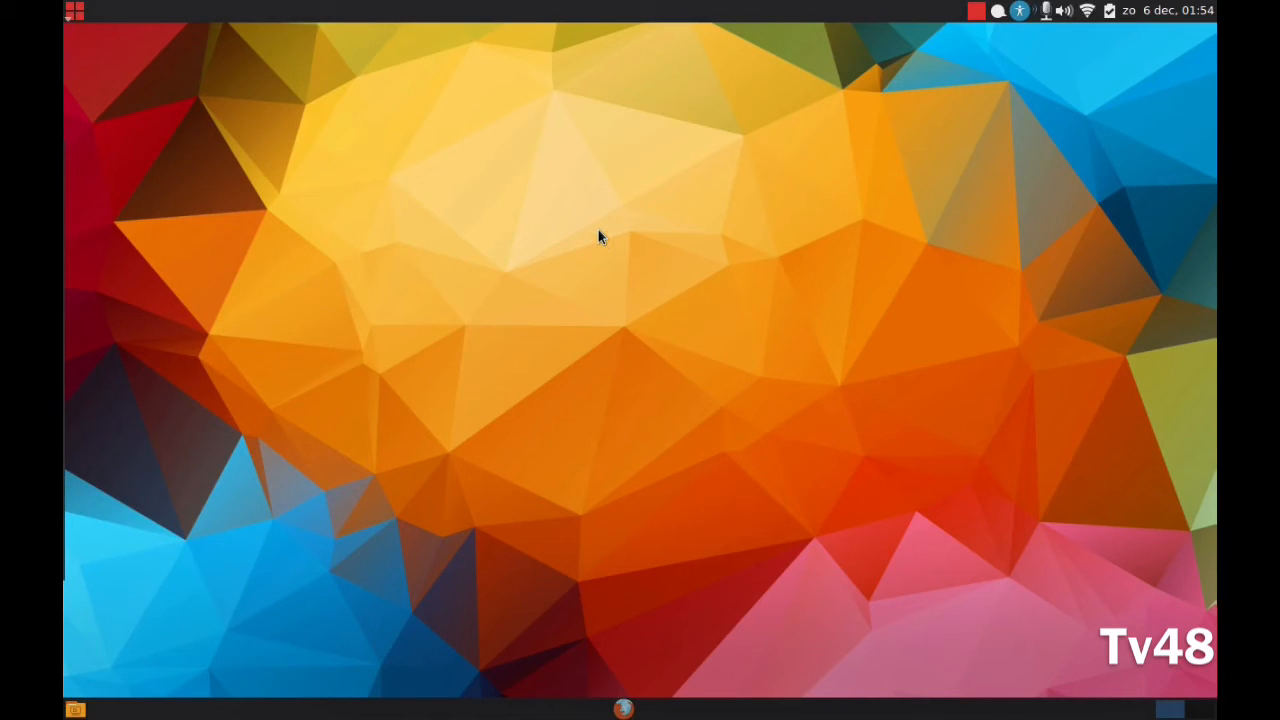
{"action": "mouse_move", "coordinate": [588, 190]}
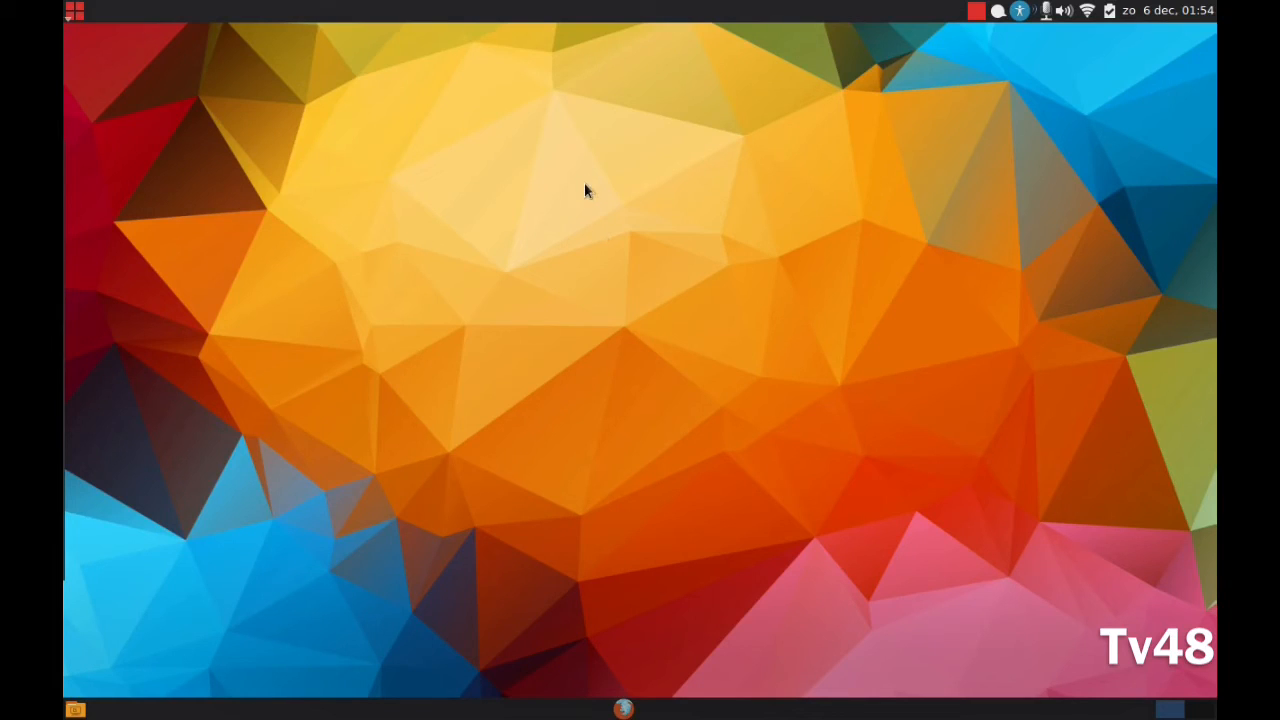
{"action": "mouse_move", "coordinate": [548, 162]}
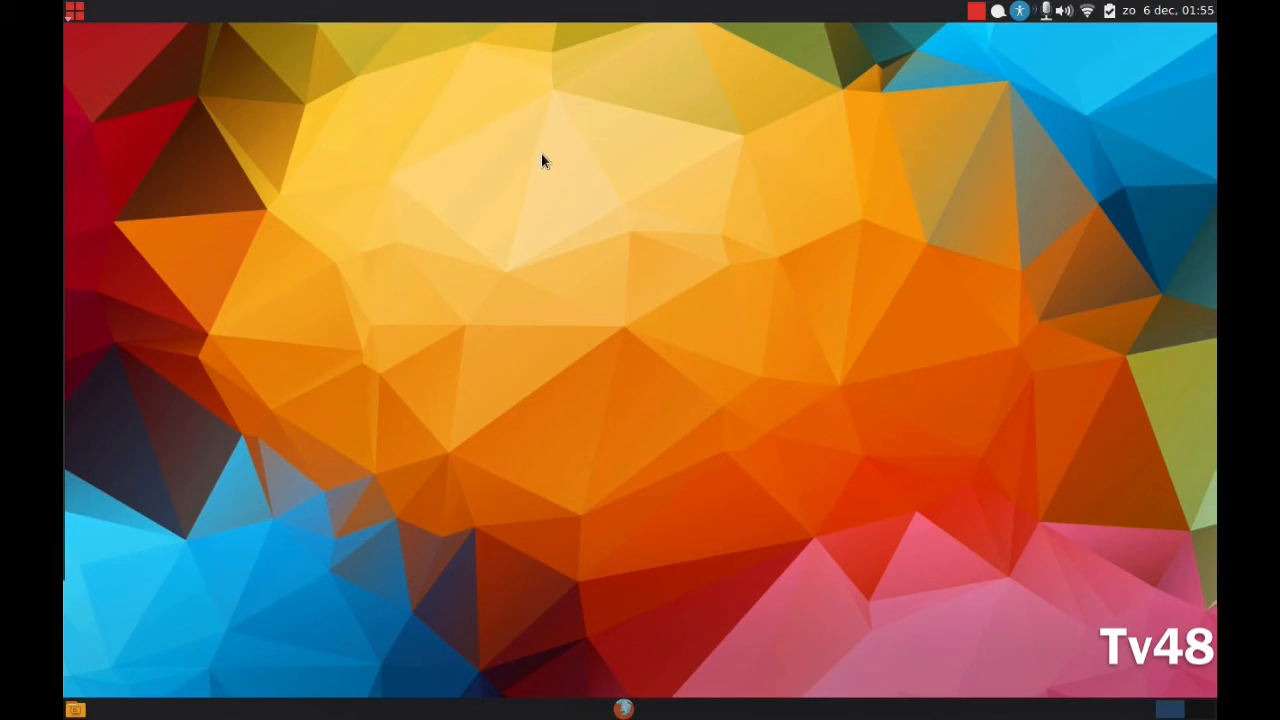
{"action": "mouse_move", "coordinate": [640, 160]}
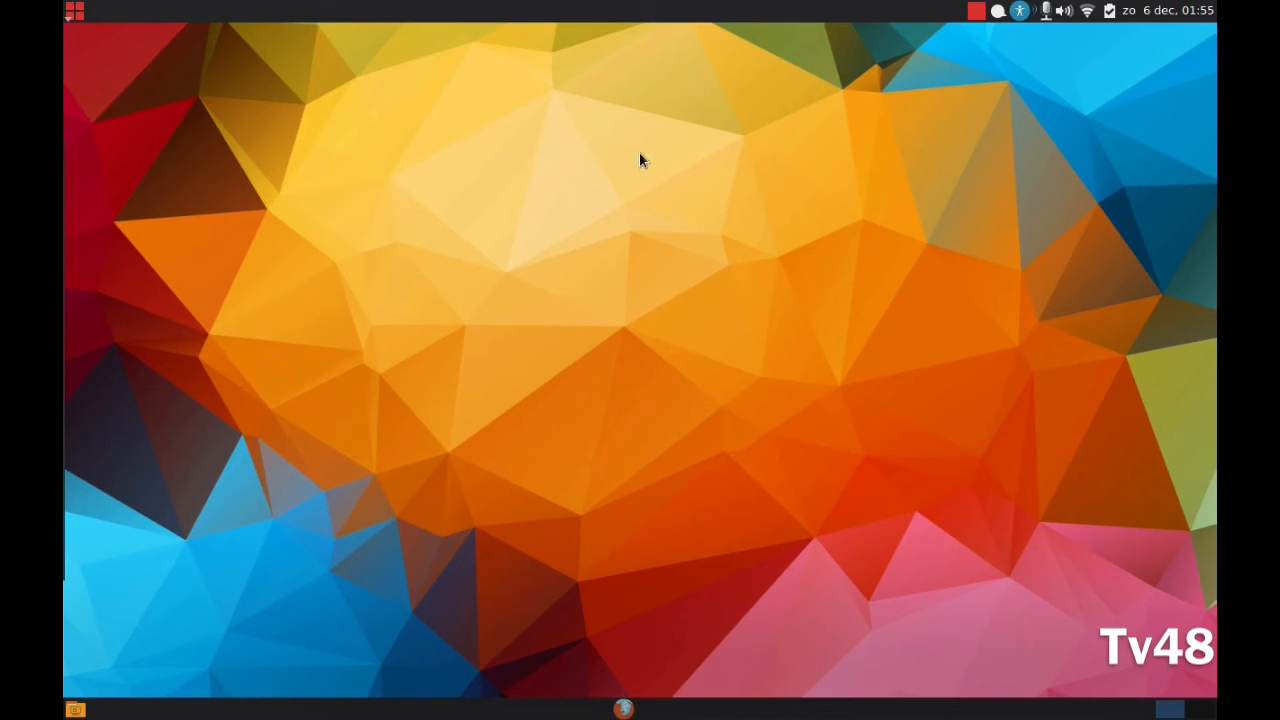
{"action": "mouse_move", "coordinate": [428, 444]}
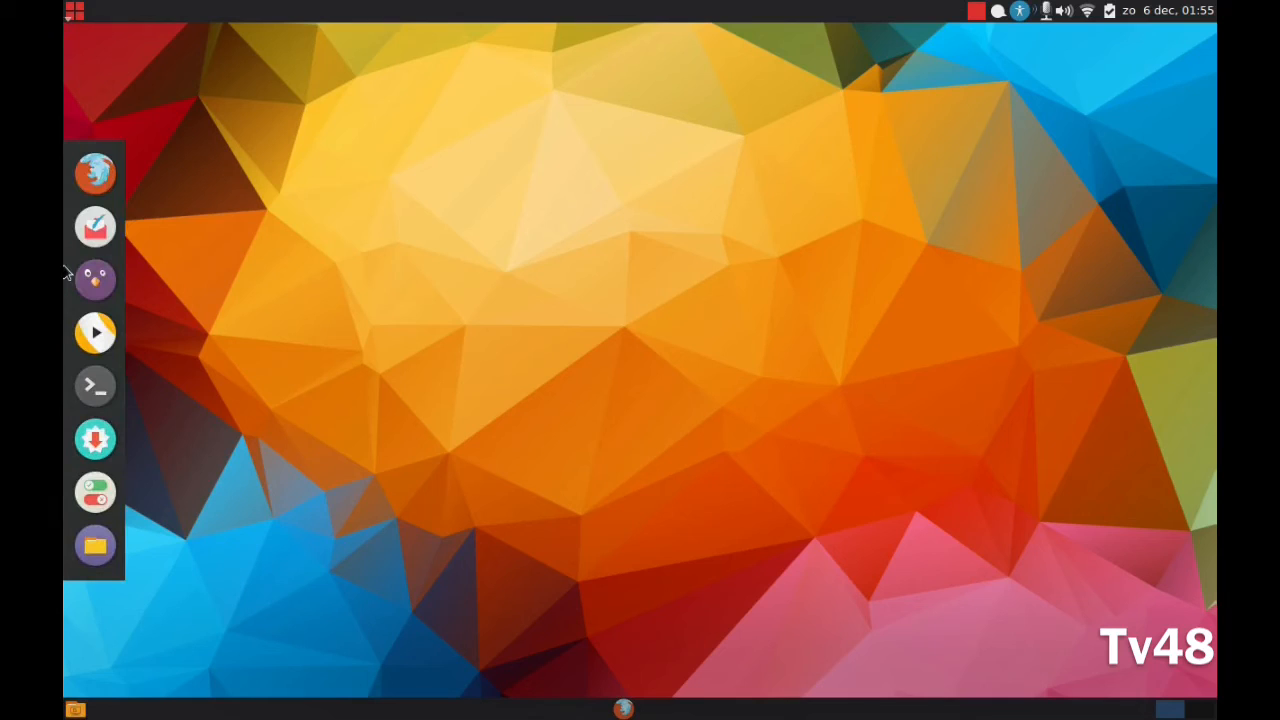
{"action": "left_click", "coordinate": [76, 12]}
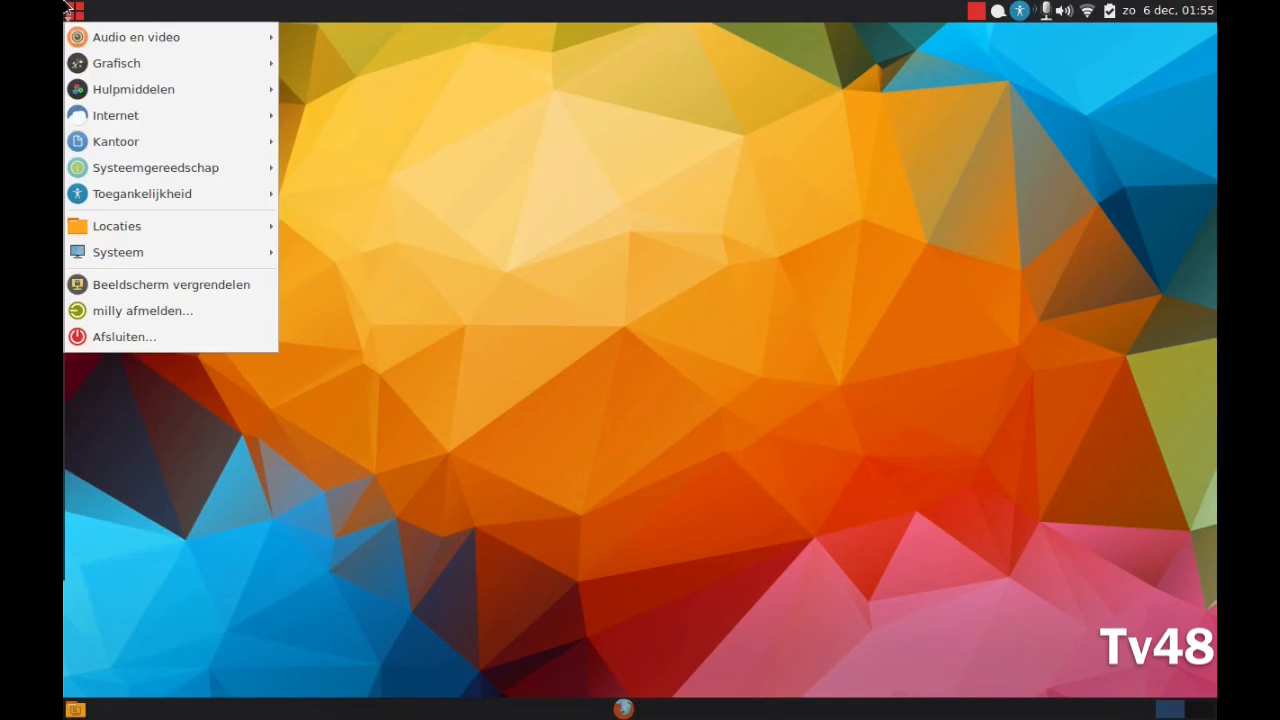
{"action": "mouse_move", "coordinate": [118, 252]}
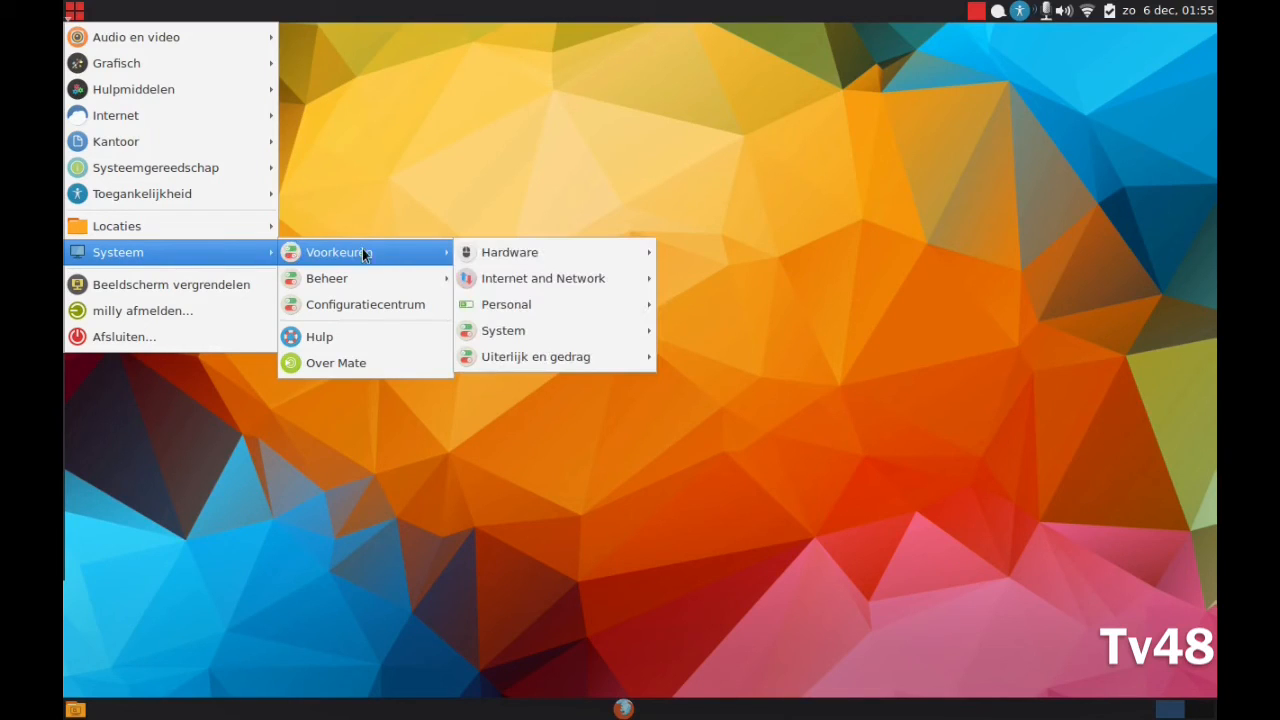
{"action": "mouse_move", "coordinate": [510, 252]}
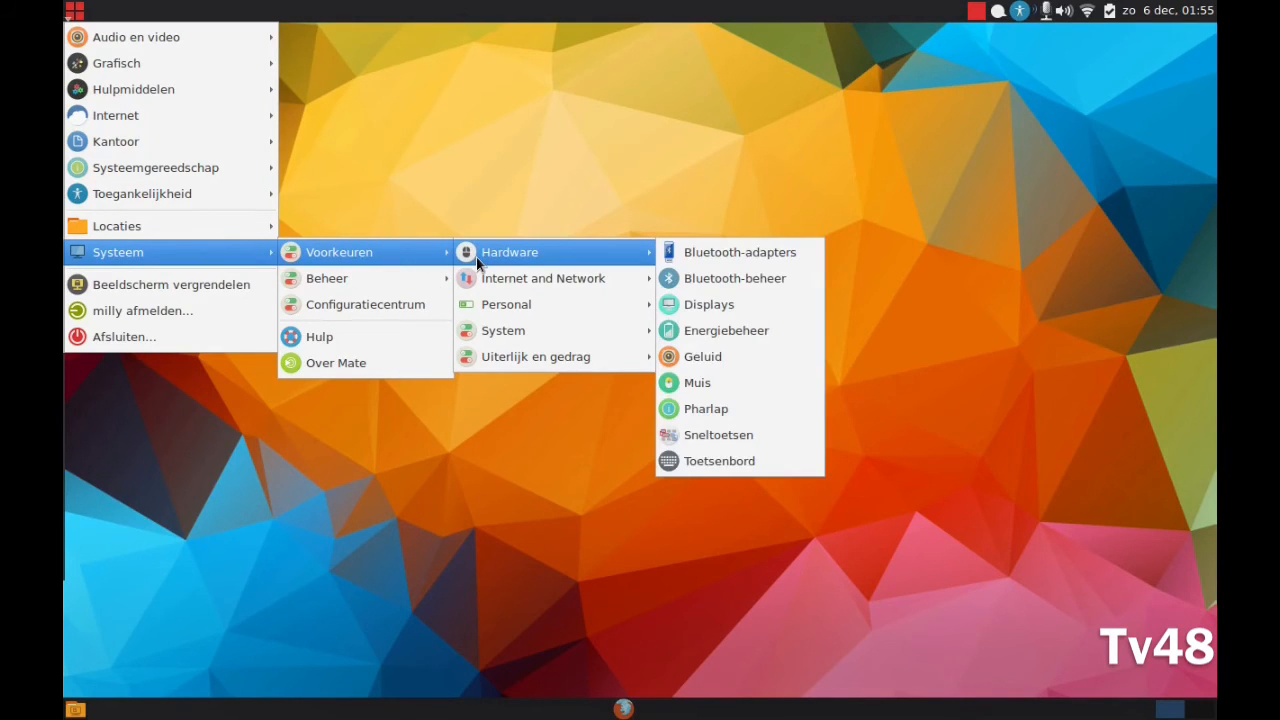
{"action": "mouse_move", "coordinate": [504, 330]}
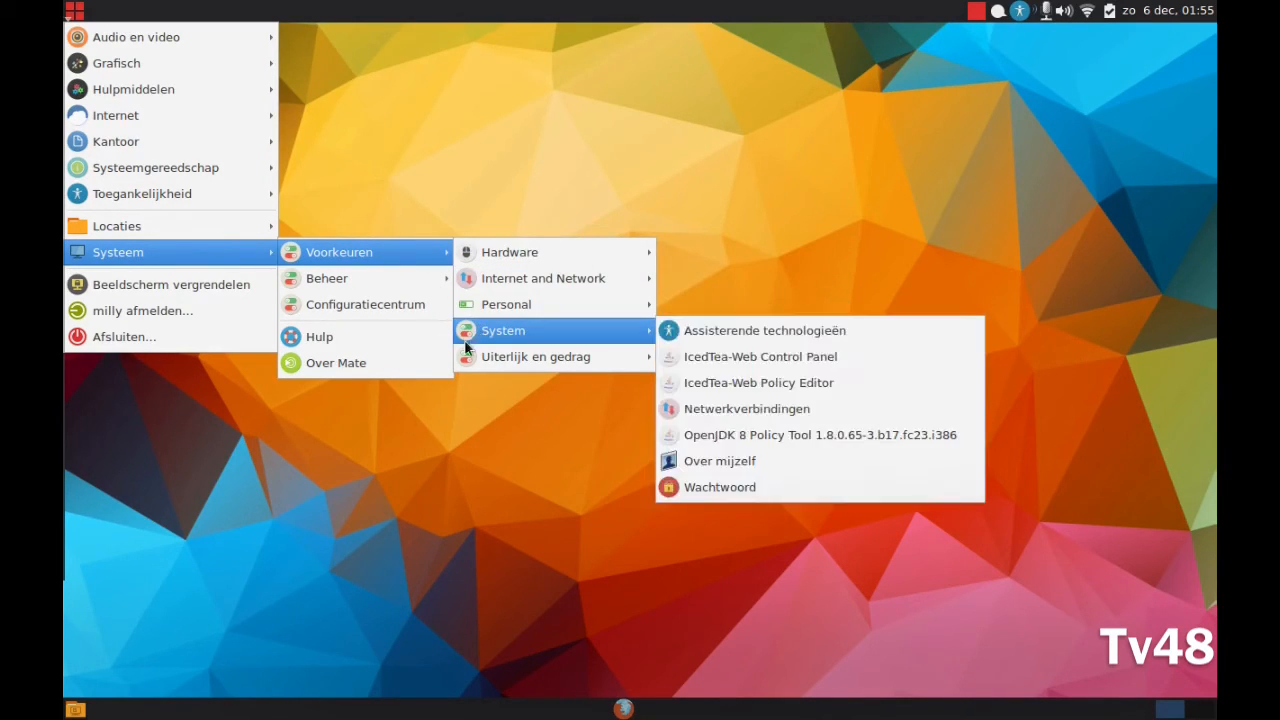
{"action": "mouse_move", "coordinate": [364, 304]}
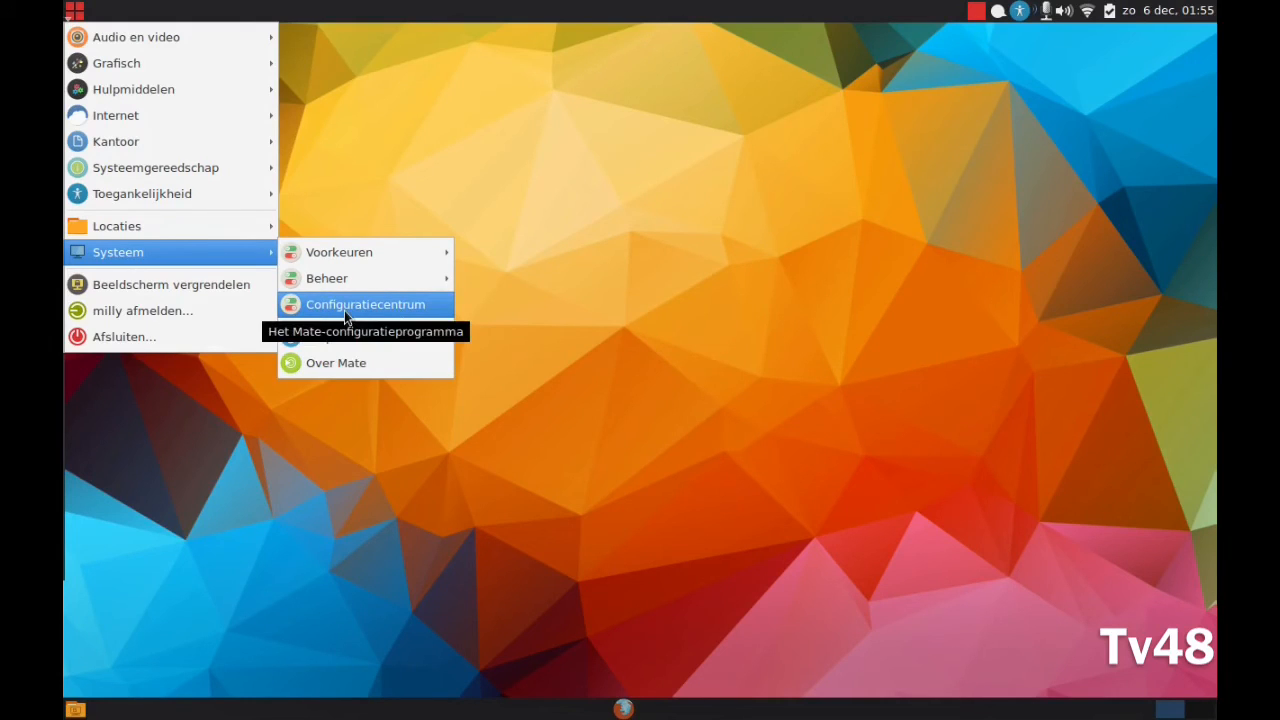
{"action": "mouse_move", "coordinate": [240, 248]}
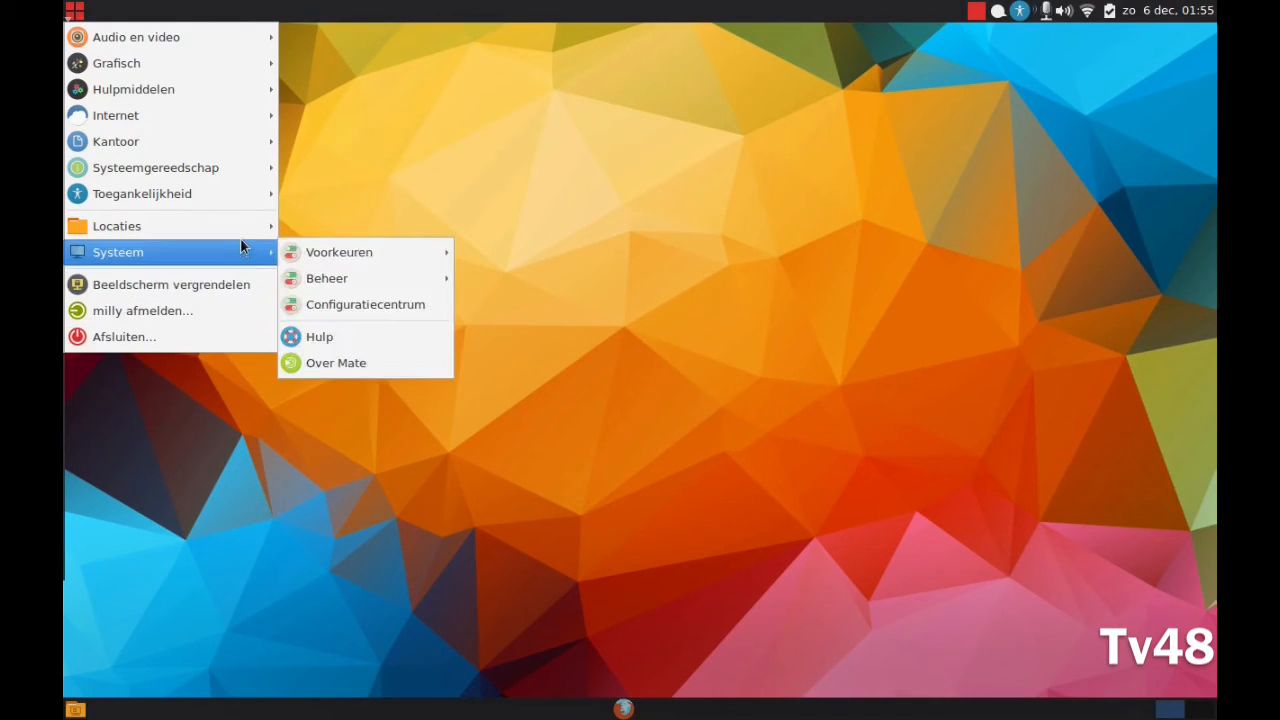
{"action": "mouse_move", "coordinate": [156, 168]}
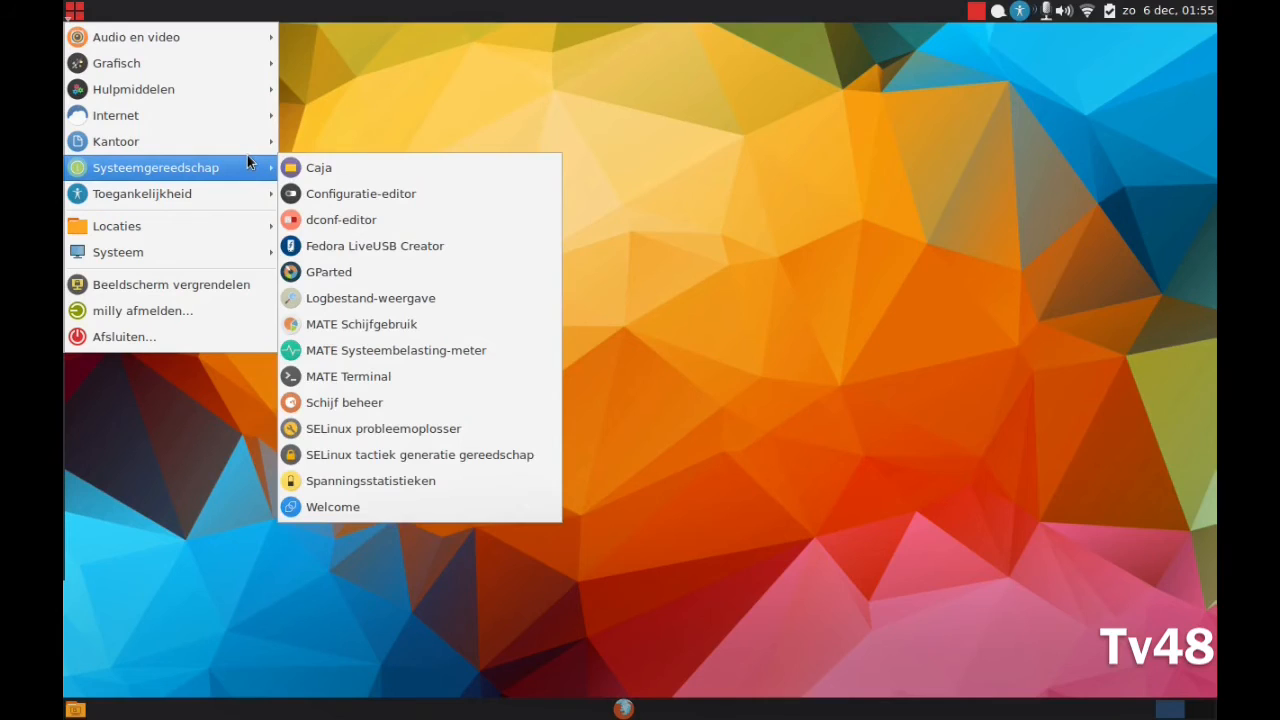
{"action": "mouse_move", "coordinate": [116, 140]}
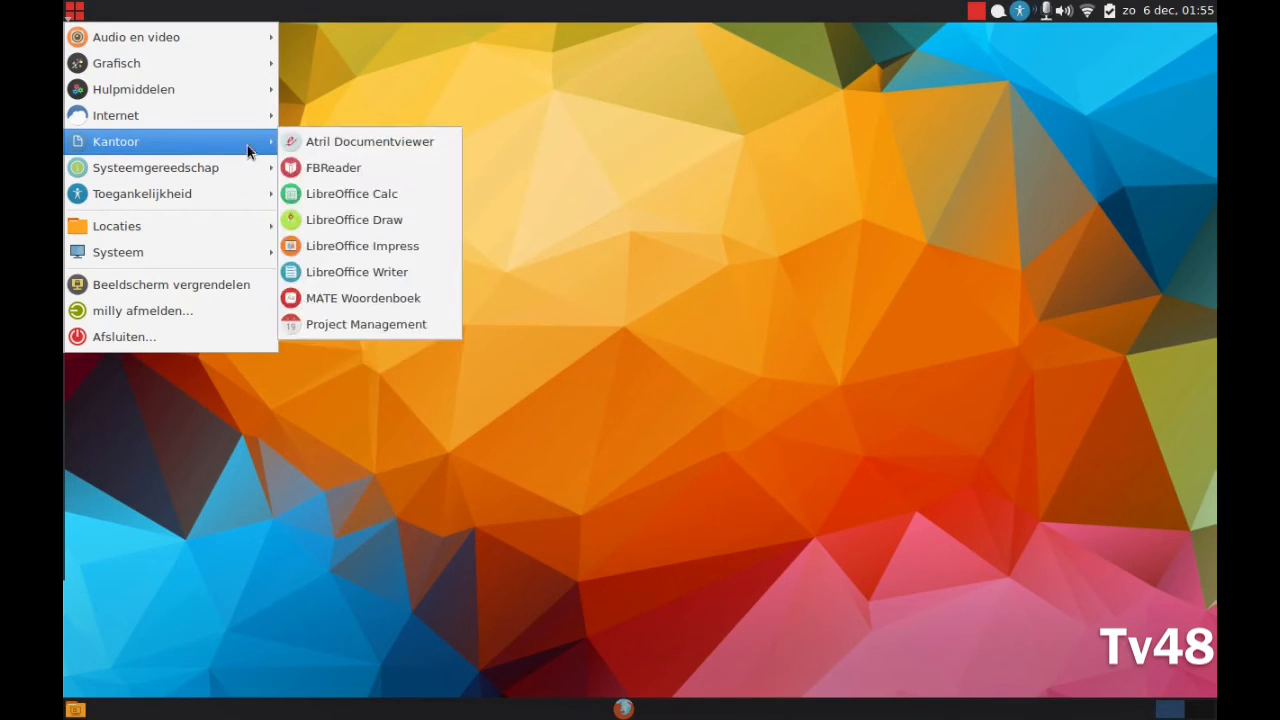
{"action": "mouse_move", "coordinate": [132, 88]}
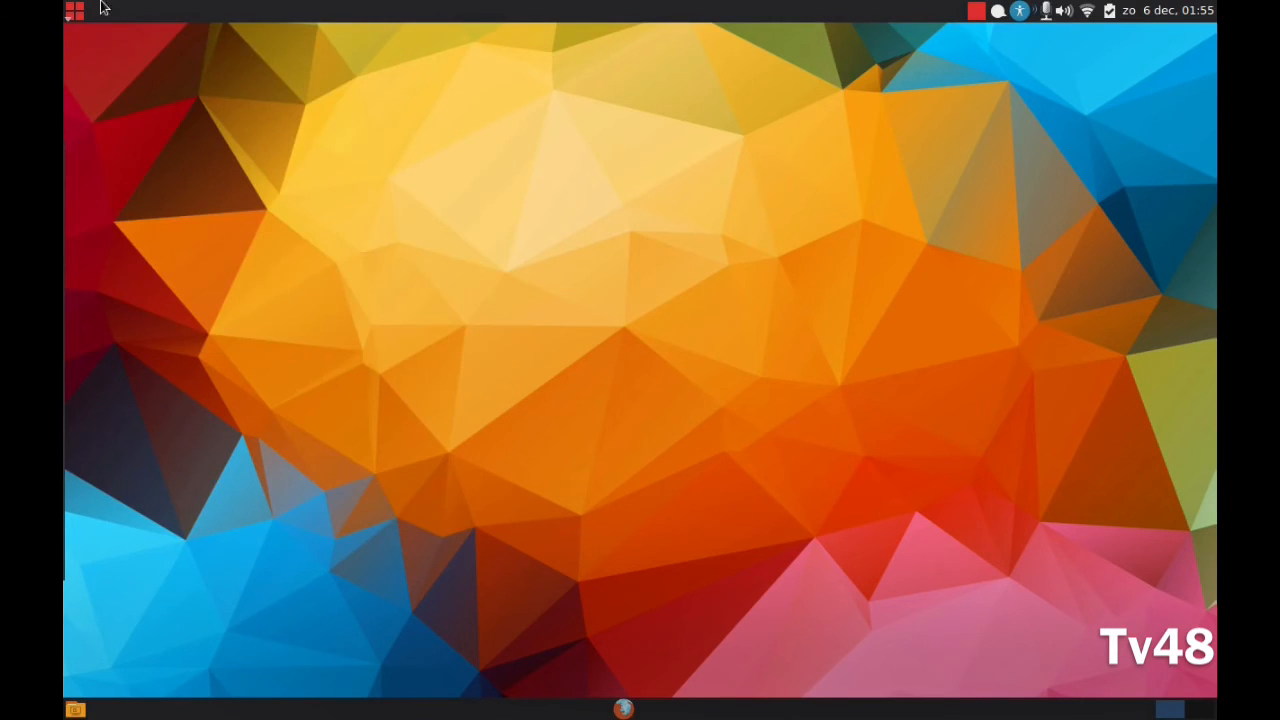
{"action": "left_click", "coordinate": [74, 12]}
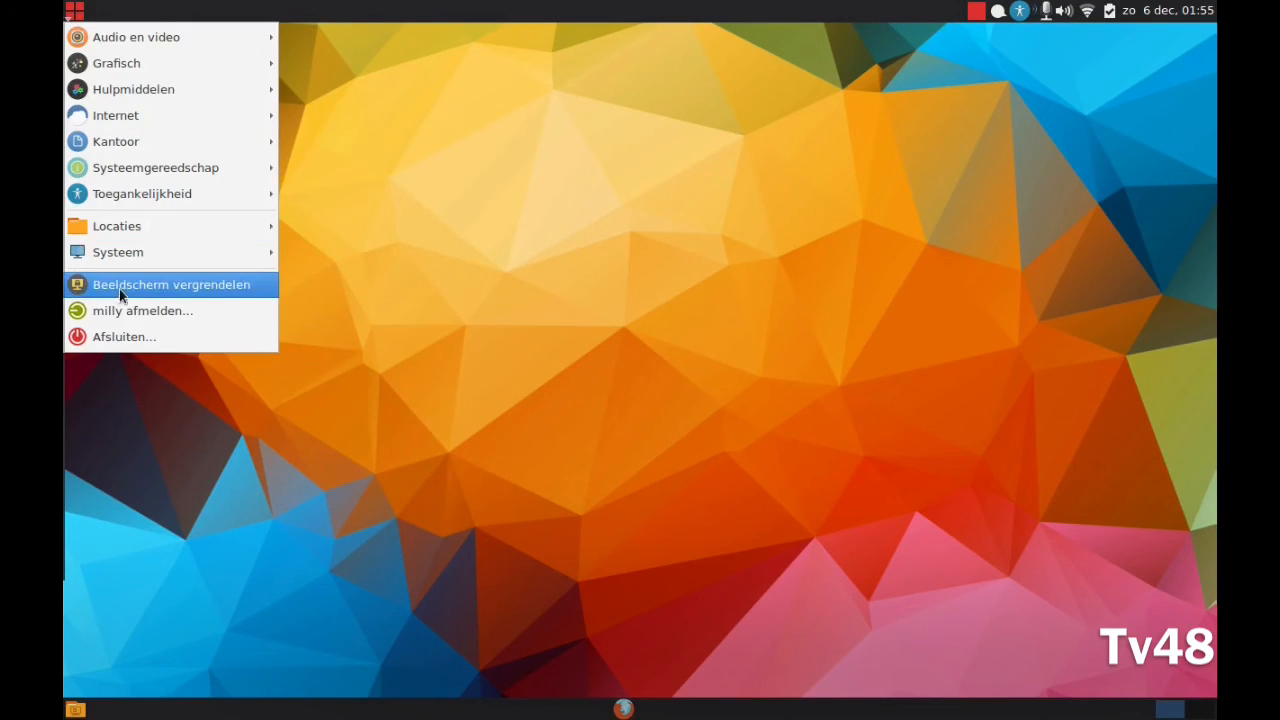
{"action": "mouse_move", "coordinate": [144, 150]}
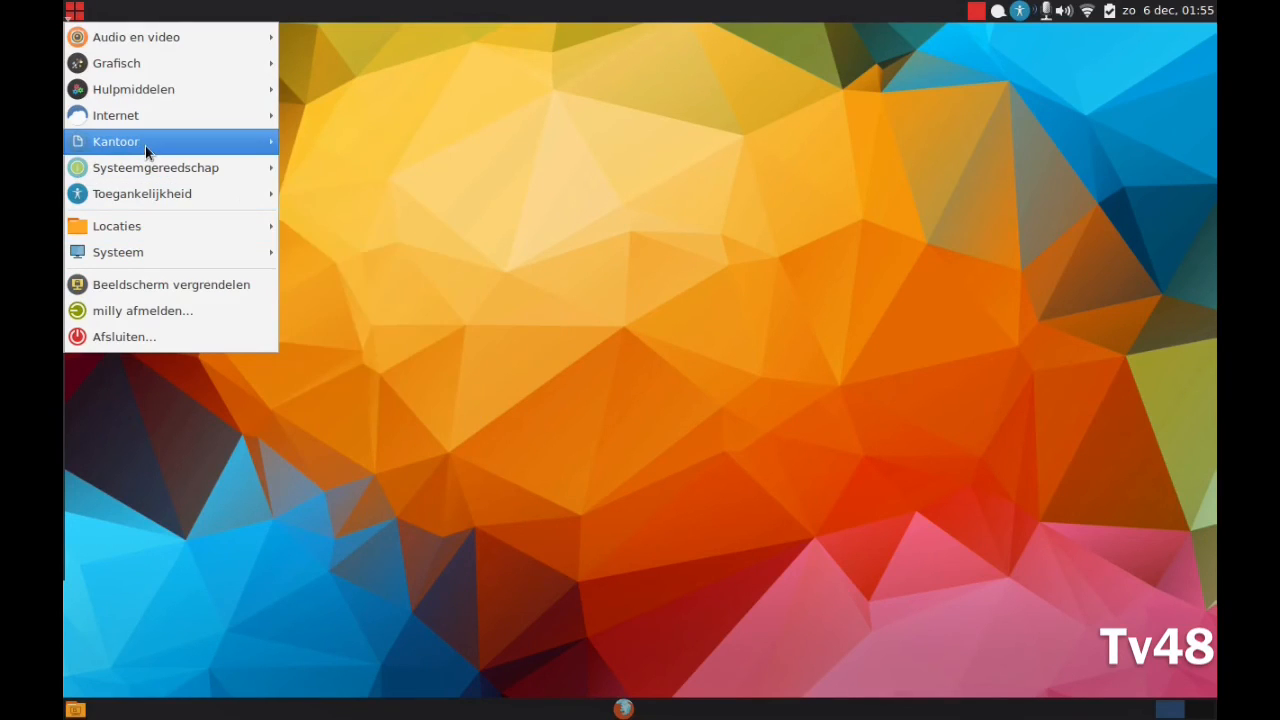
{"action": "mouse_move", "coordinate": [116, 140]}
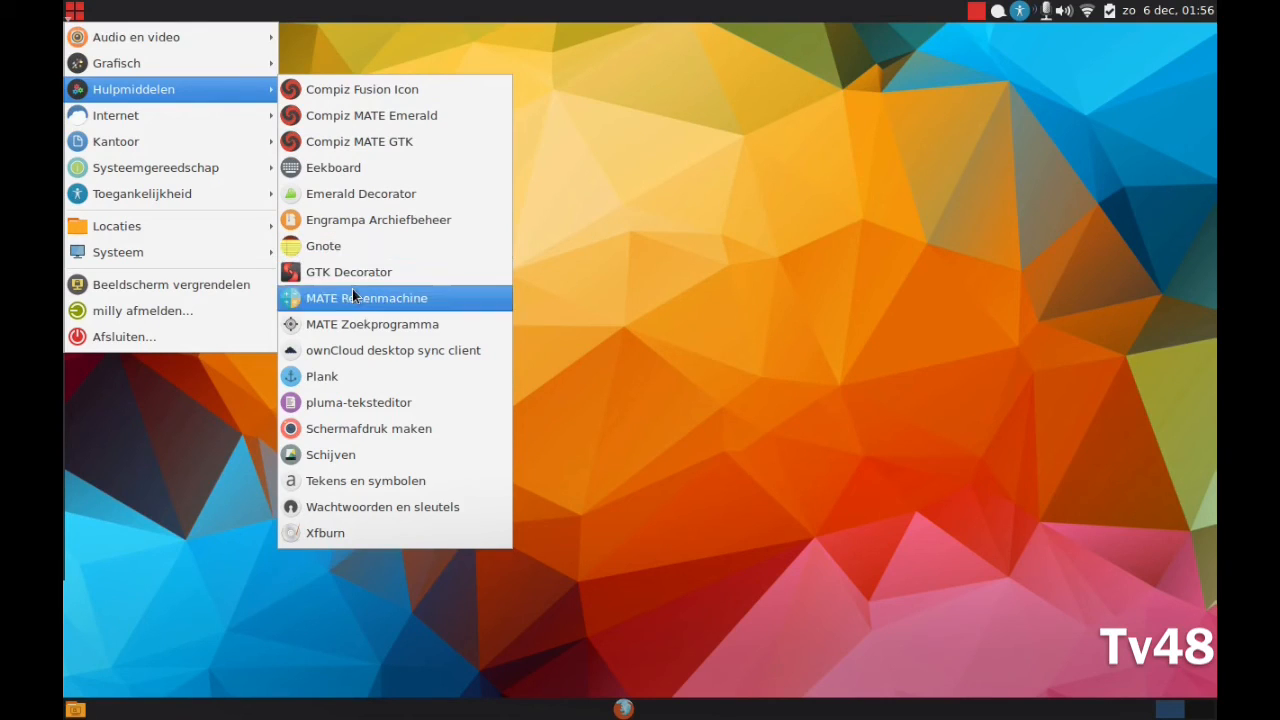
{"action": "mouse_move", "coordinate": [116, 114]}
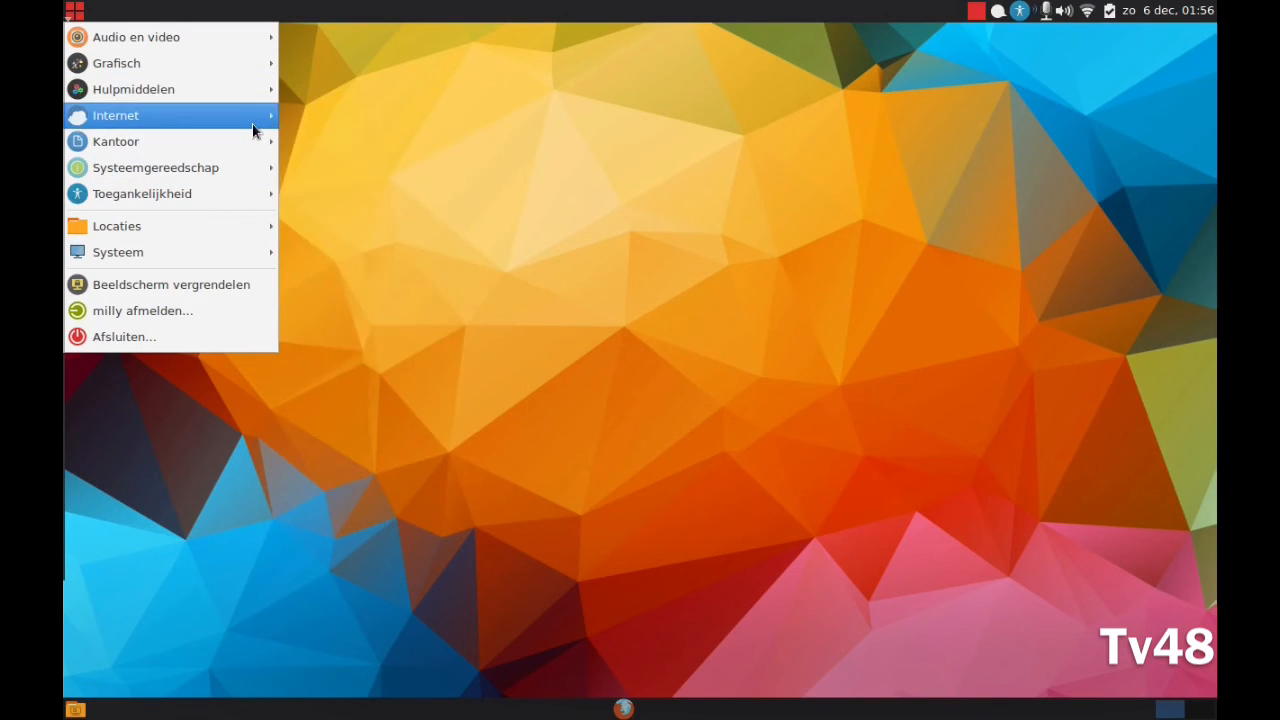
{"action": "mouse_move", "coordinate": [132, 88]}
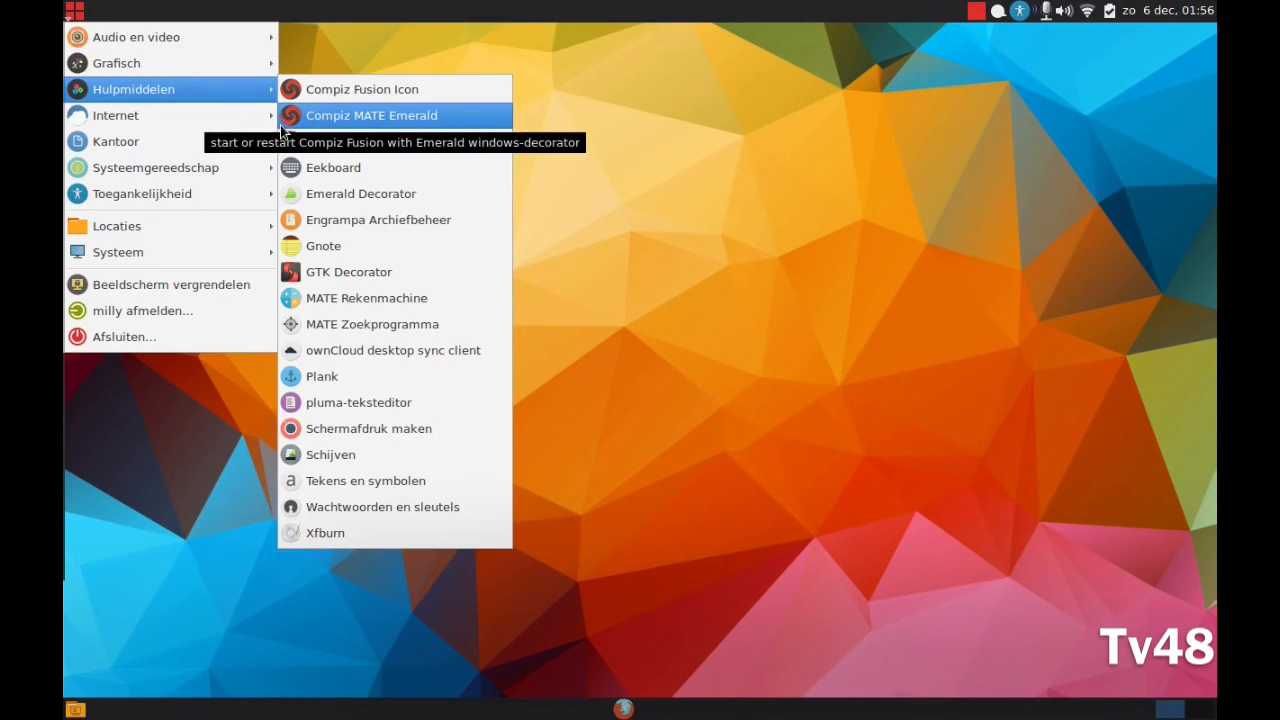
{"action": "mouse_move", "coordinate": [360, 192]}
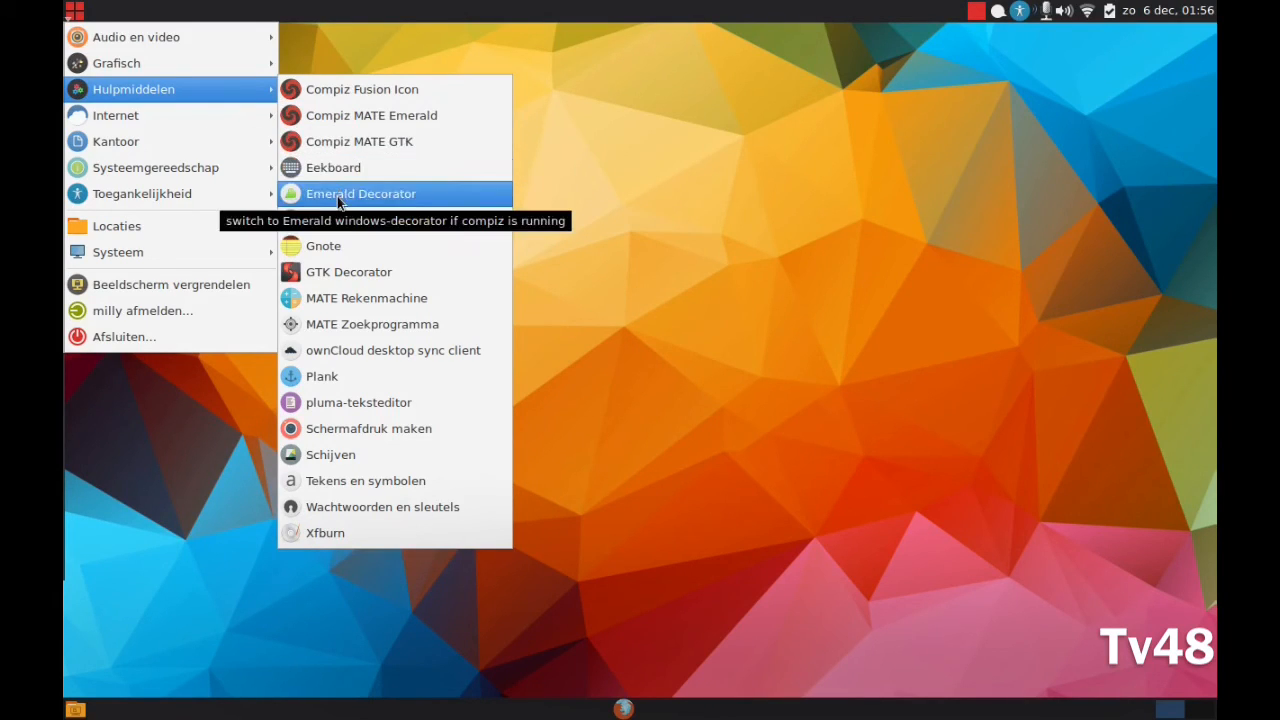
{"action": "mouse_move", "coordinate": [378, 218]}
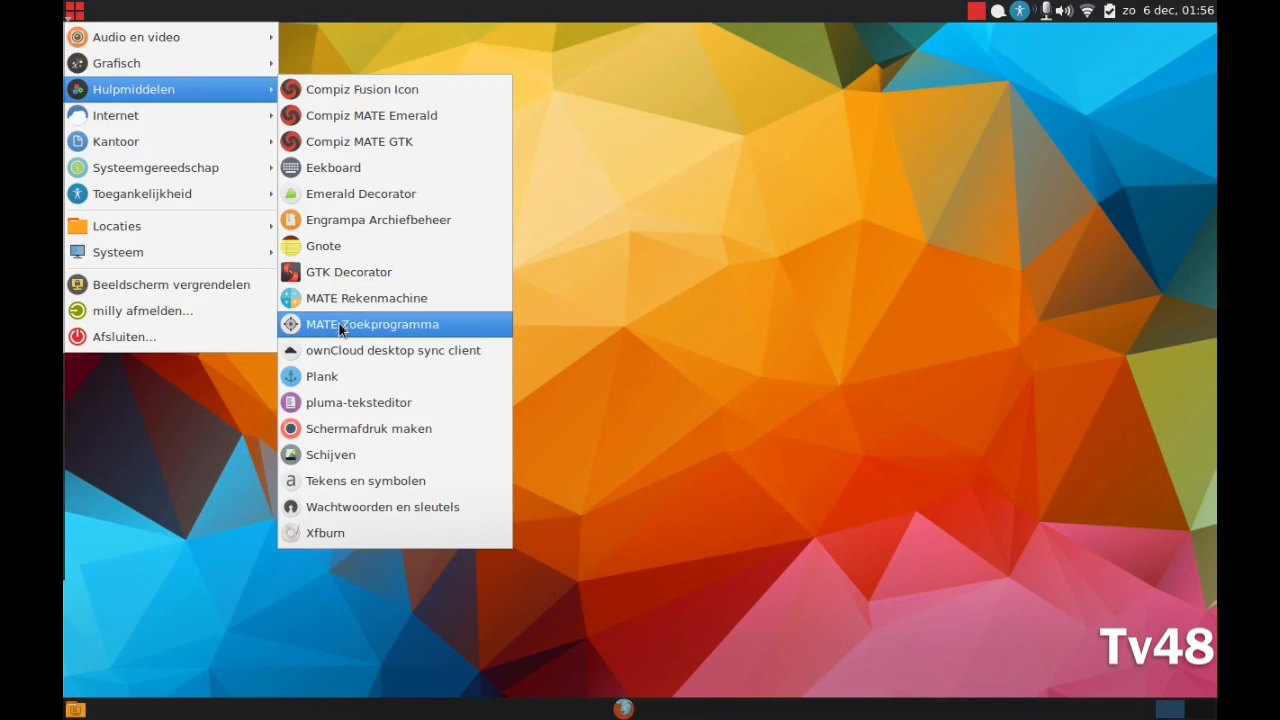
{"action": "mouse_move", "coordinate": [378, 218]}
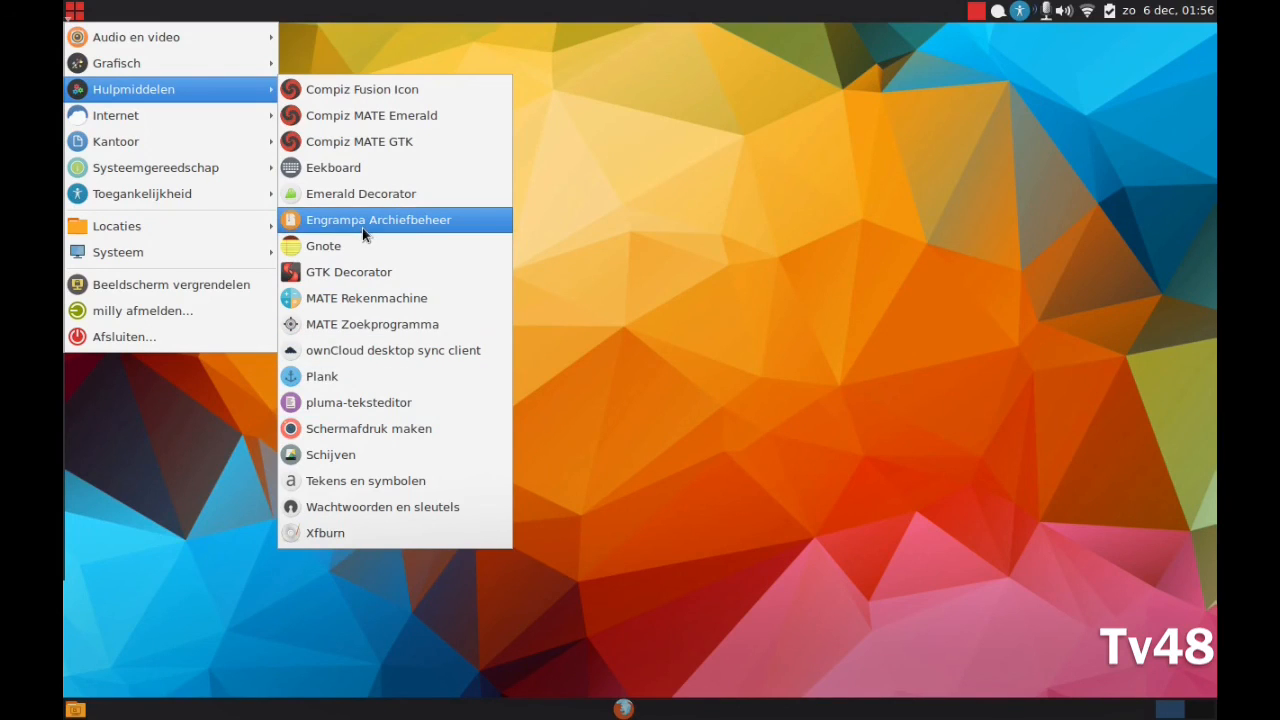
{"action": "mouse_move", "coordinate": [360, 140]}
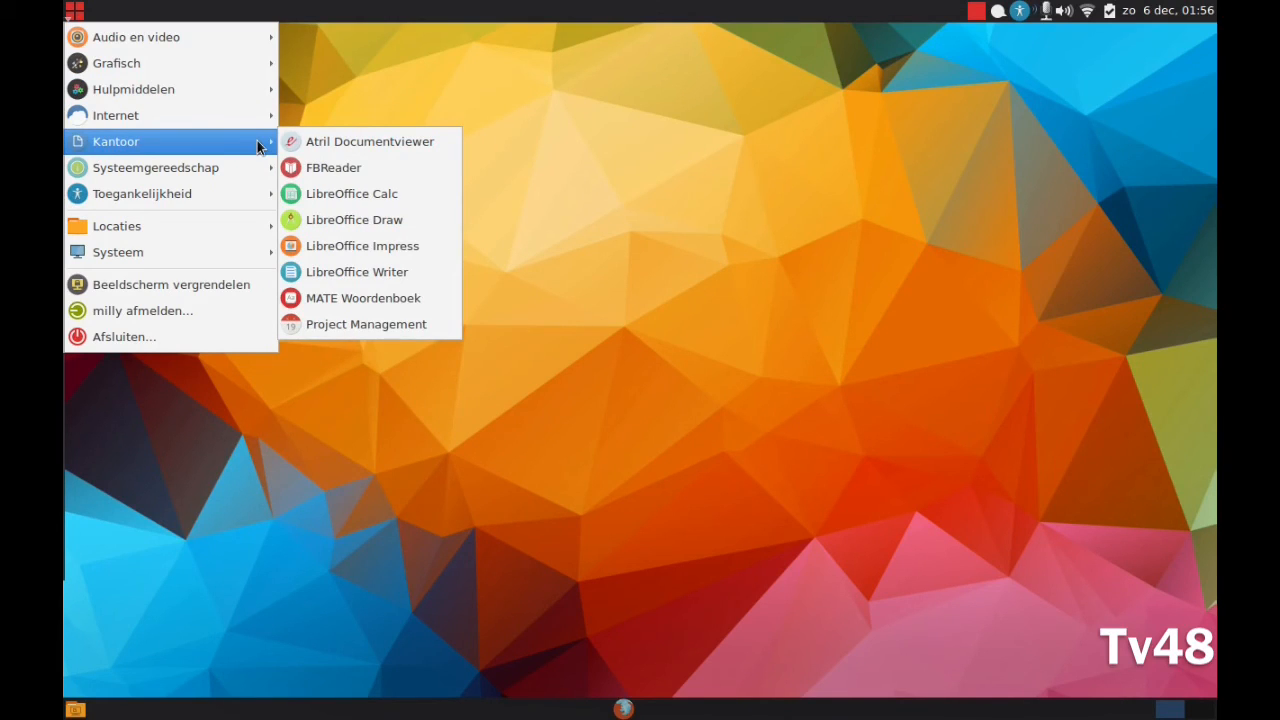
{"action": "mouse_move", "coordinate": [116, 114]}
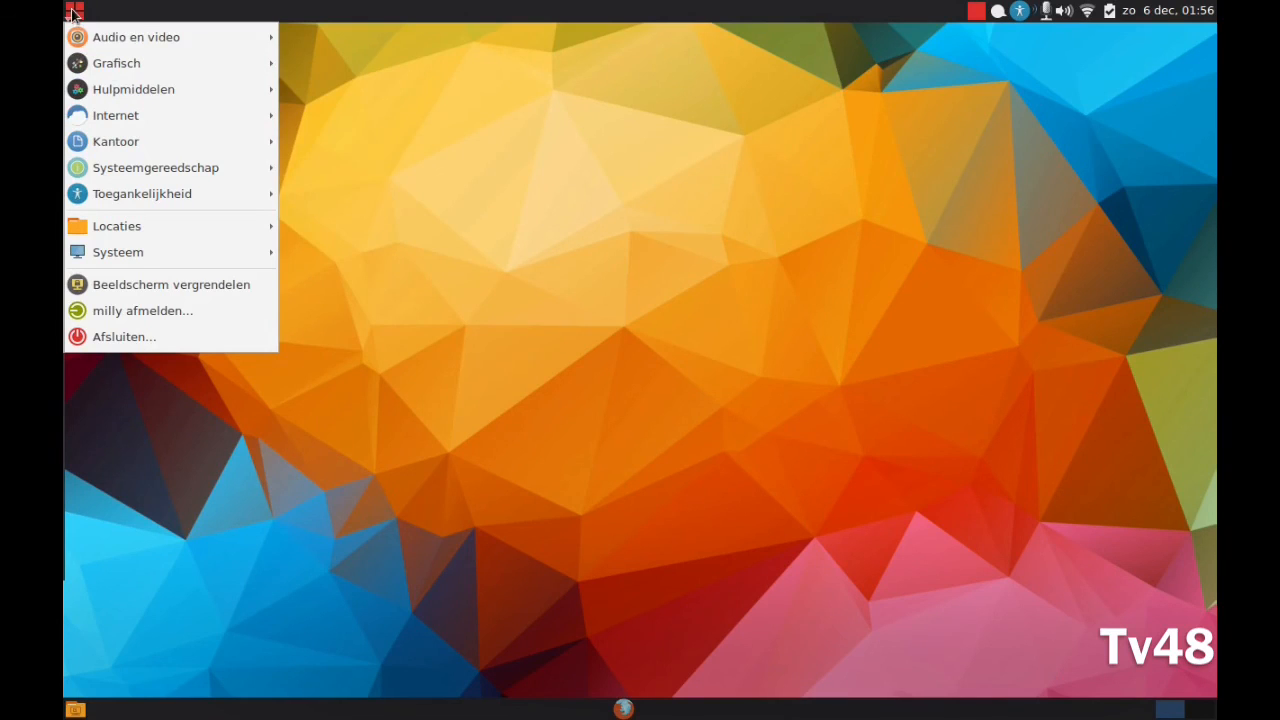
Close and reopen the main applications menu from the panel icon
{"action": "left_click", "coordinate": [76, 12]}
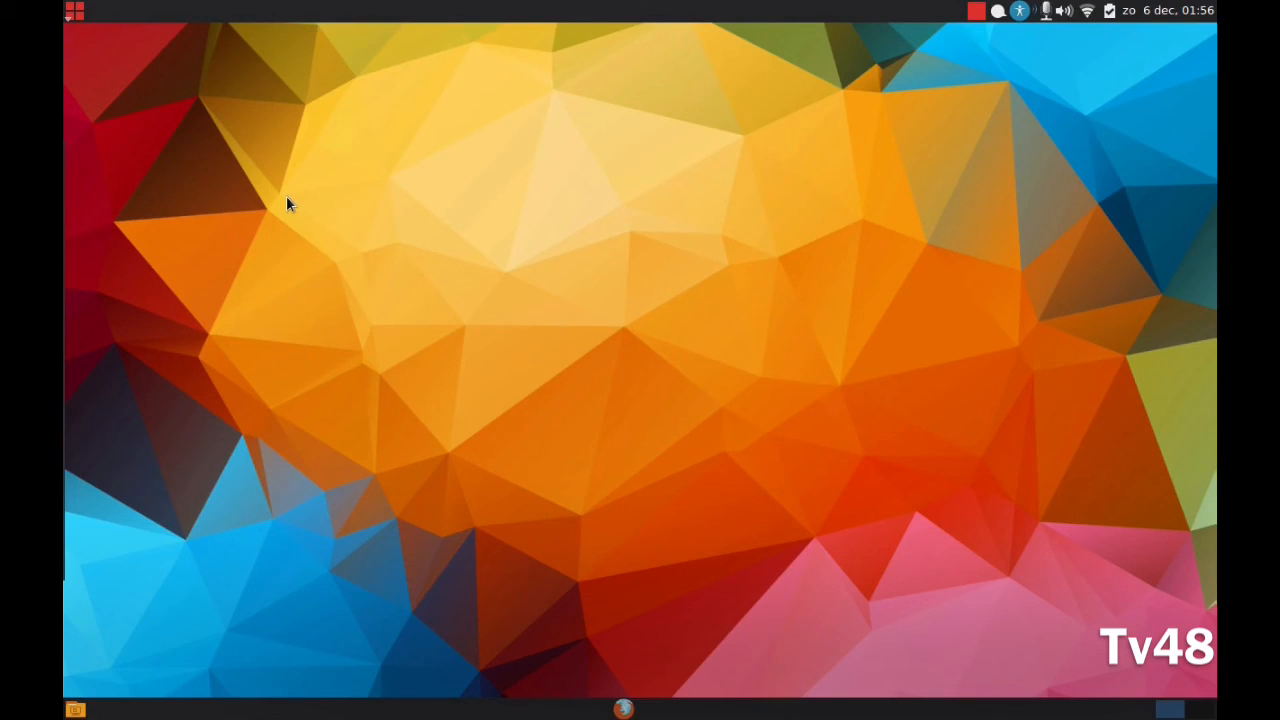
{"action": "mouse_move", "coordinate": [150, 56]}
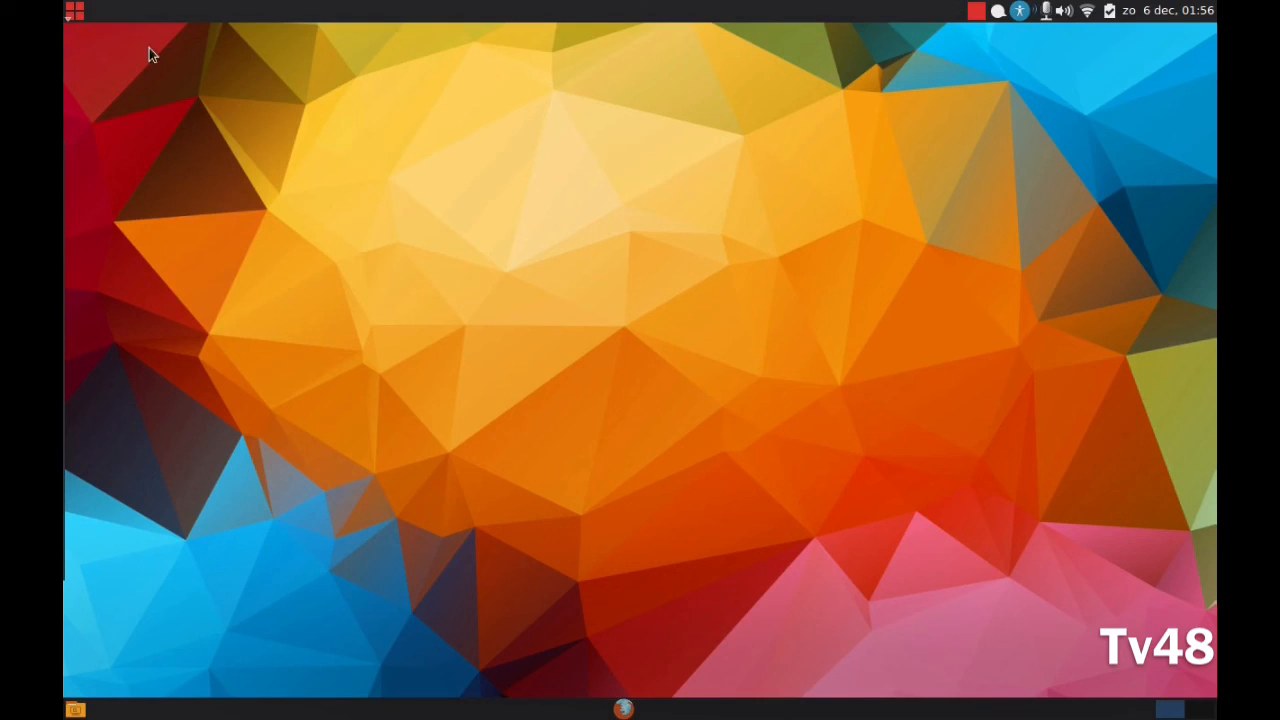
{"action": "left_click", "coordinate": [74, 12]}
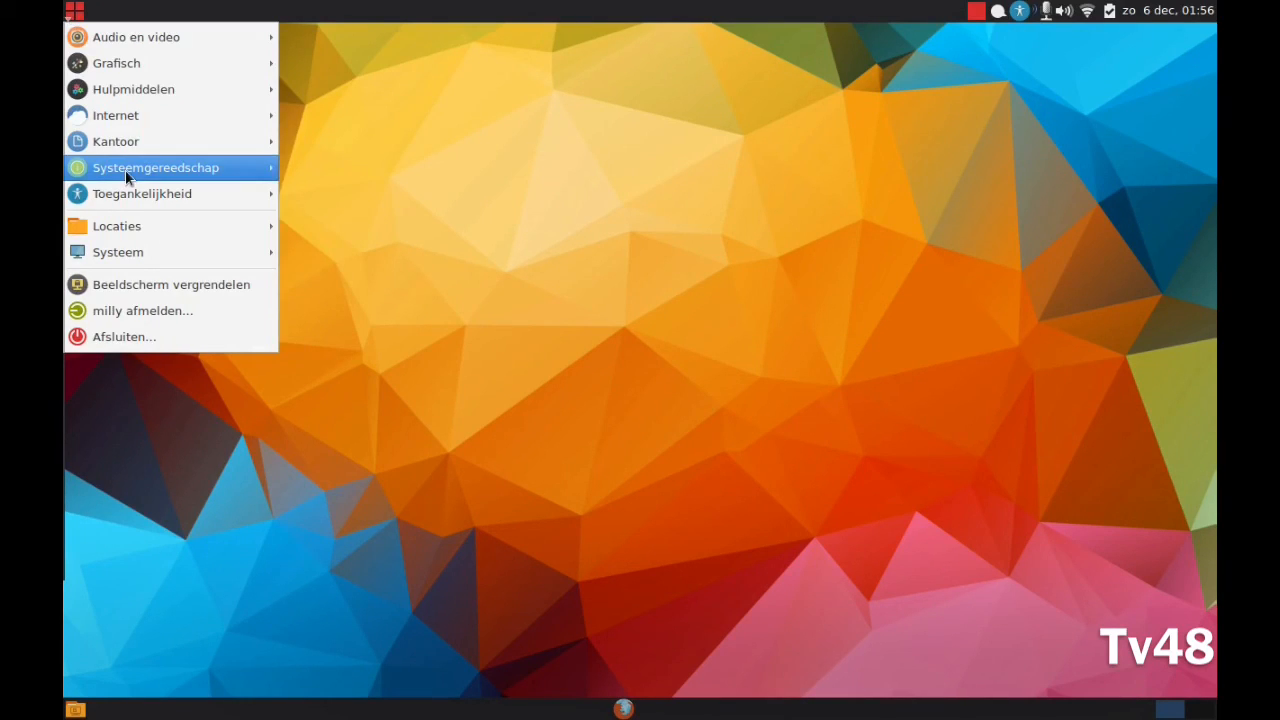
{"action": "mouse_move", "coordinate": [116, 226]}
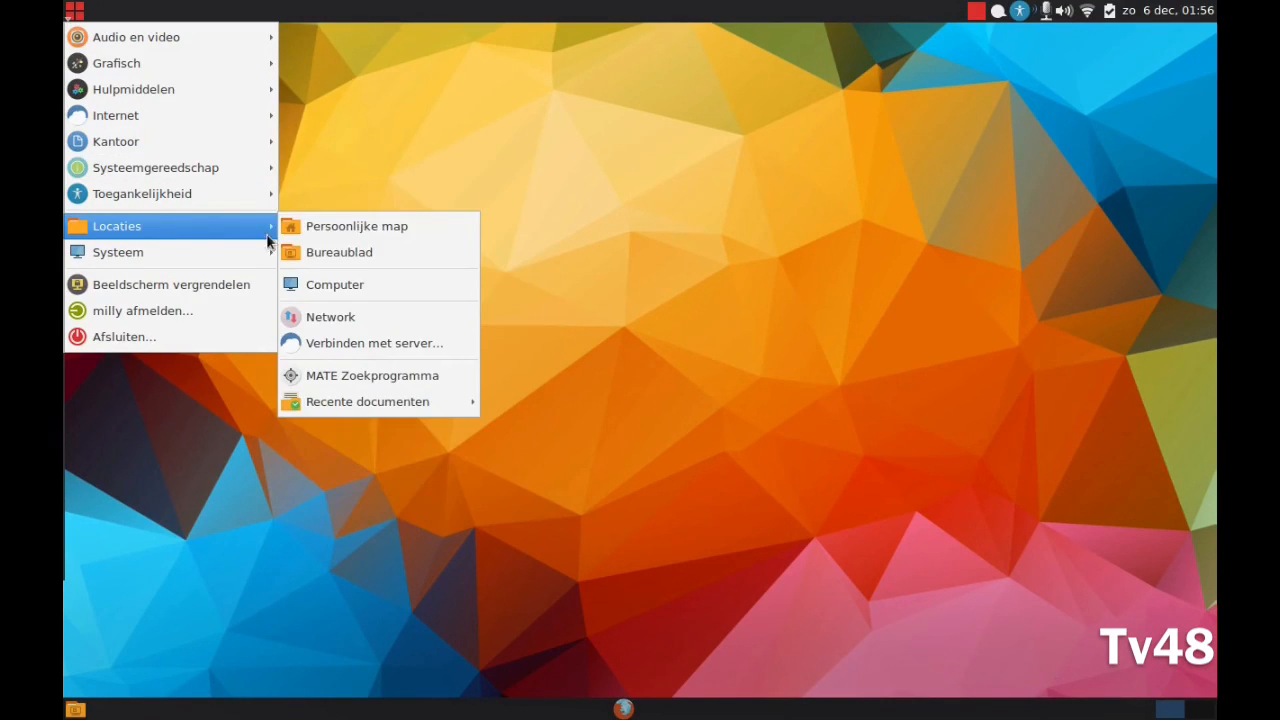
Open Computer from Locaties in Caja and view the root of the file system
{"action": "left_click", "coordinate": [334, 284]}
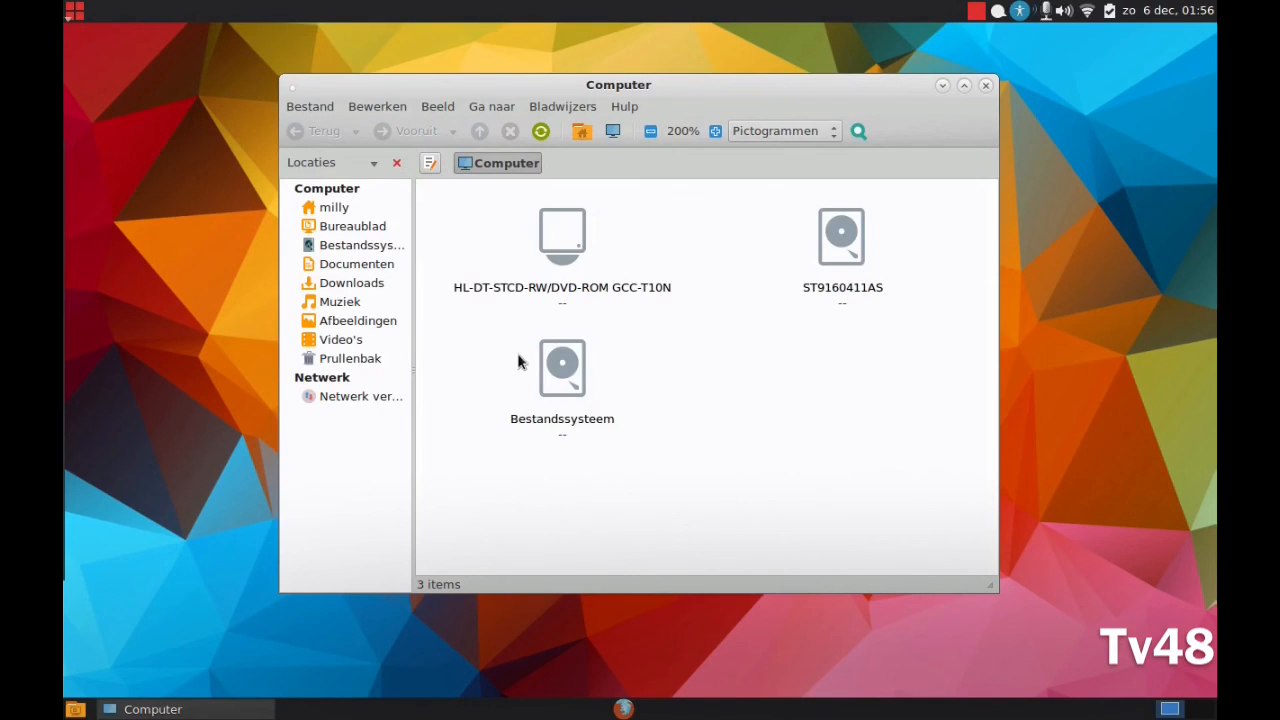
{"action": "mouse_move", "coordinate": [342, 340]}
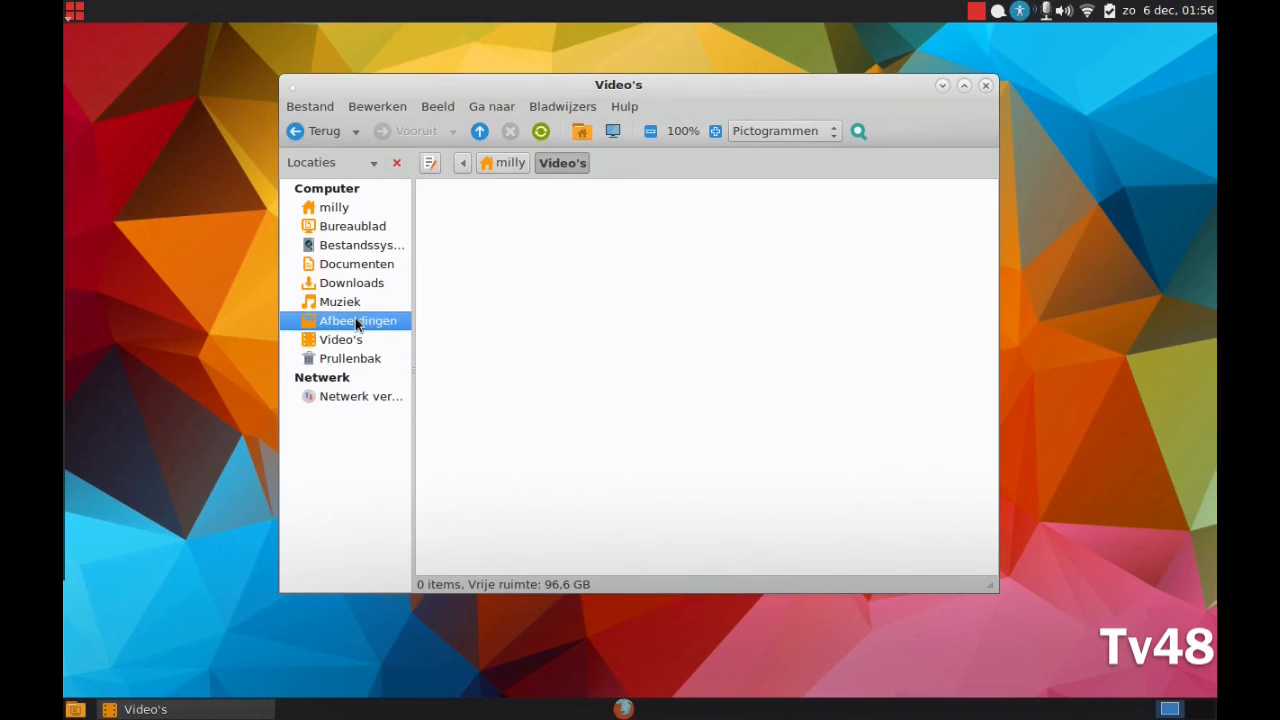
{"action": "left_click", "coordinate": [360, 244]}
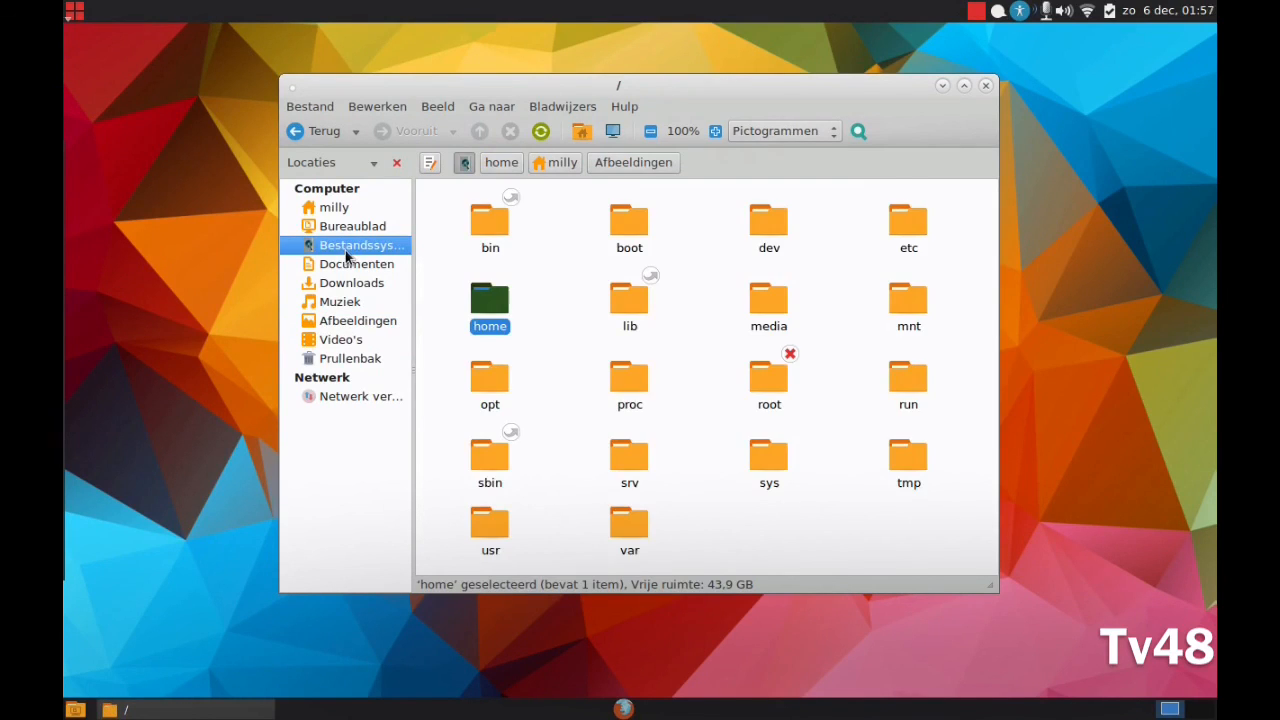
{"action": "mouse_move", "coordinate": [344, 236]}
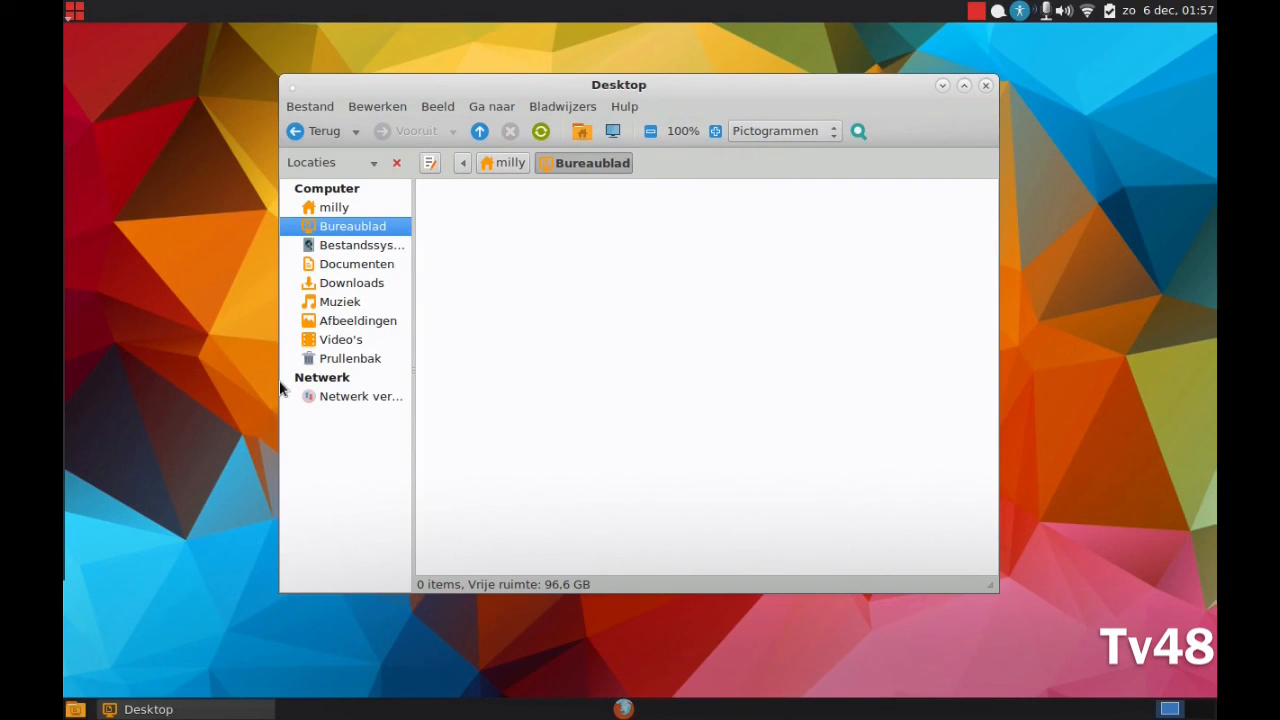
{"action": "mouse_move", "coordinate": [220, 296]}
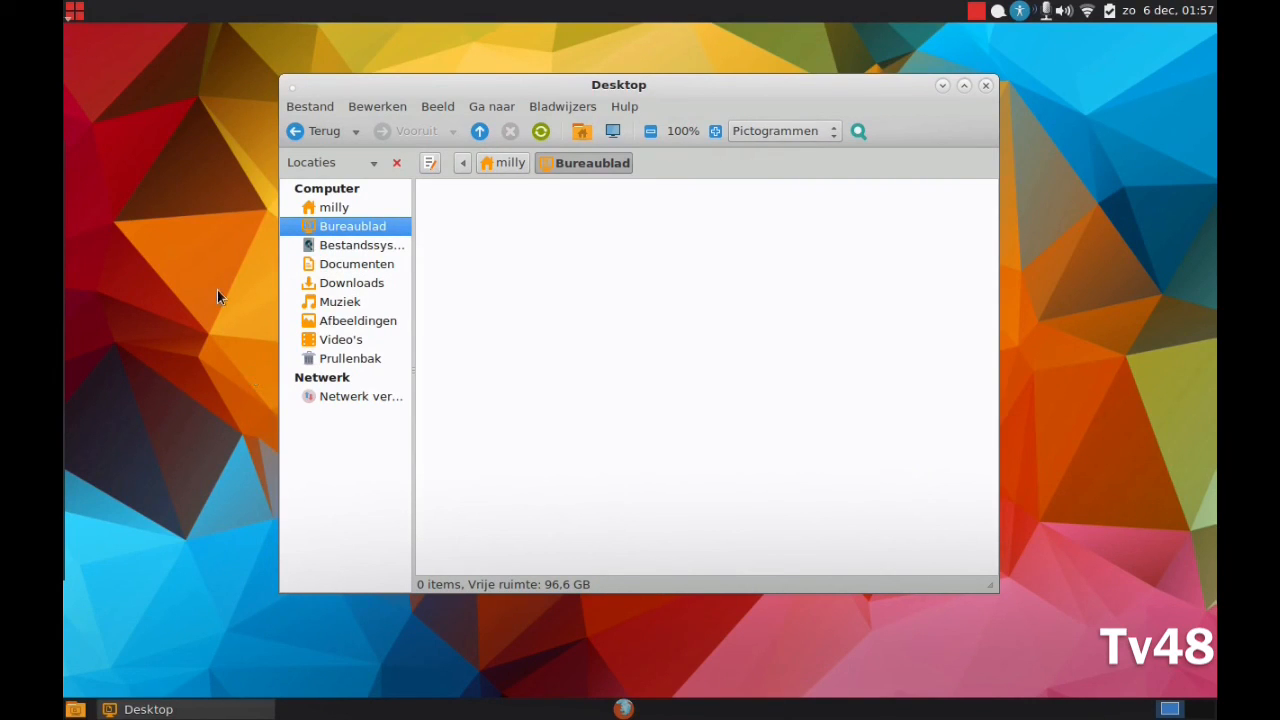
{"action": "left_click", "coordinate": [74, 10]}
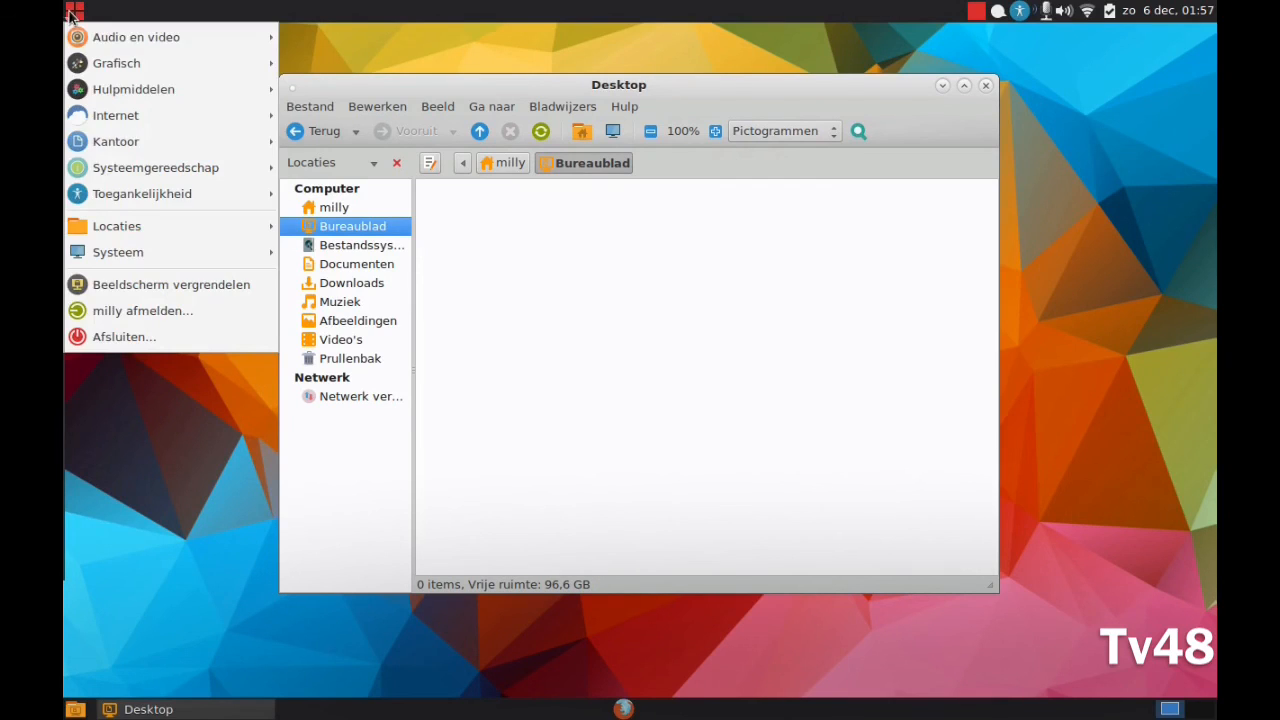
{"action": "left_click", "coordinate": [116, 224]}
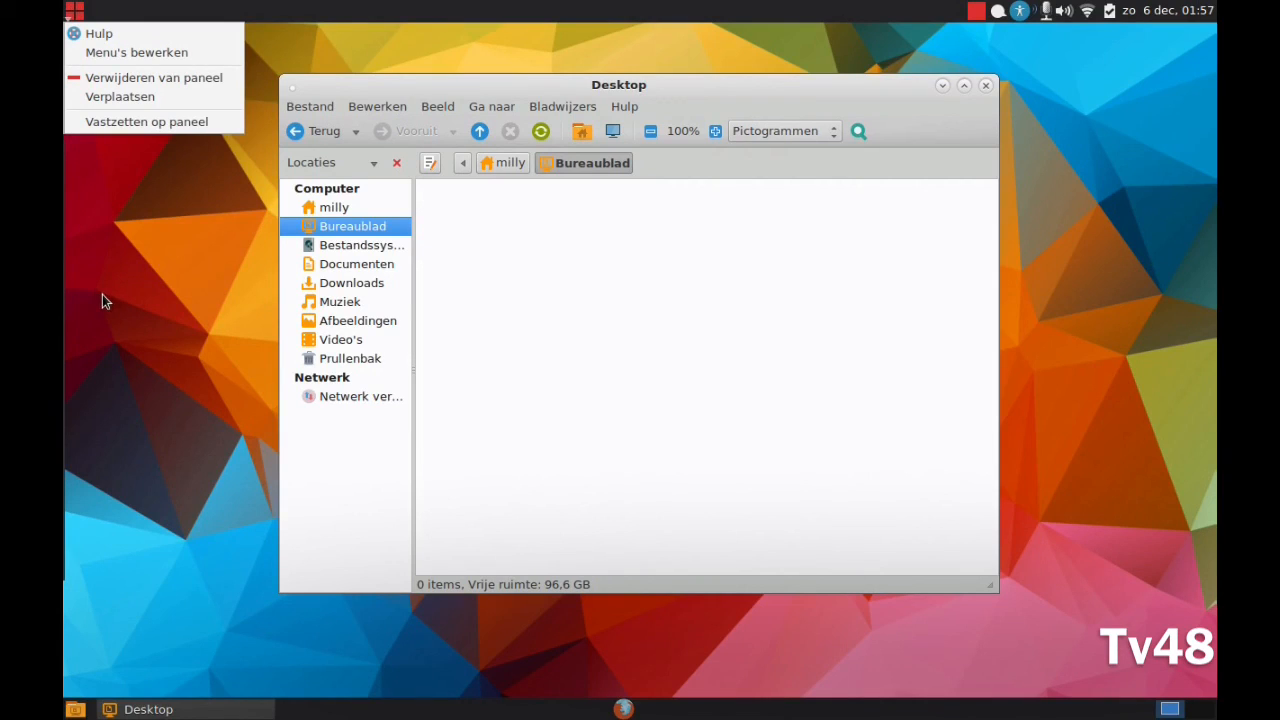
{"action": "mouse_move", "coordinate": [156, 322]}
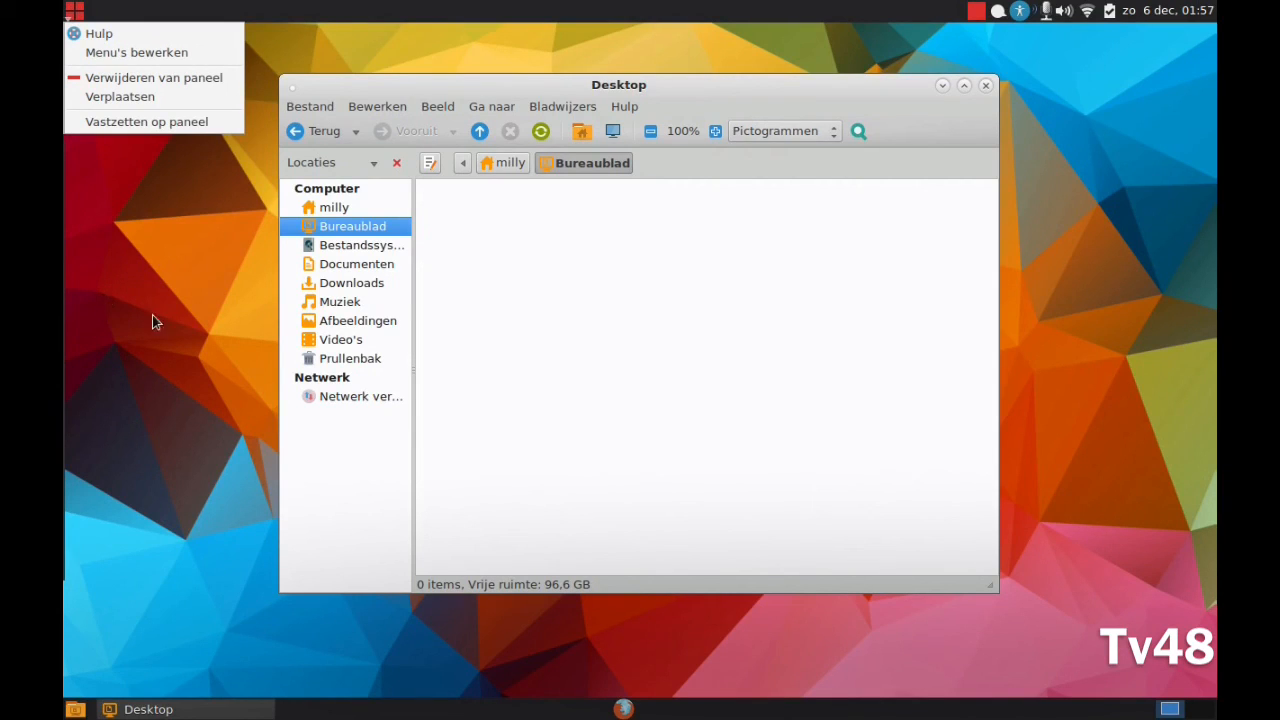
{"action": "left_click", "coordinate": [156, 320]}
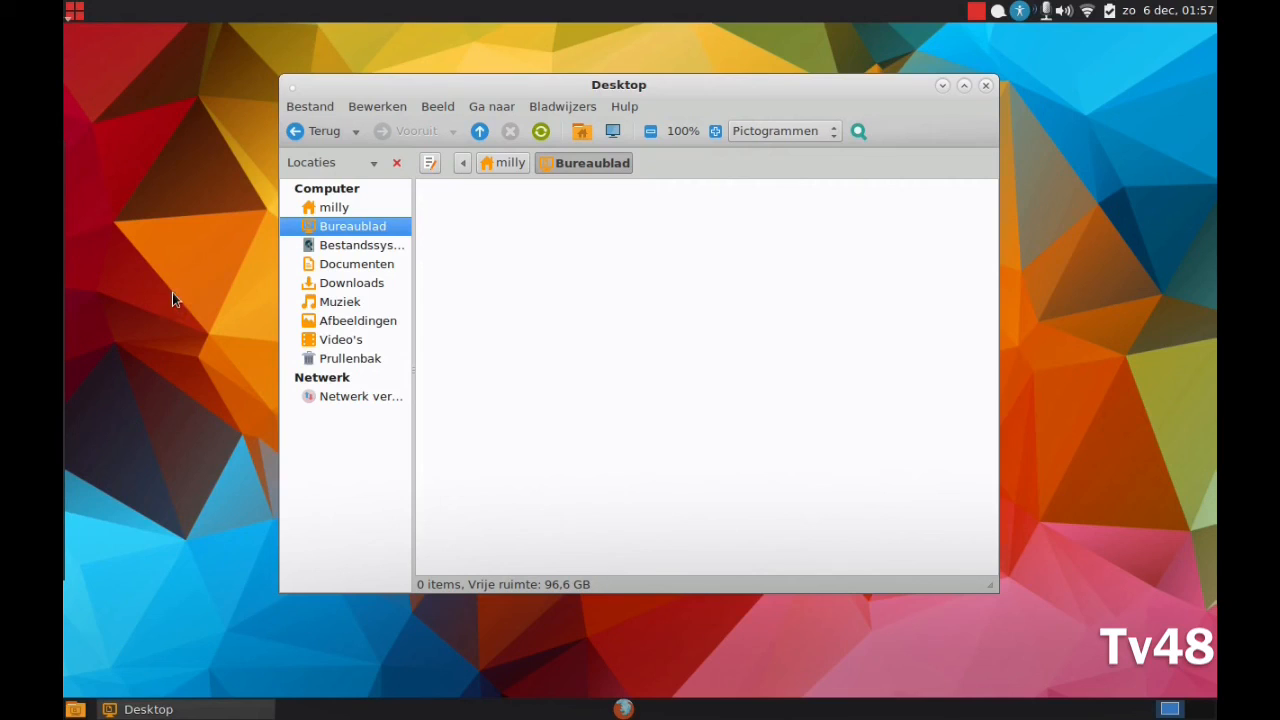
{"action": "mouse_move", "coordinate": [210, 236]}
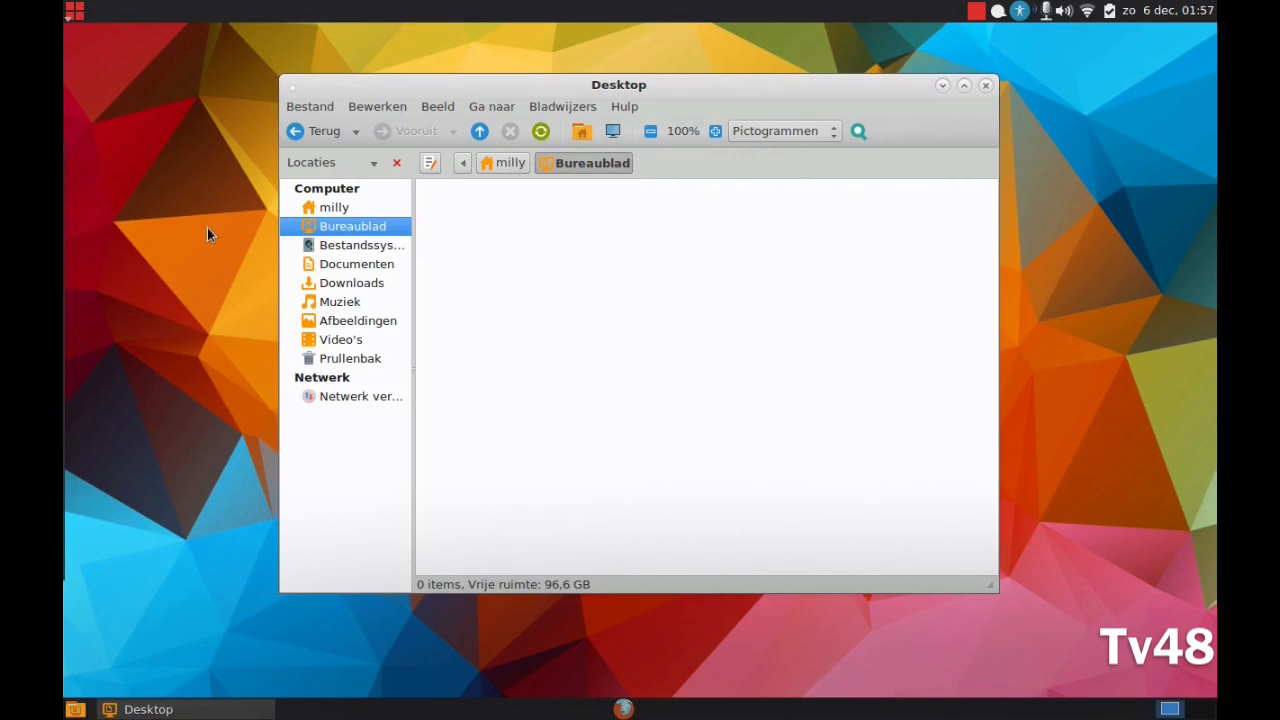
{"action": "mouse_move", "coordinate": [204, 220]}
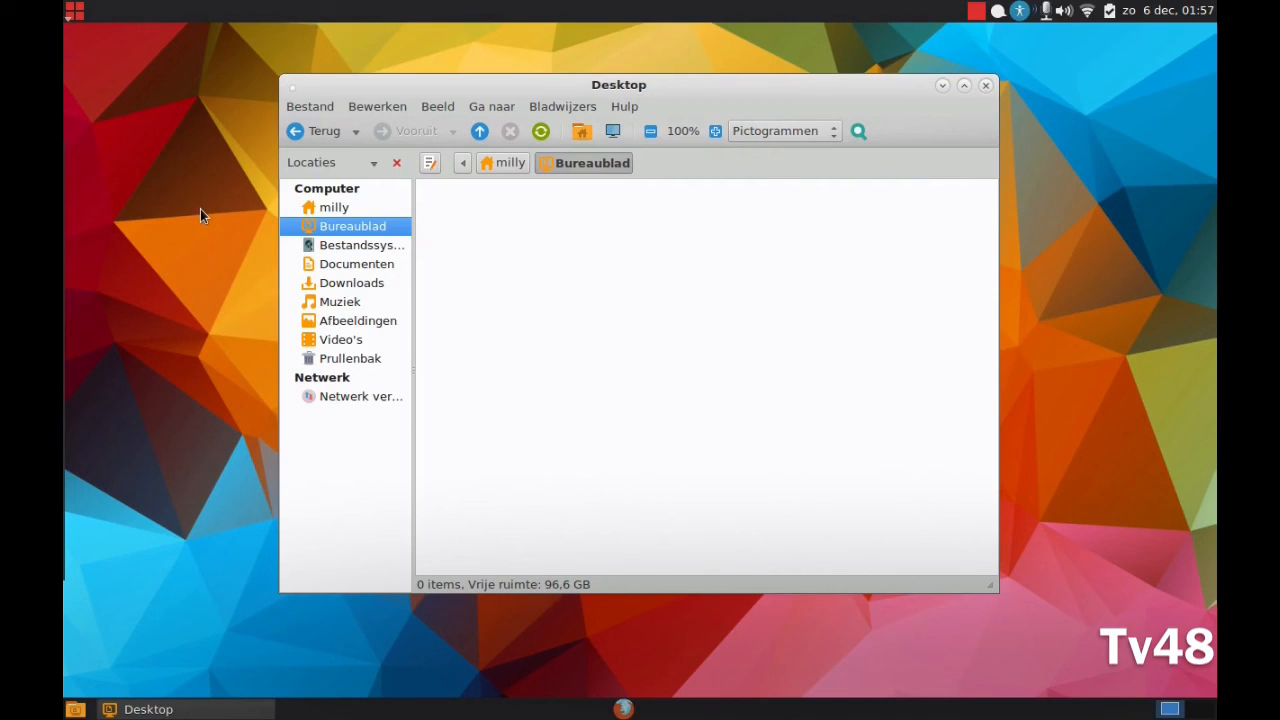
{"action": "mouse_move", "coordinate": [478, 52]}
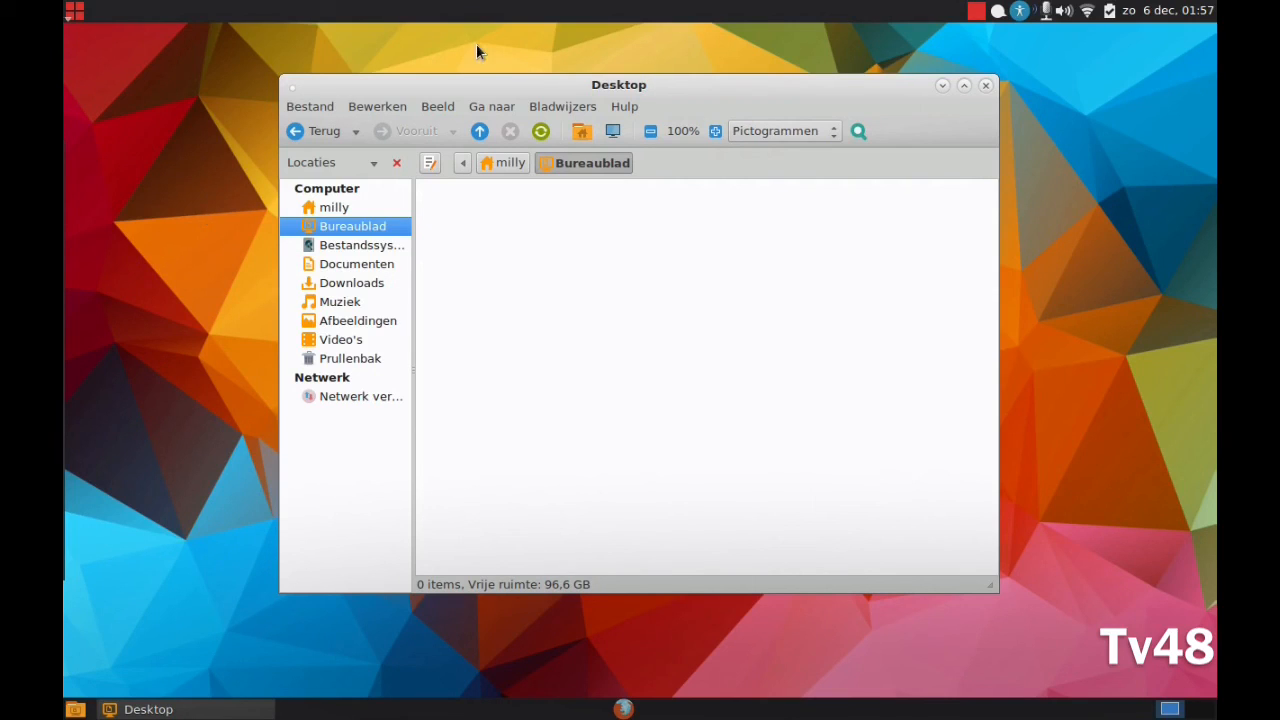
{"action": "mouse_move", "coordinate": [764, 62]}
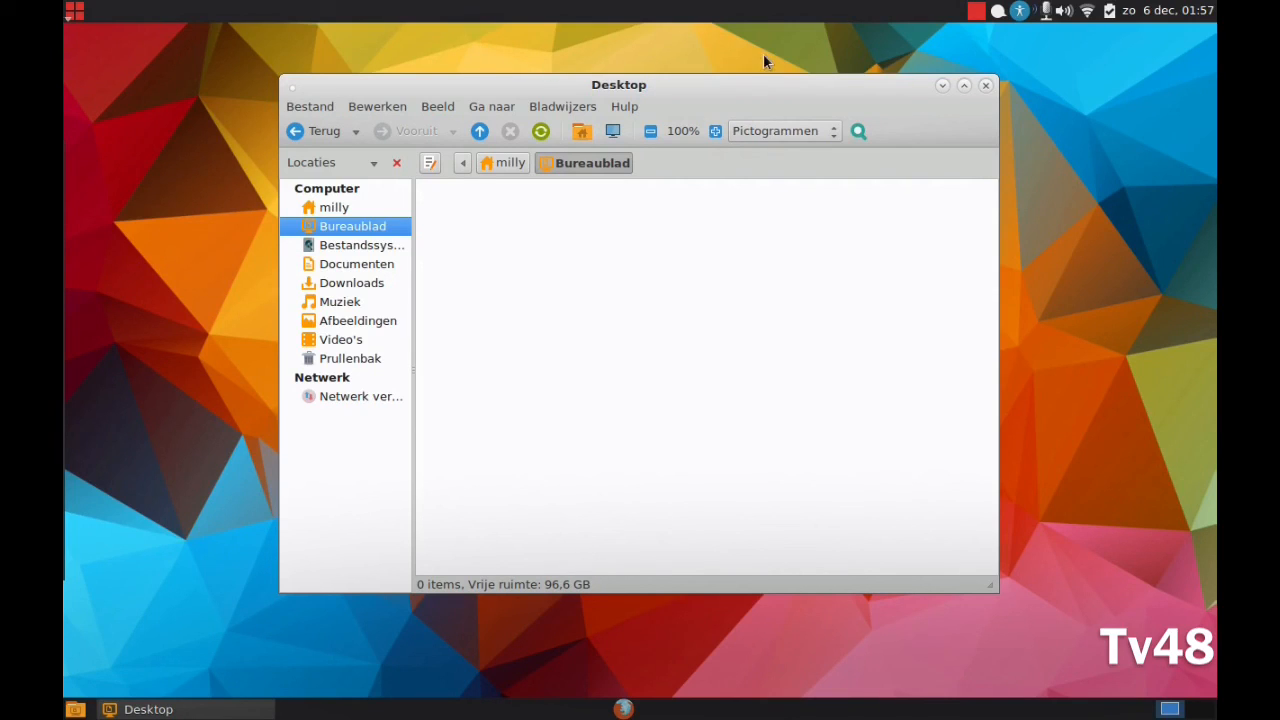
{"action": "mouse_move", "coordinate": [980, 12]}
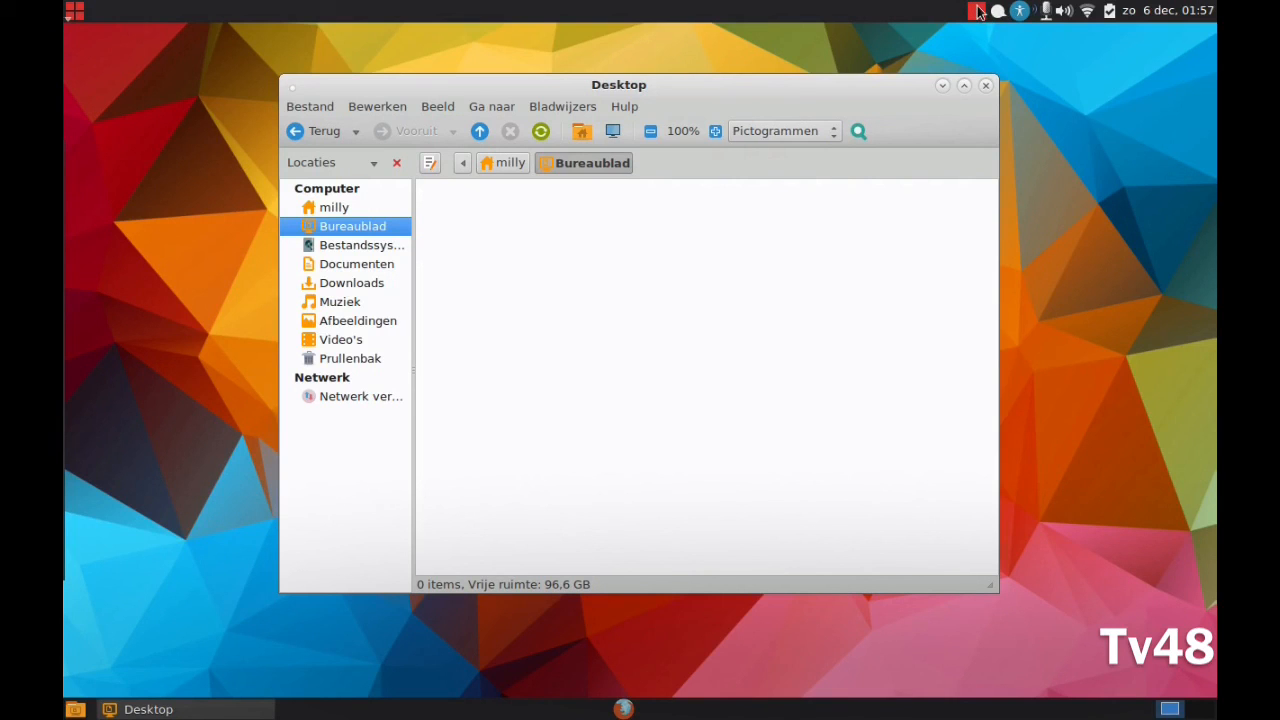